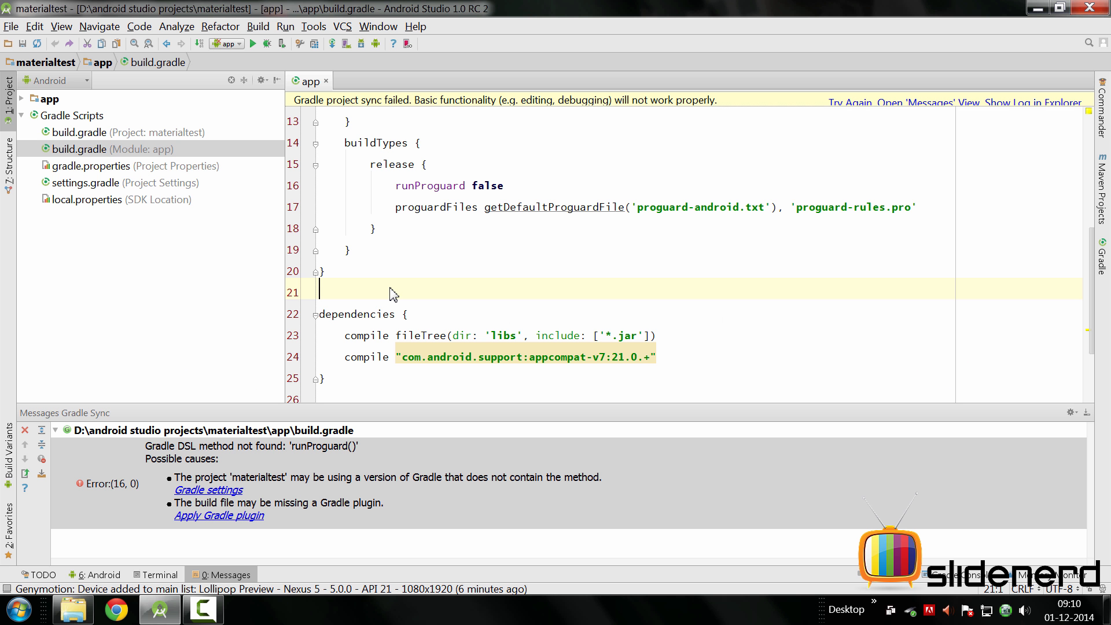
mouse_move(396, 291)
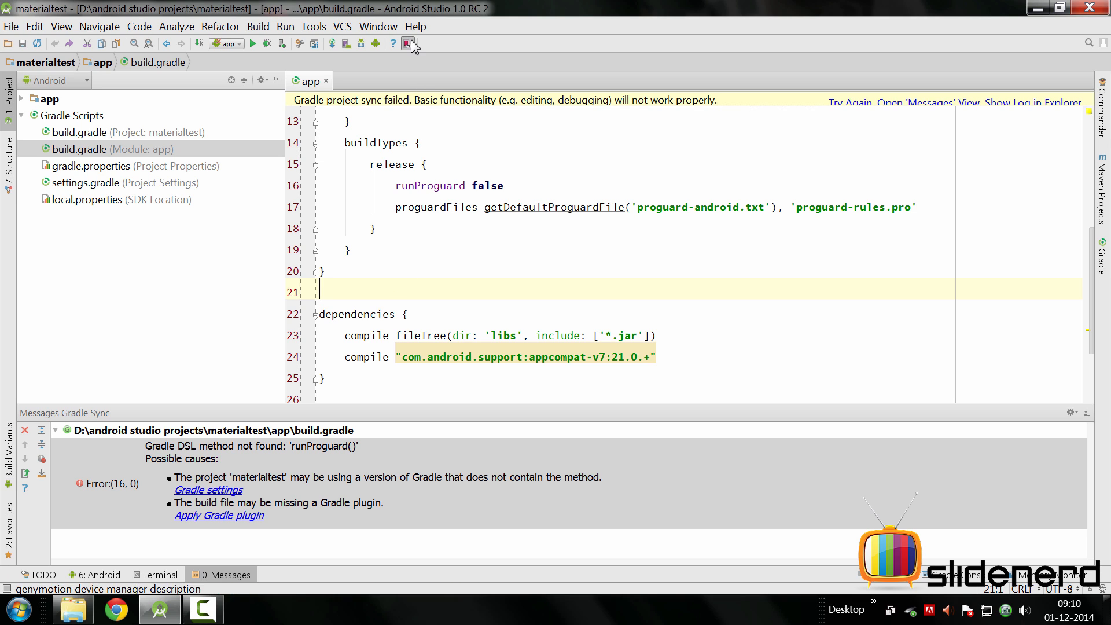
Step: Run Help > Check for Update and read that the latest version is installed
left_click(416, 27)
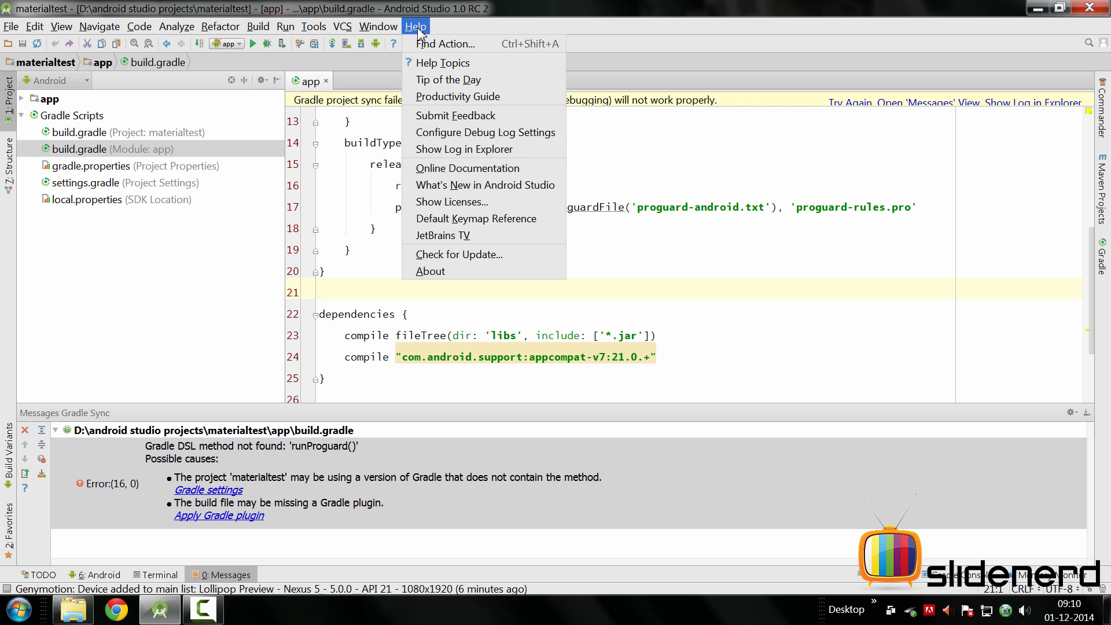
mouse_move(458, 253)
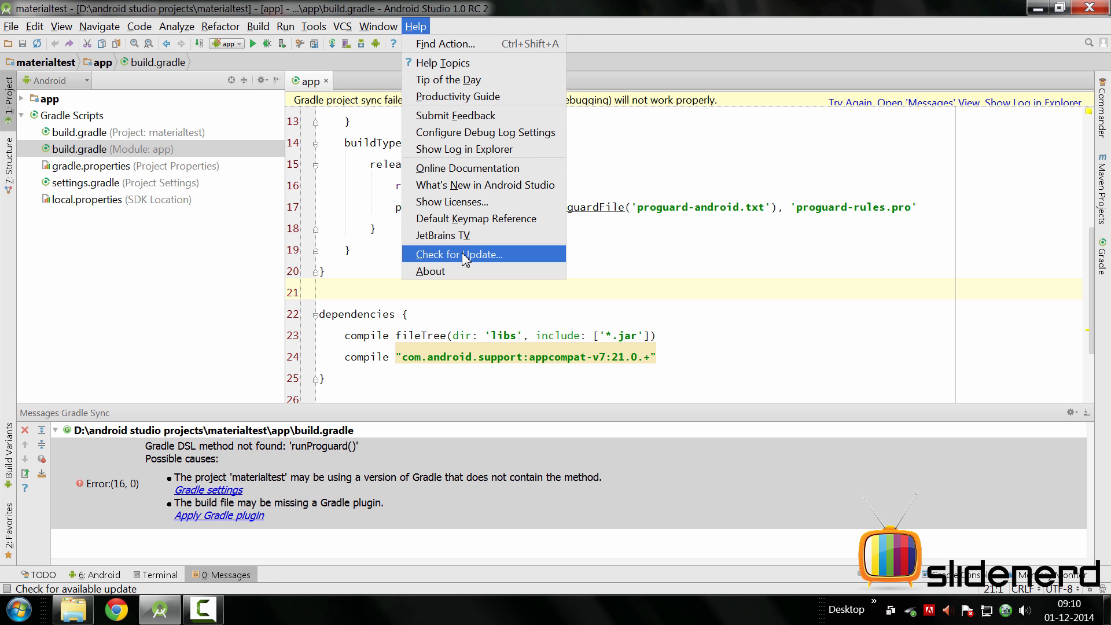
left_click(459, 253)
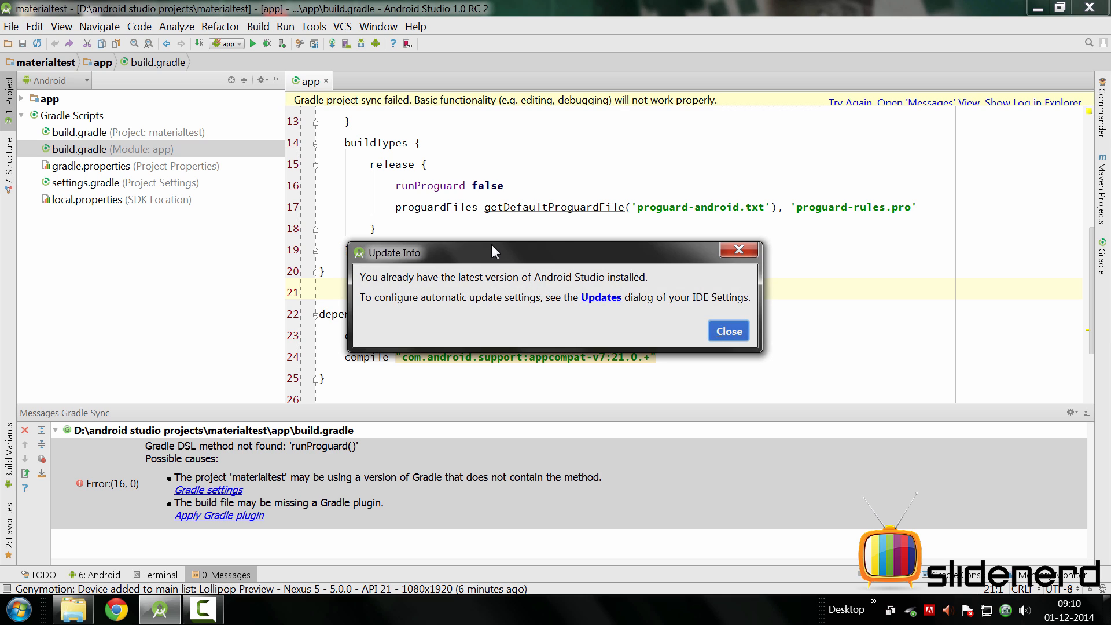
mouse_move(528, 298)
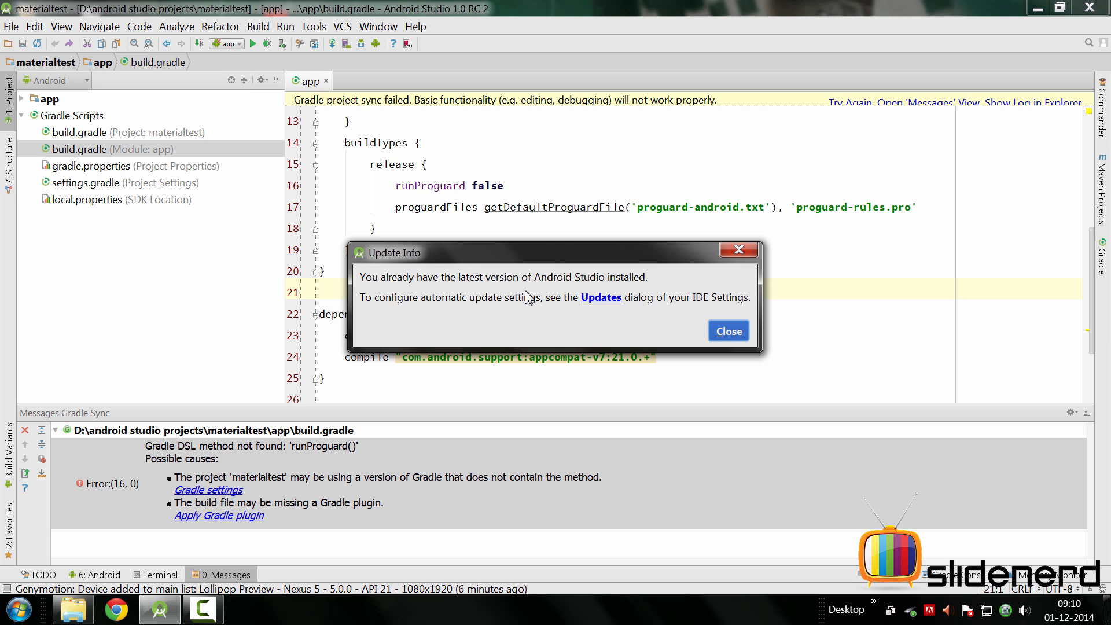
mouse_move(601, 297)
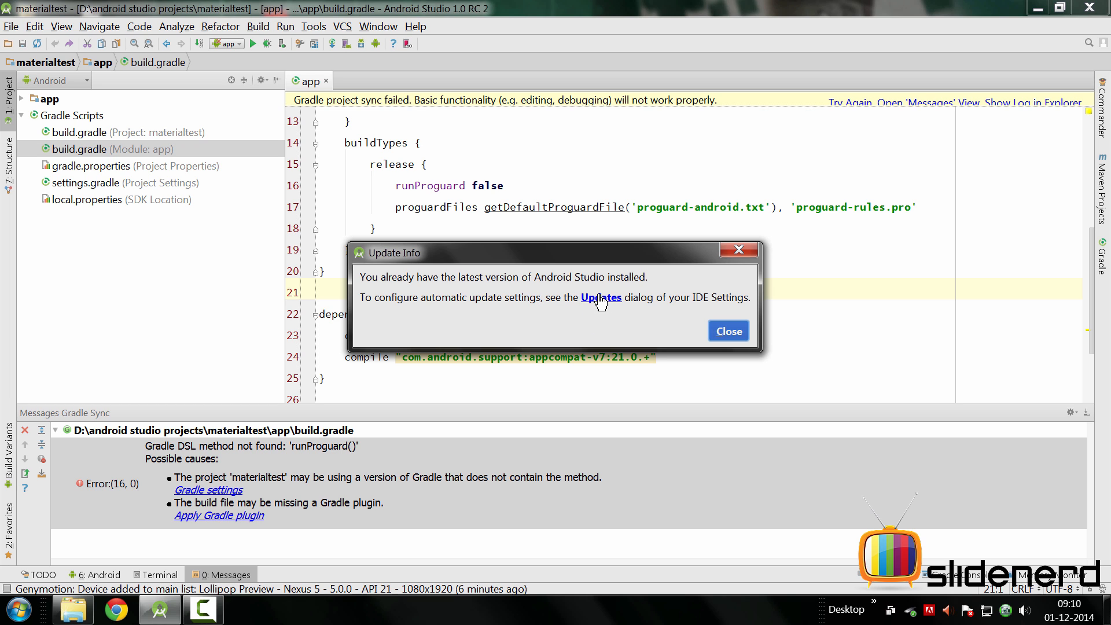
left_click(601, 298)
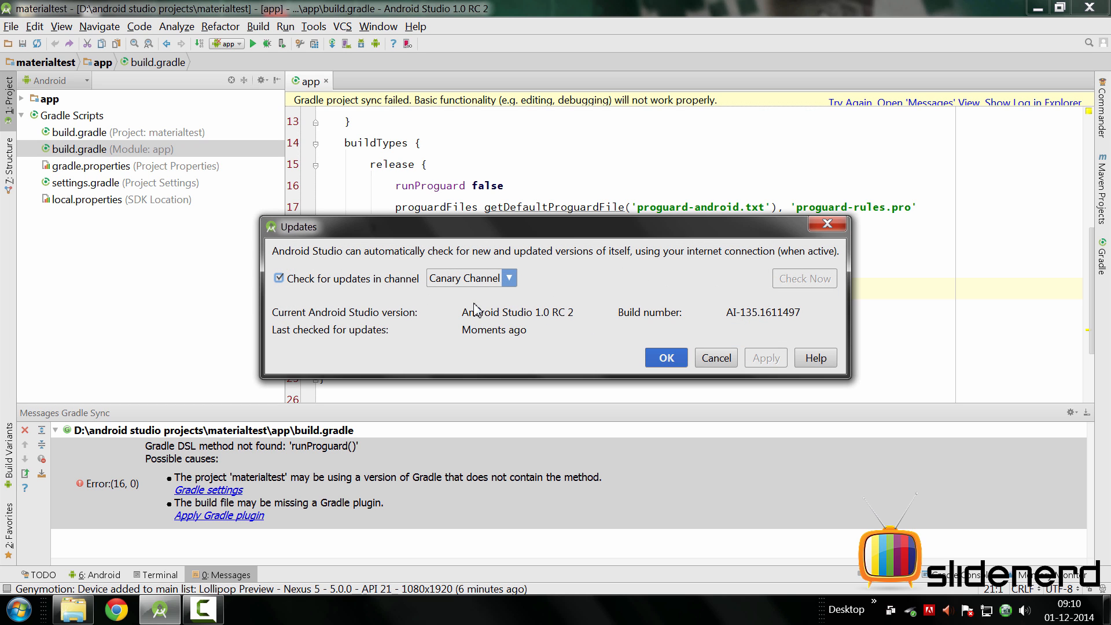
left_click(509, 276)
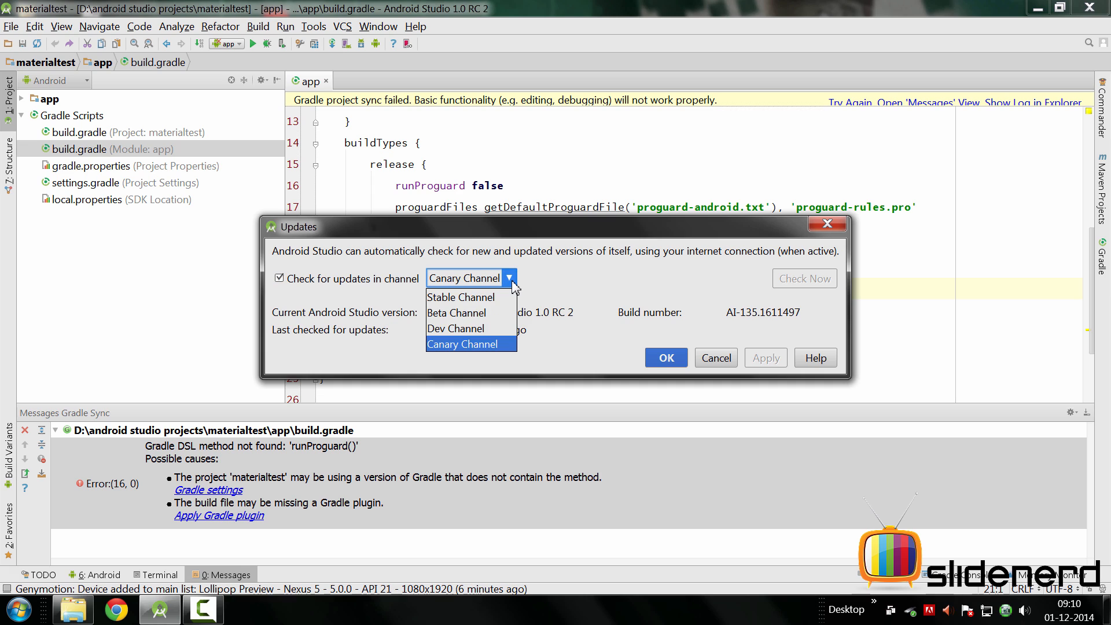
mouse_move(461, 298)
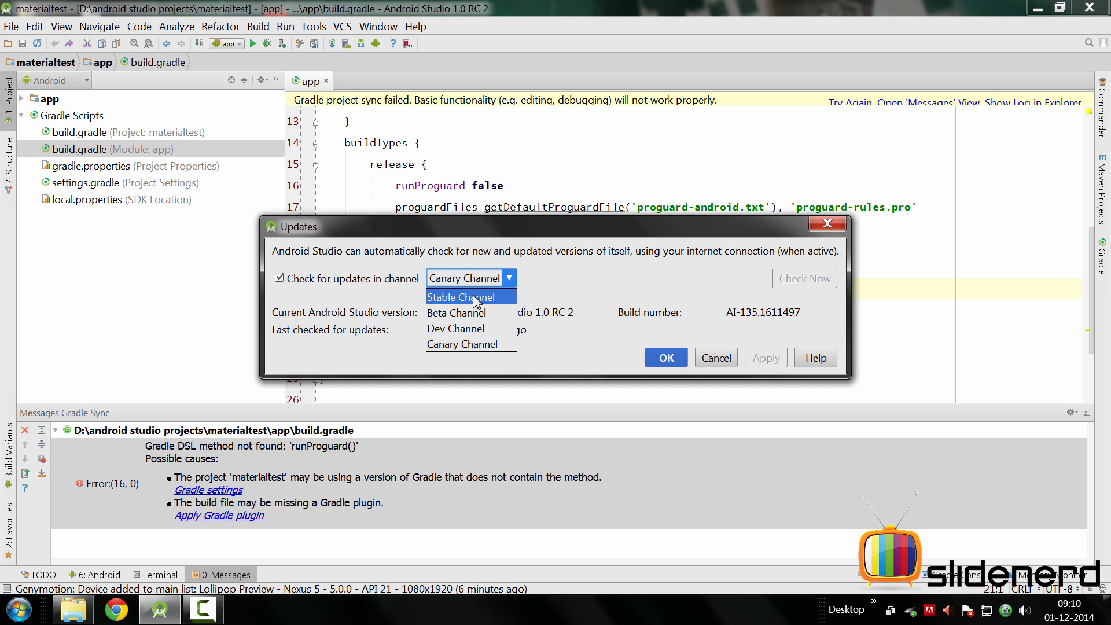
mouse_move(461, 344)
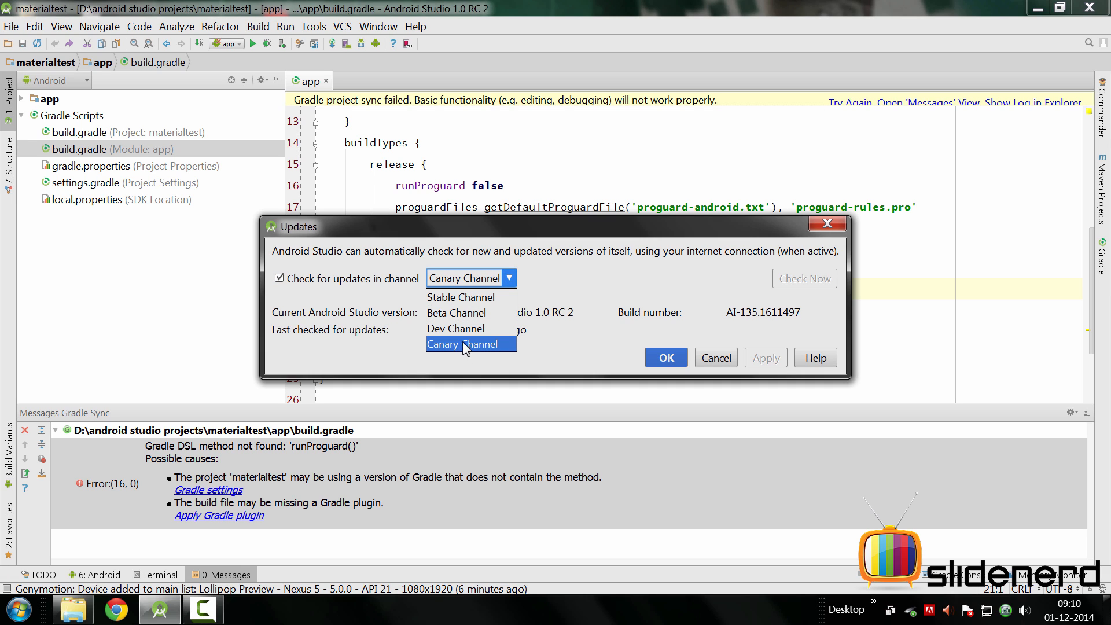
mouse_move(491, 347)
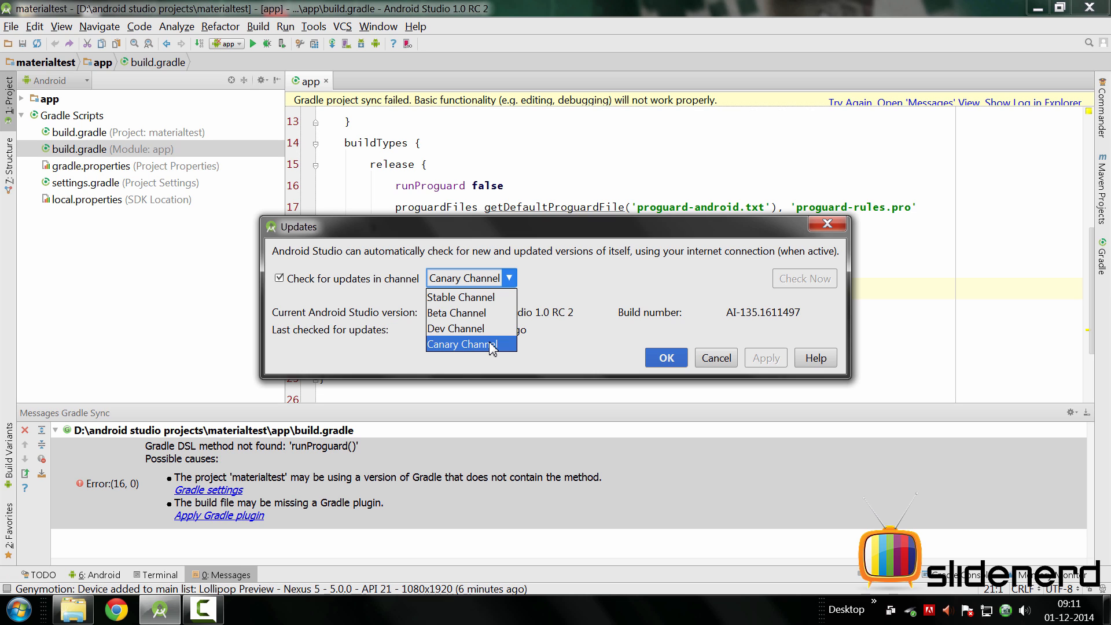
left_click(462, 343)
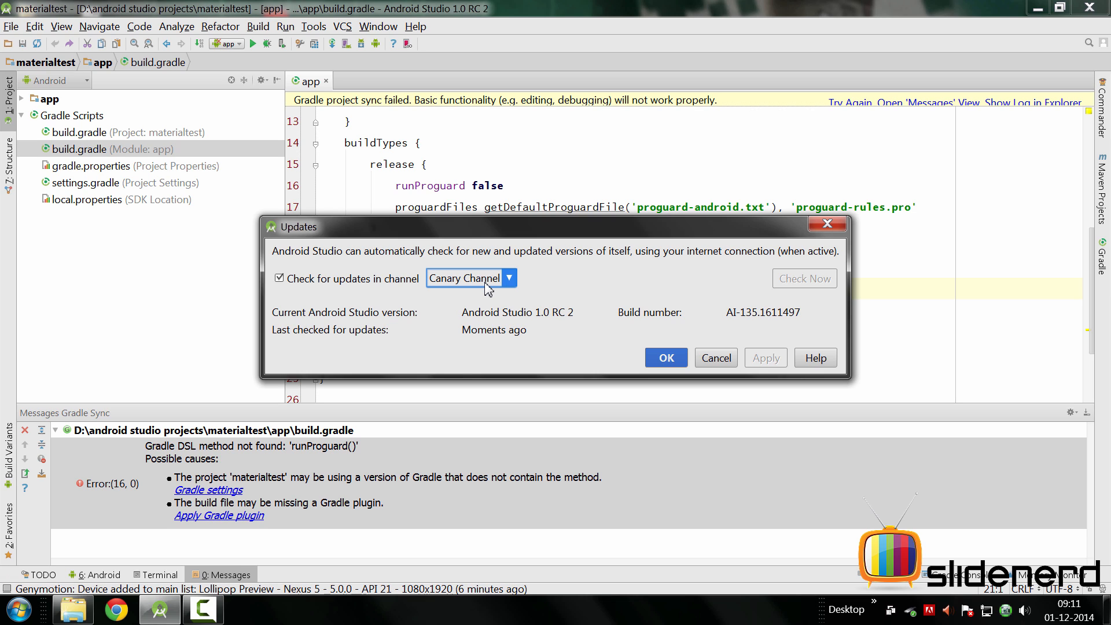
mouse_move(558, 324)
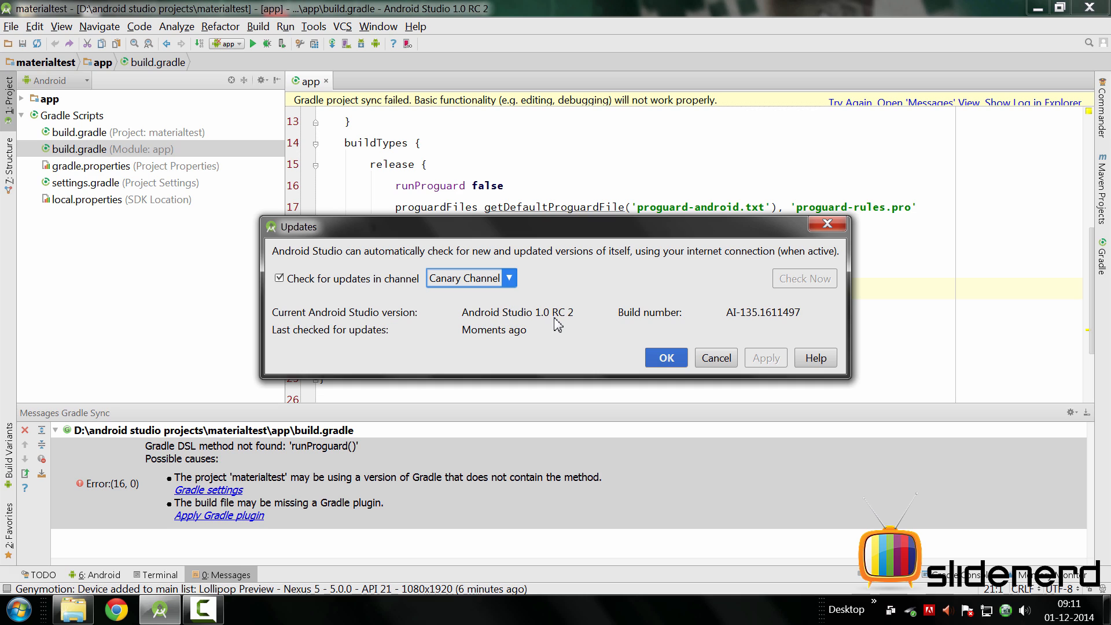
mouse_move(539, 334)
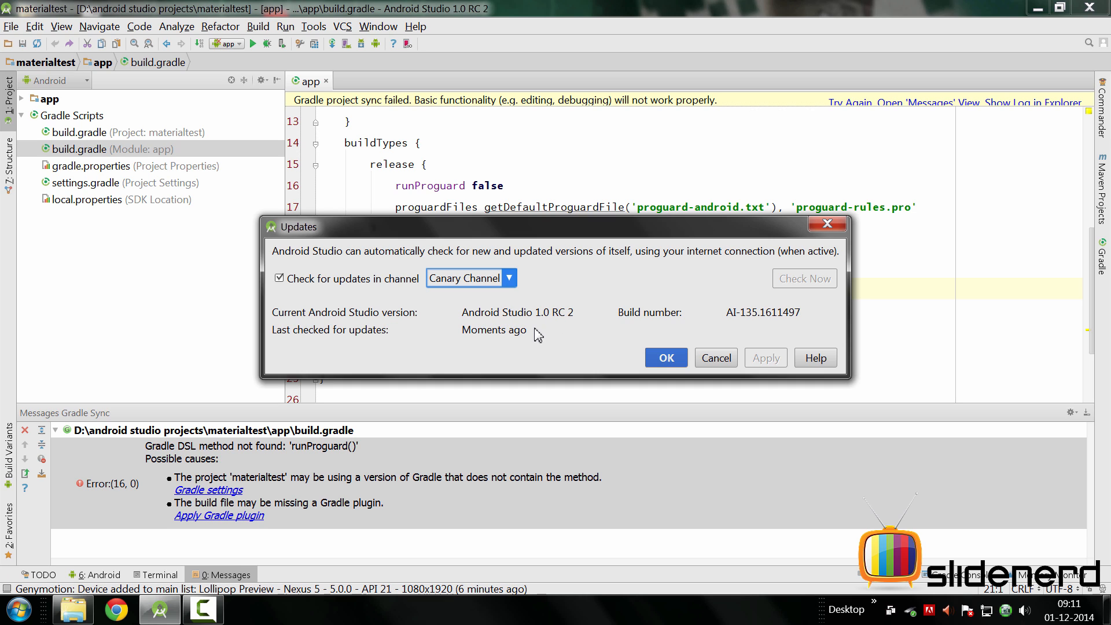
mouse_move(574, 336)
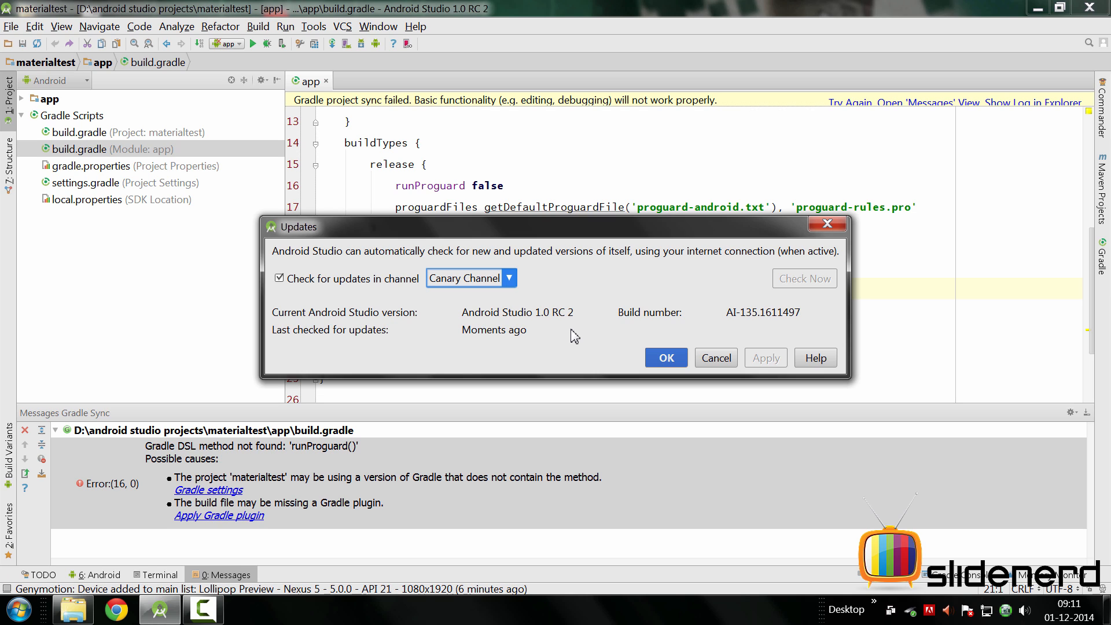
mouse_move(664, 358)
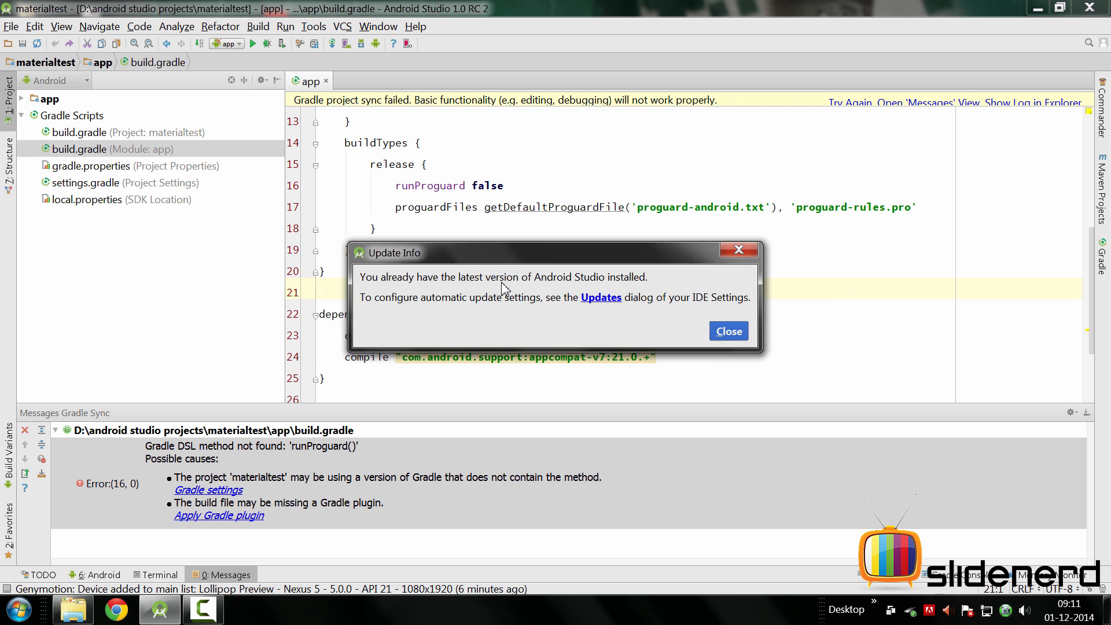
mouse_move(648, 289)
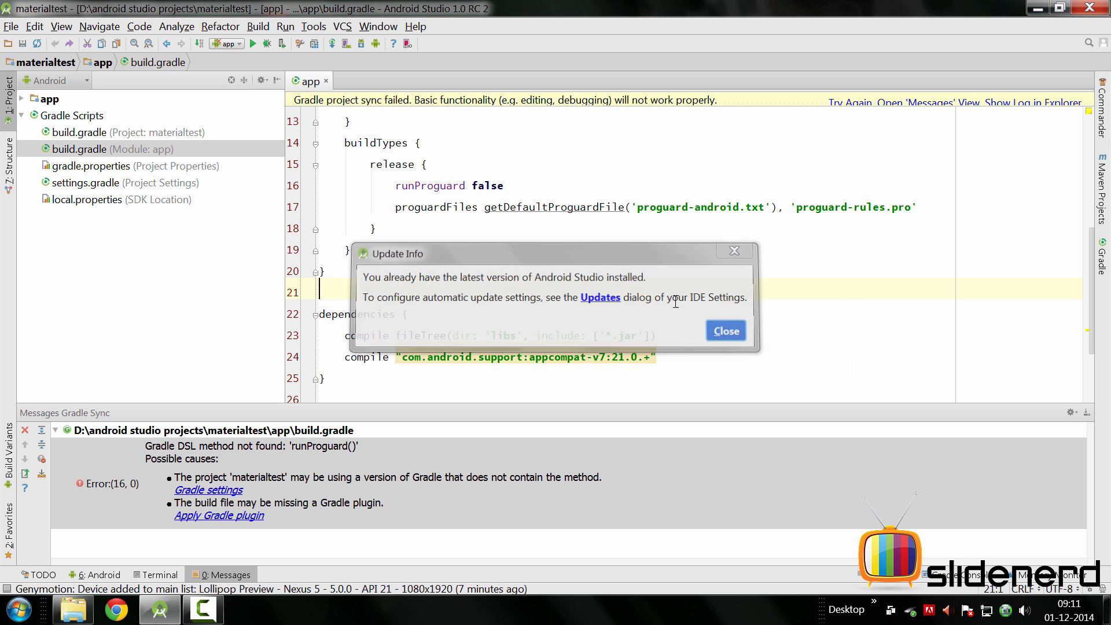
Step: Close the Update Info dialog to return to build.gradle
left_click(724, 330)
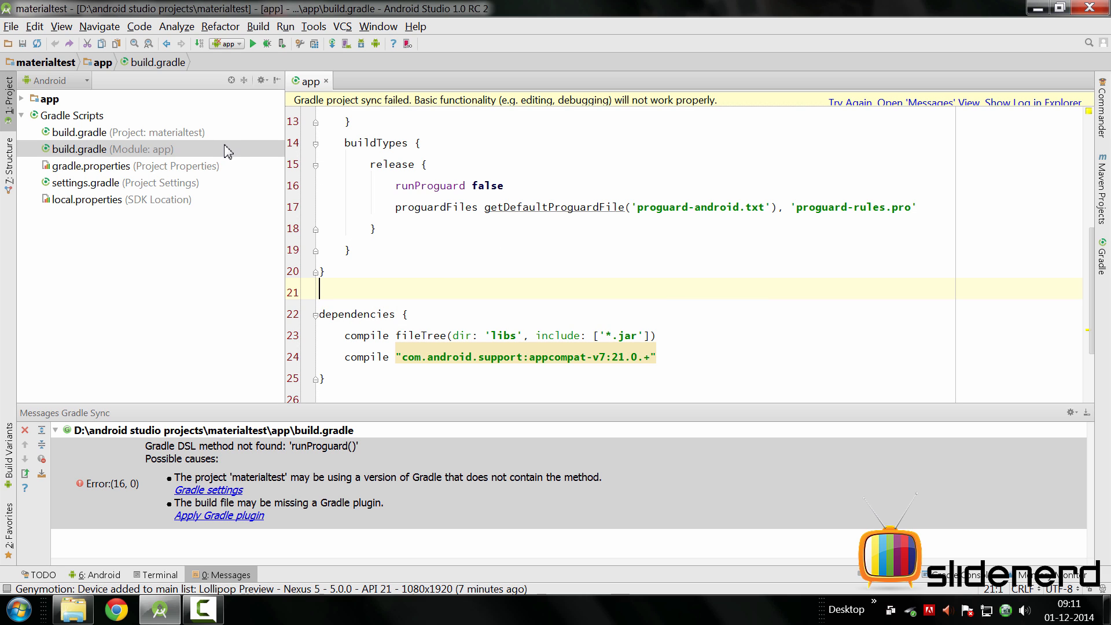
mouse_move(264, 327)
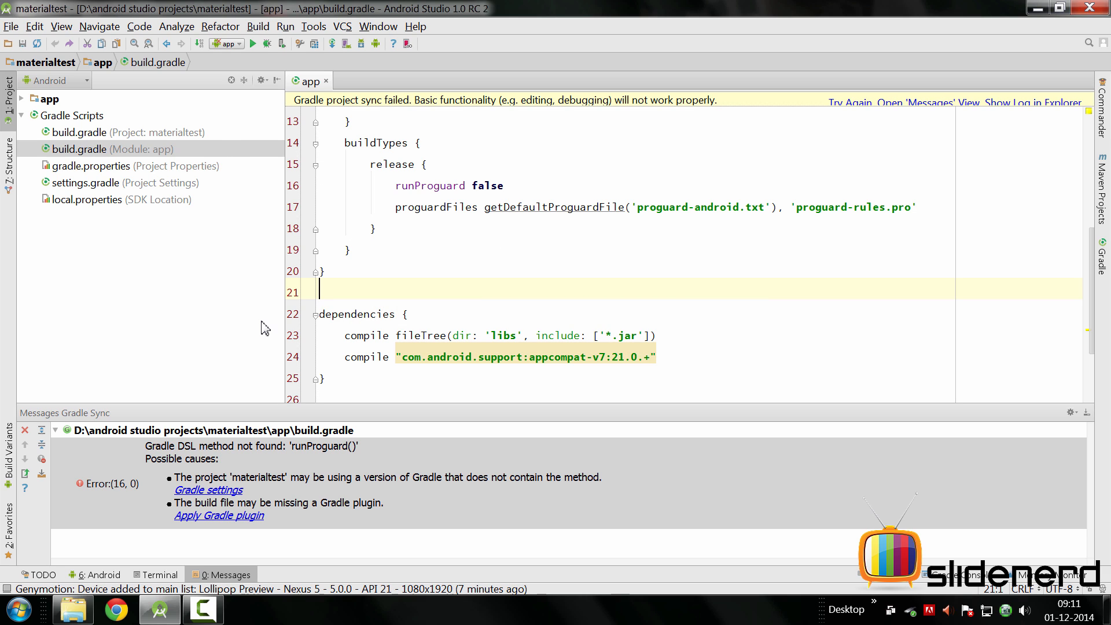
mouse_move(253, 320)
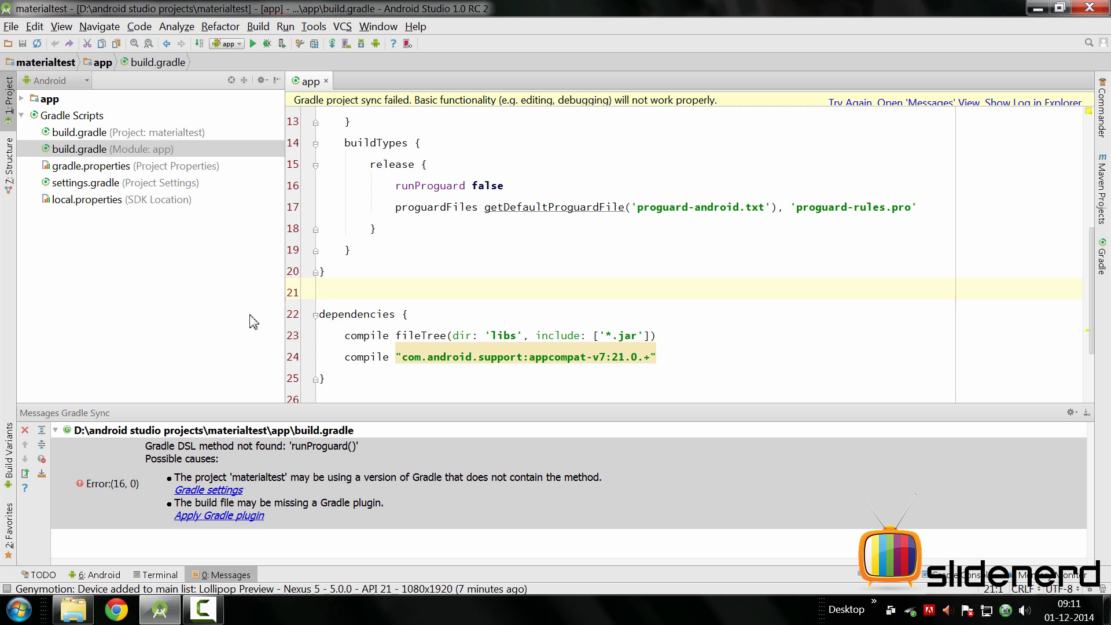
mouse_move(257, 483)
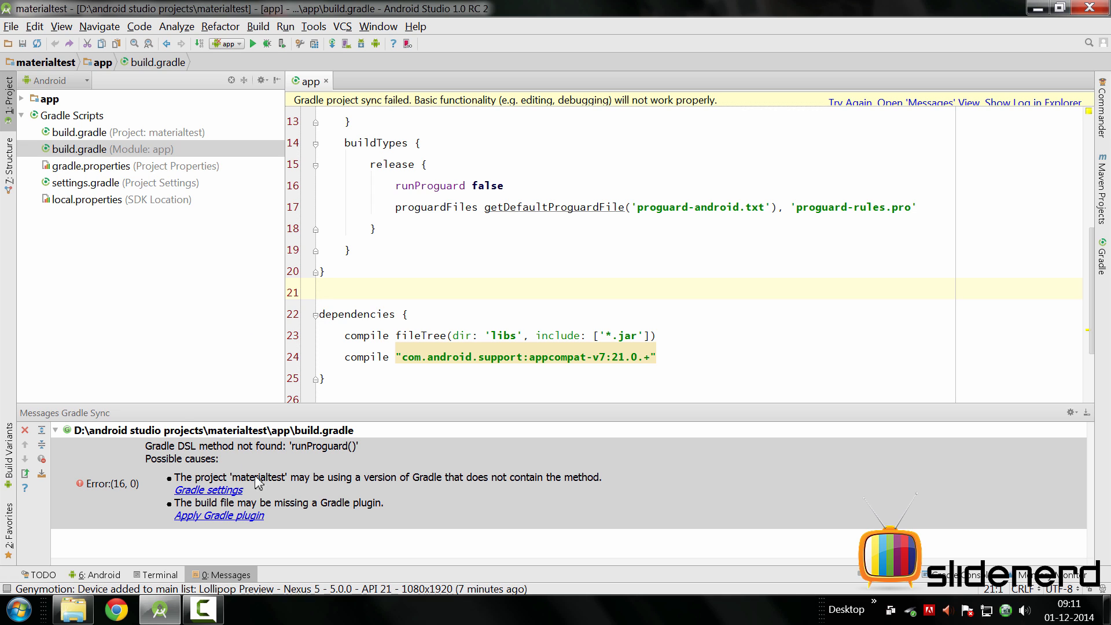
mouse_move(187, 463)
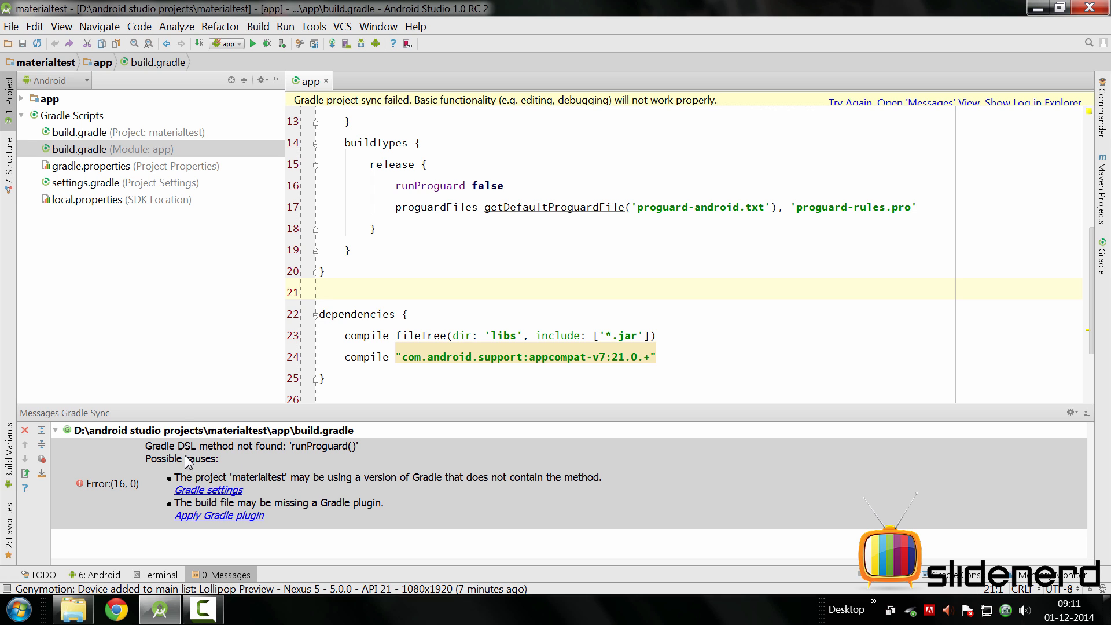
mouse_move(324, 455)
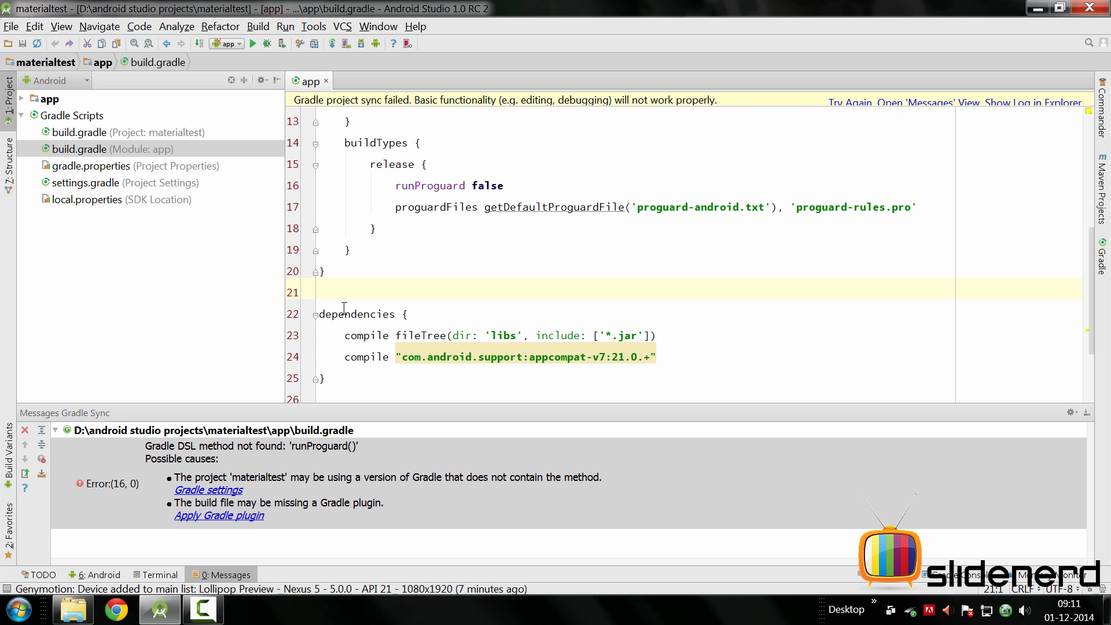
mouse_move(407, 257)
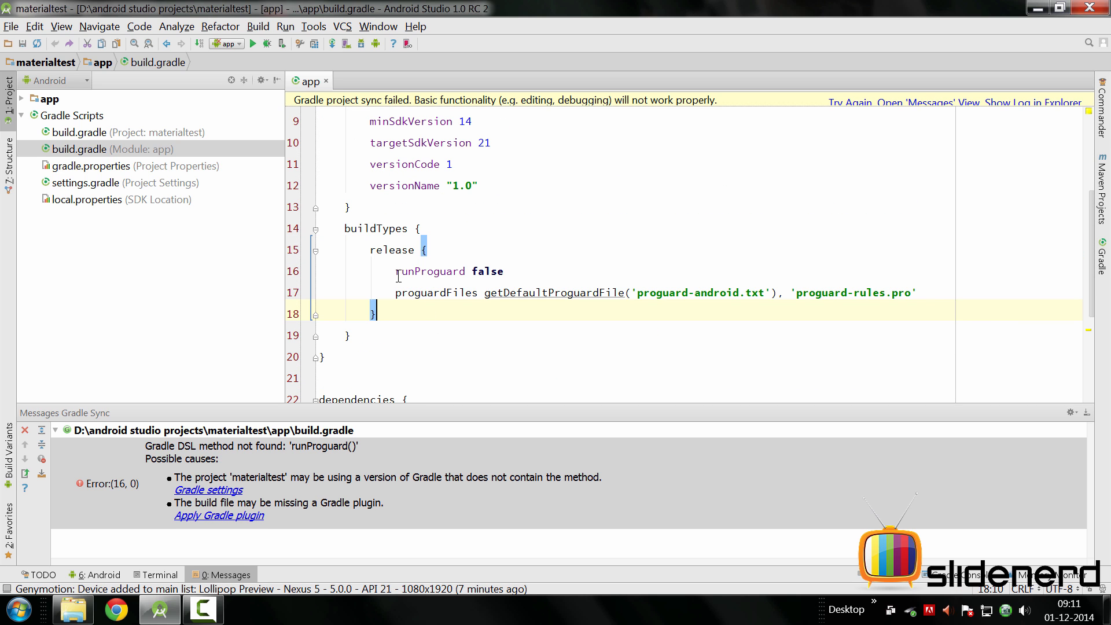
Step: Replace runProguard with minifyEnabled in the release build type of app build.gradle
double_click(416, 271)
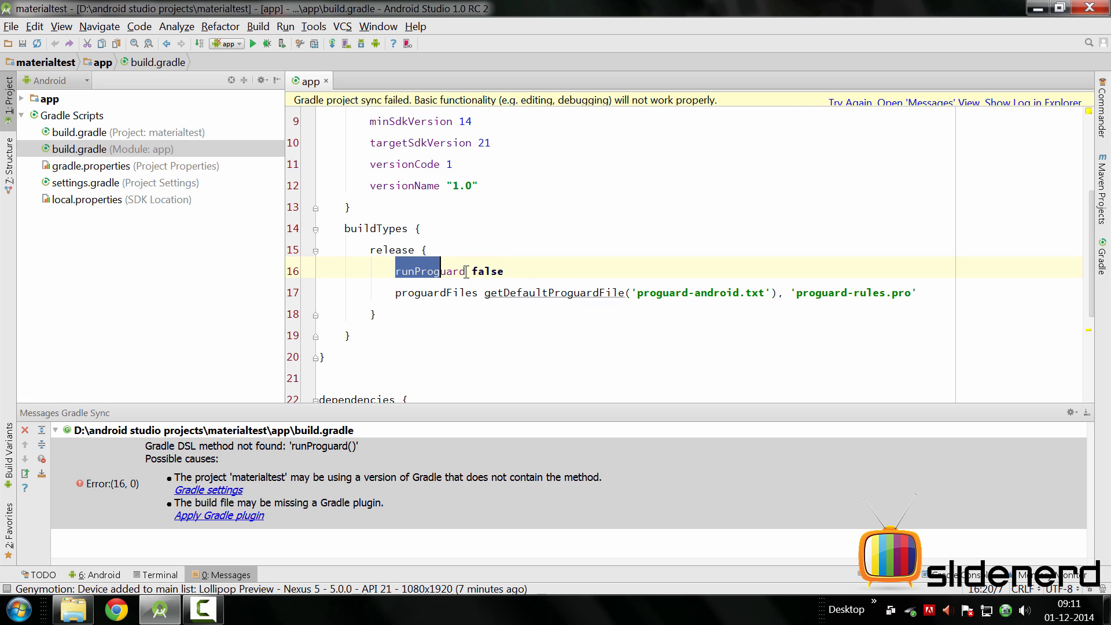
left_click(497, 271)
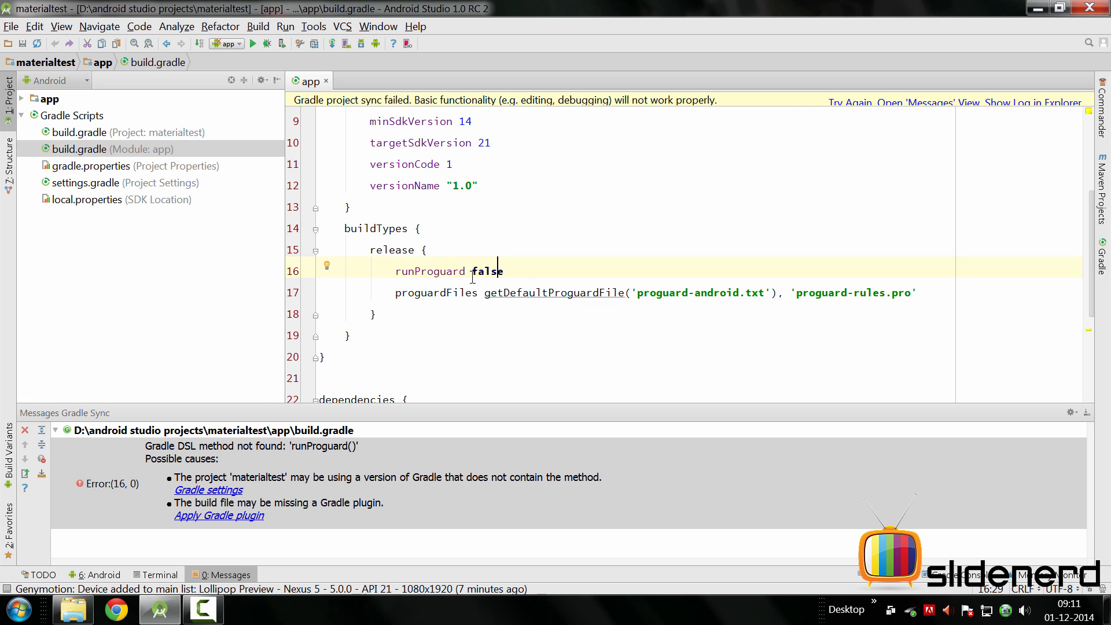
double_click(428, 271)
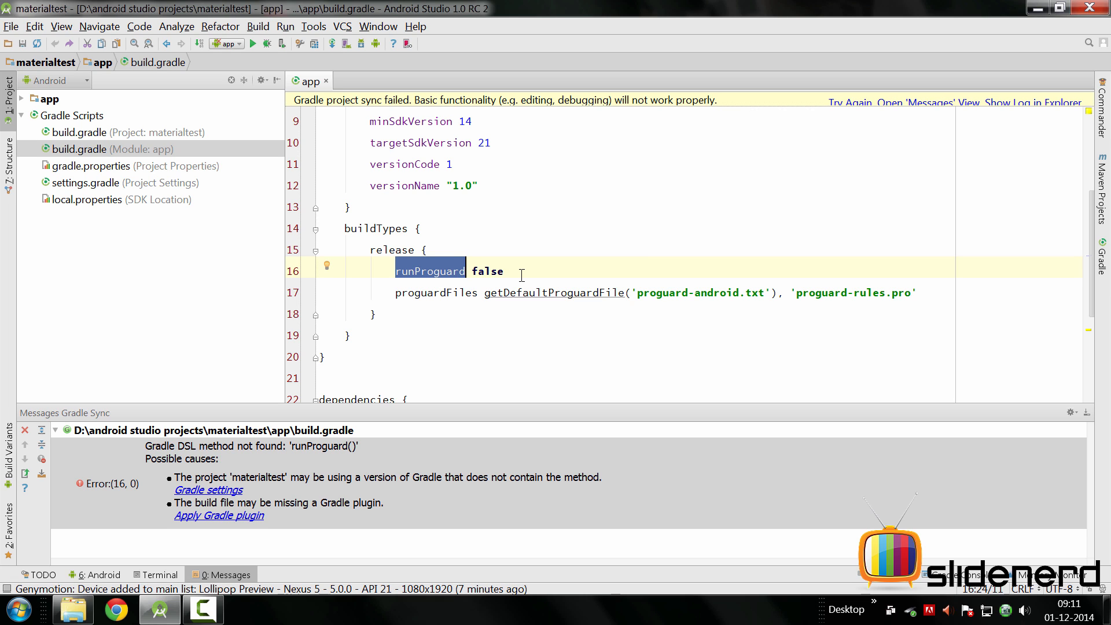
type("minify false")
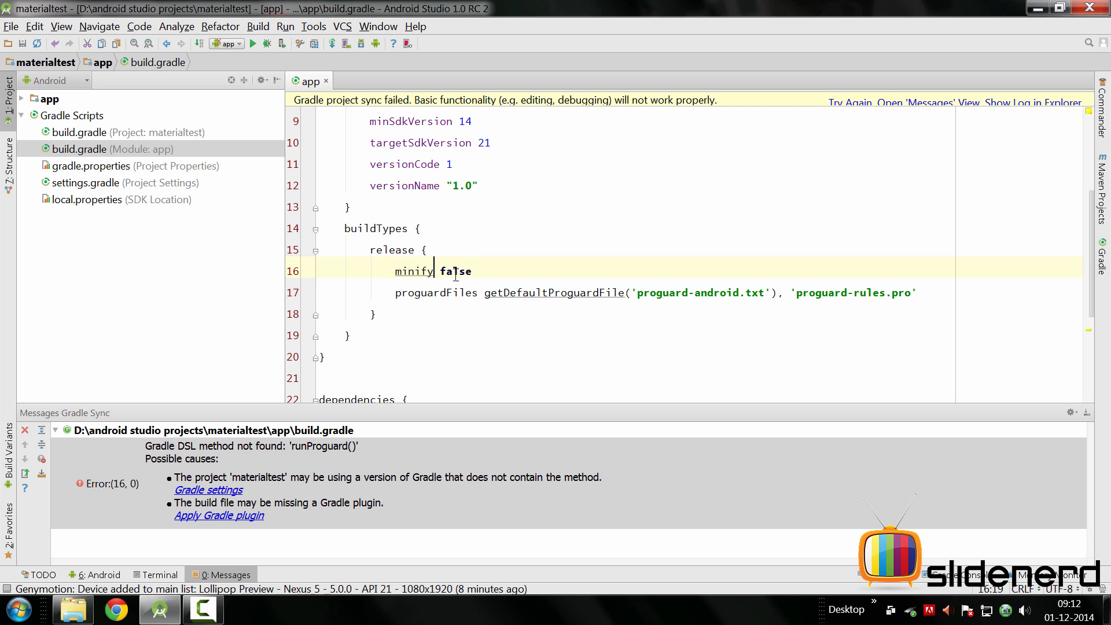
type("Enabled")
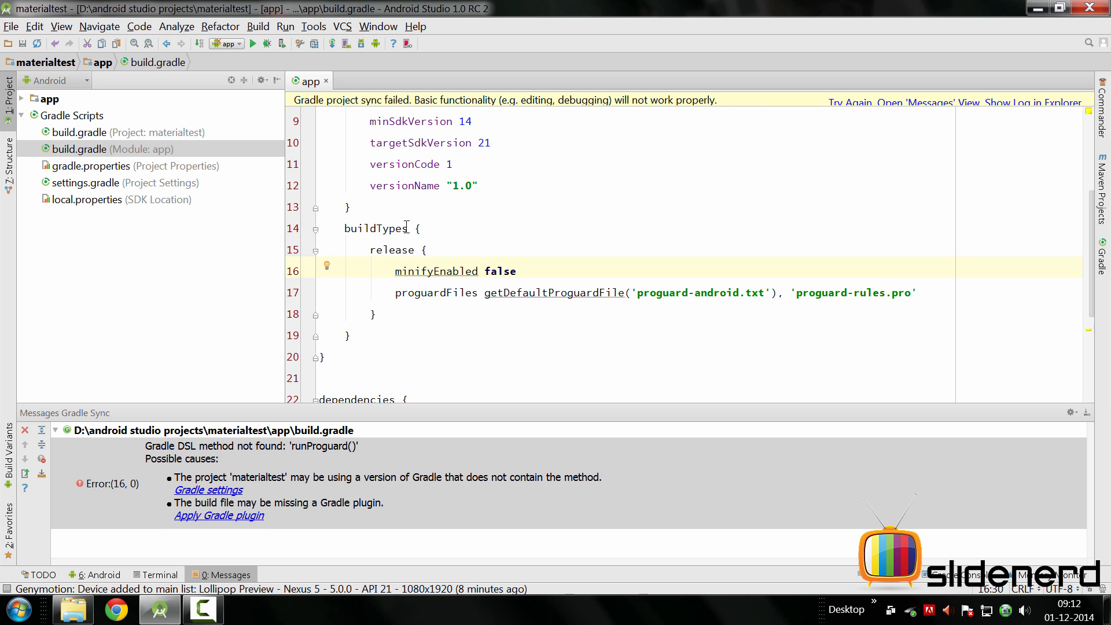
mouse_move(298, 33)
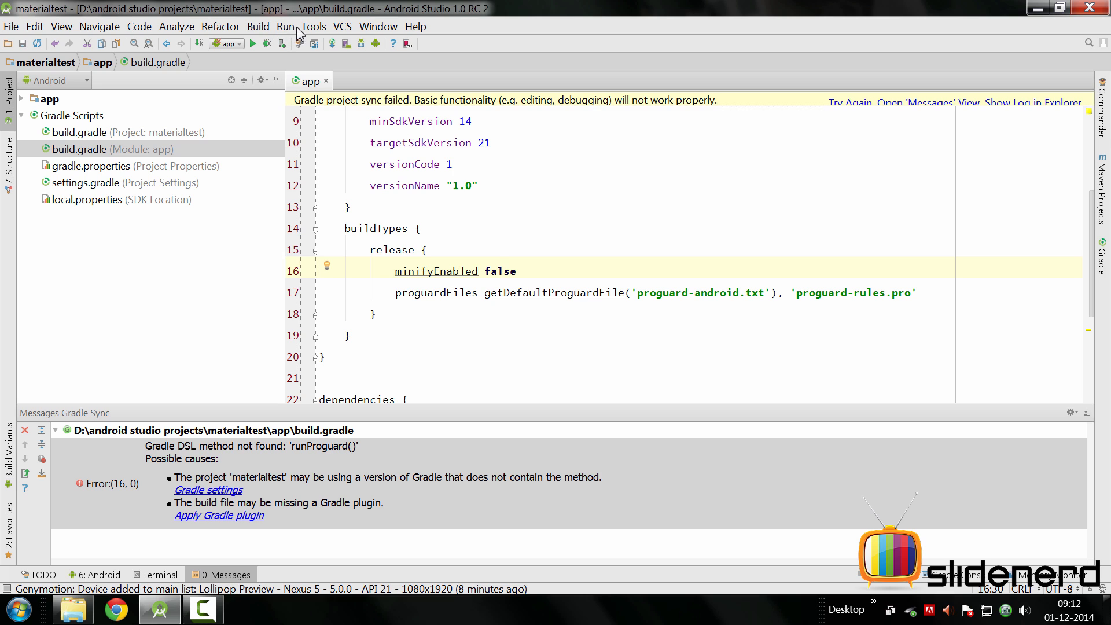
Step: Re-sync the project with the corrected Gradle build file
left_click(254, 43)
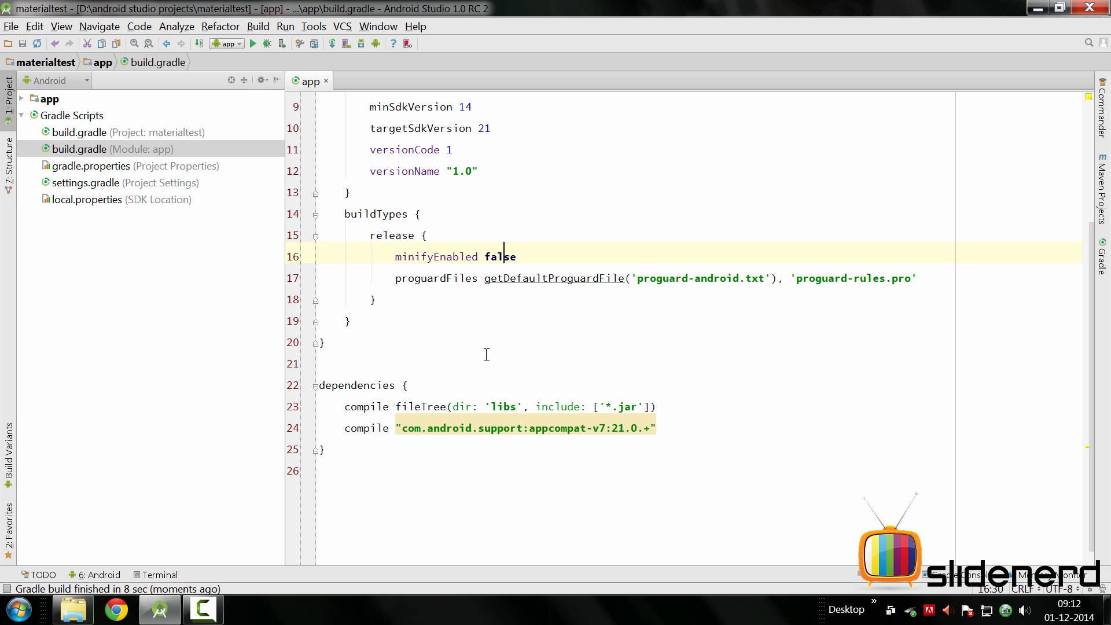
mouse_move(515, 349)
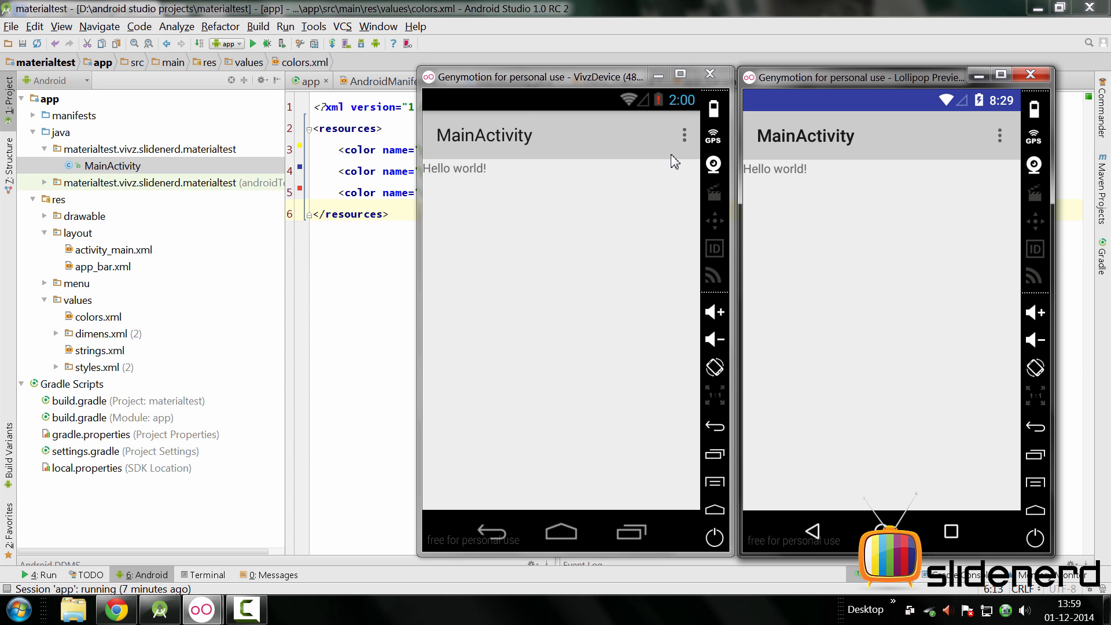
mouse_move(591, 221)
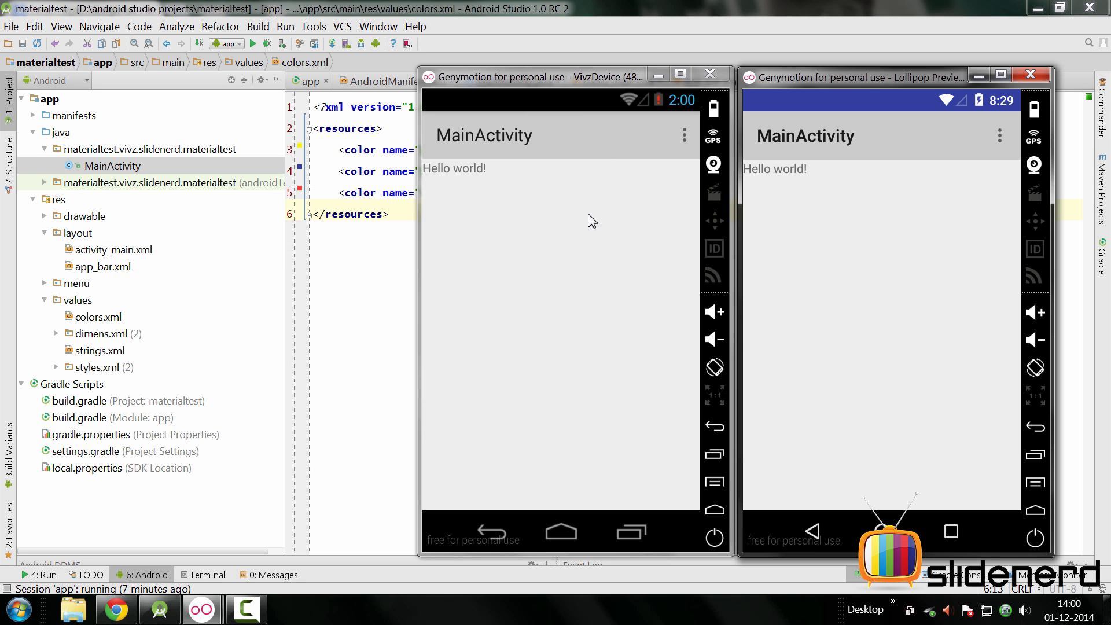
mouse_move(608, 109)
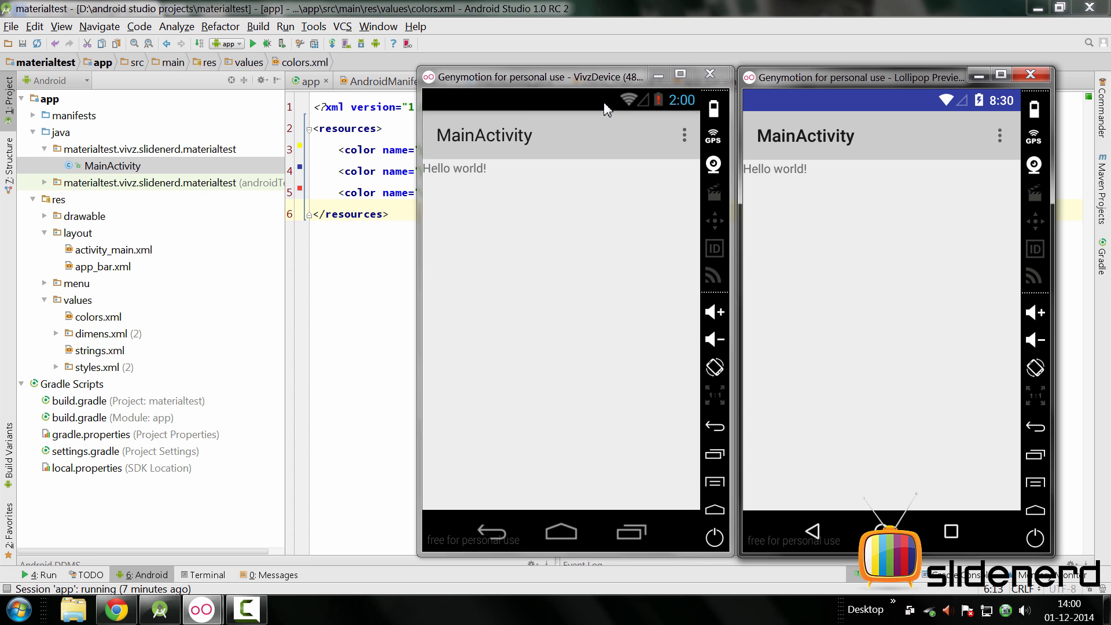
mouse_move(575, 105)
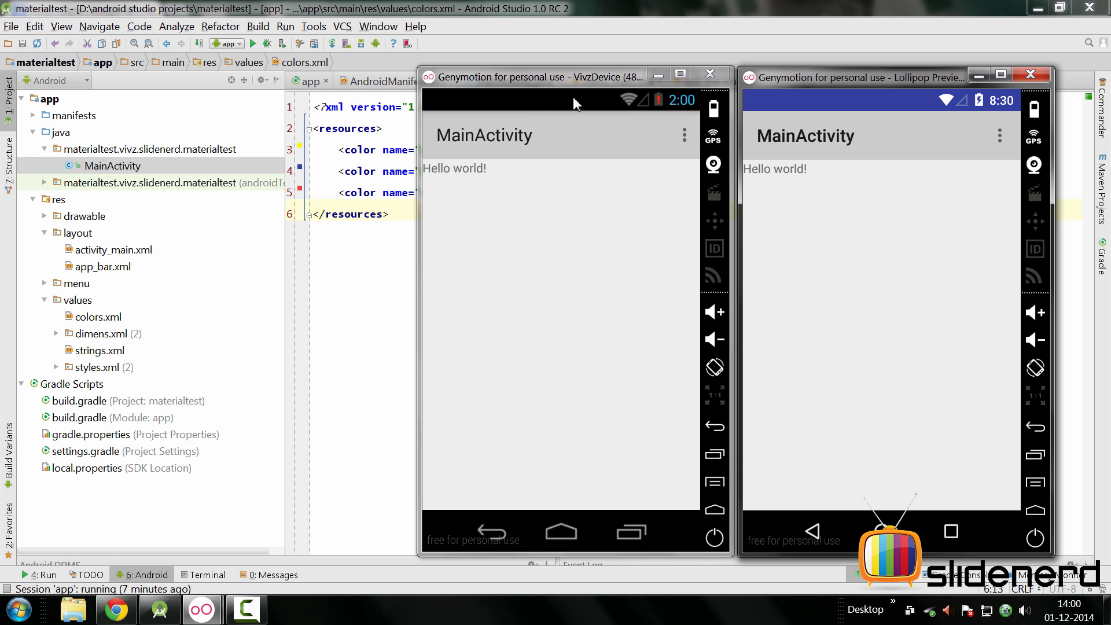
mouse_move(587, 106)
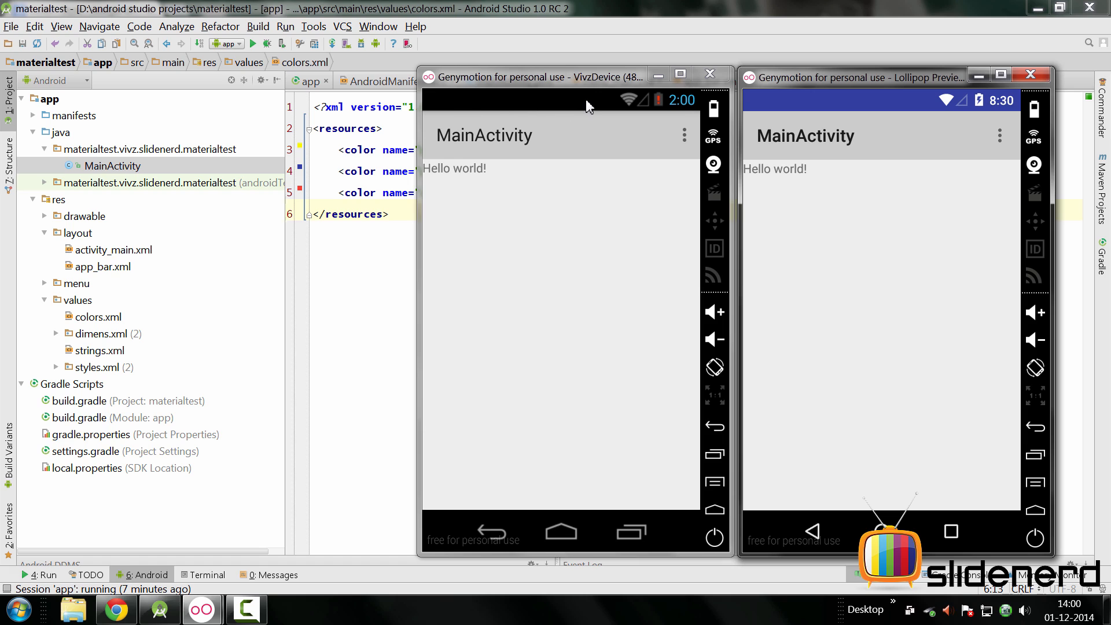
mouse_move(887, 257)
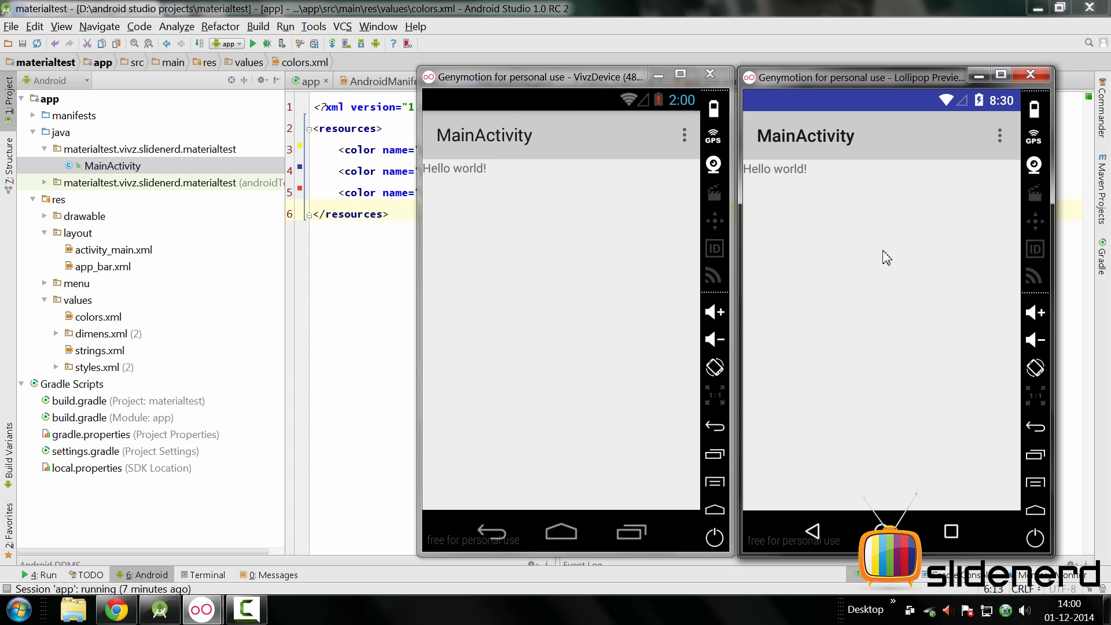
mouse_move(914, 104)
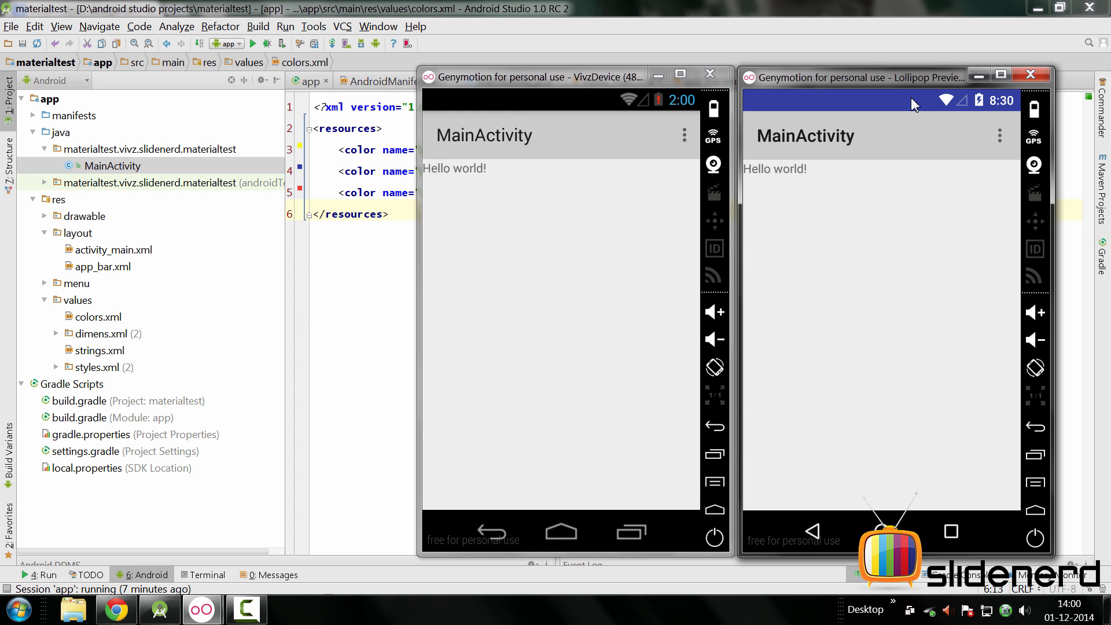
mouse_move(714, 276)
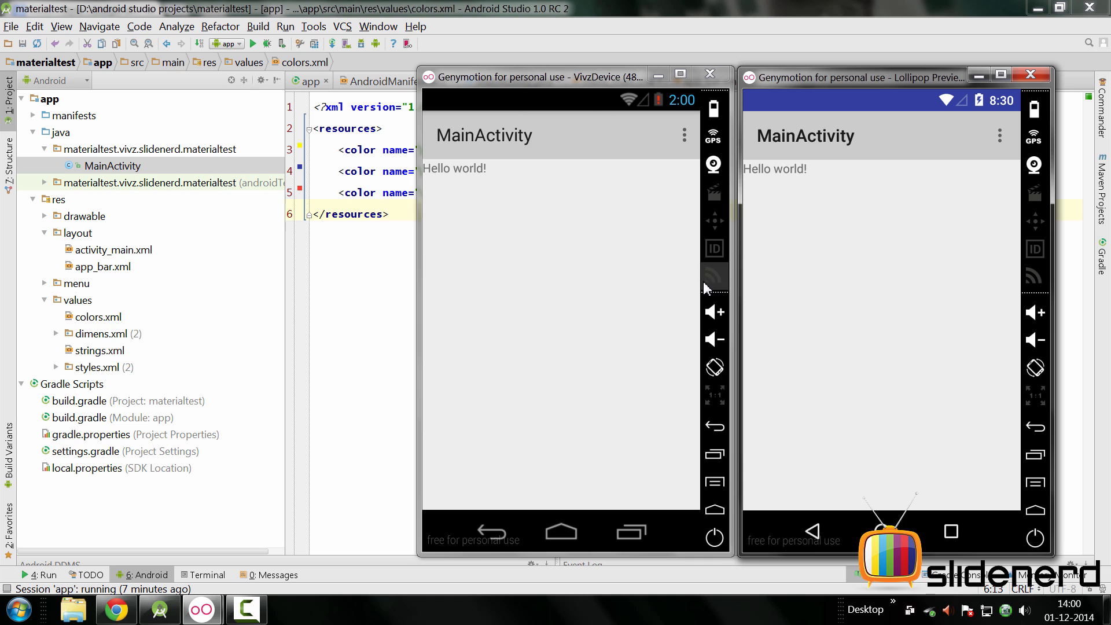
mouse_move(434, 412)
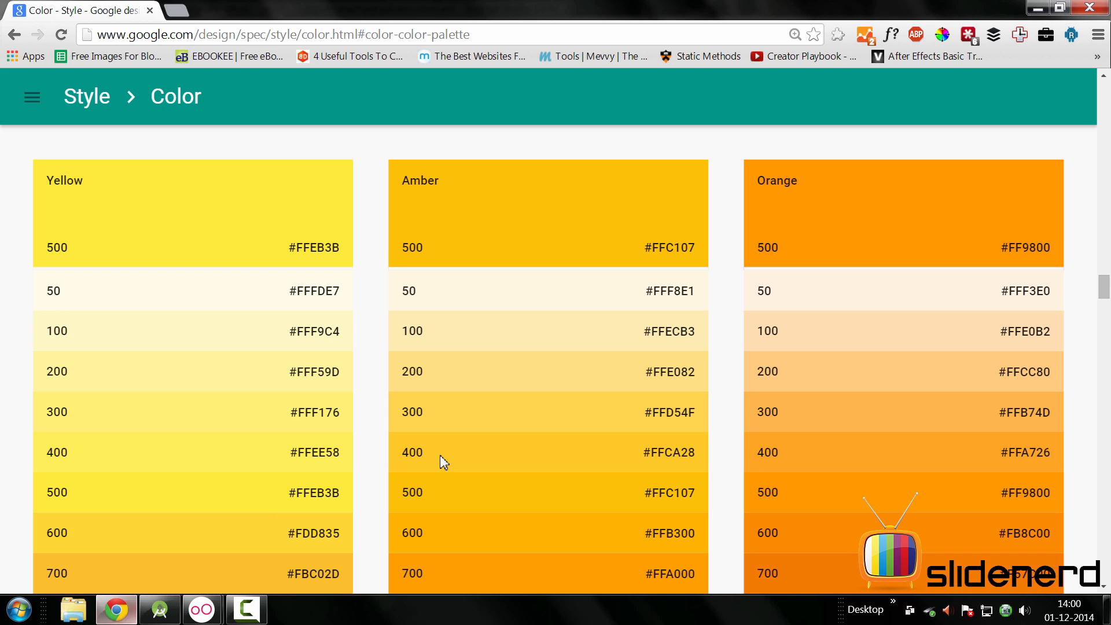
Step: Locate and select the Yellow 500 hex code #FFEB3B in the Material palette
scroll("down", 3)
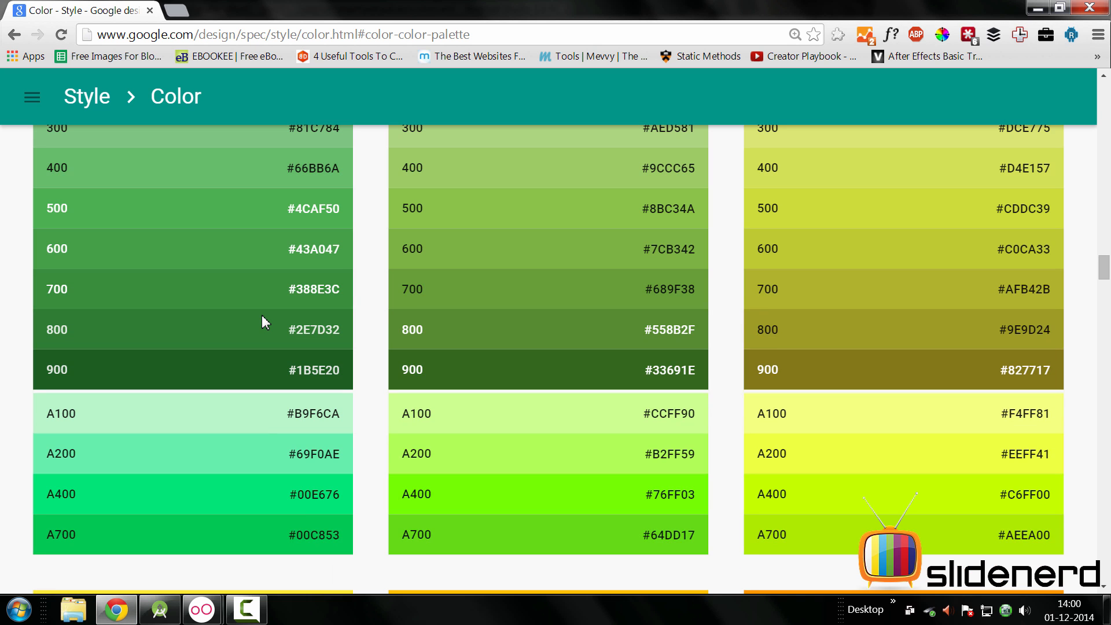
scroll("up", 3)
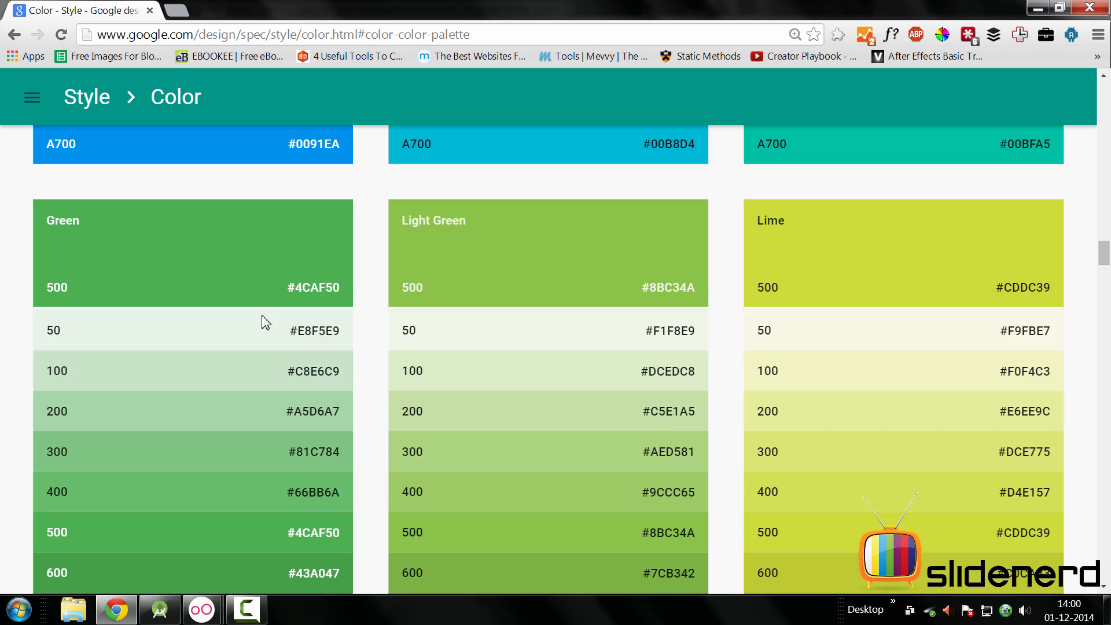
scroll("down", 3)
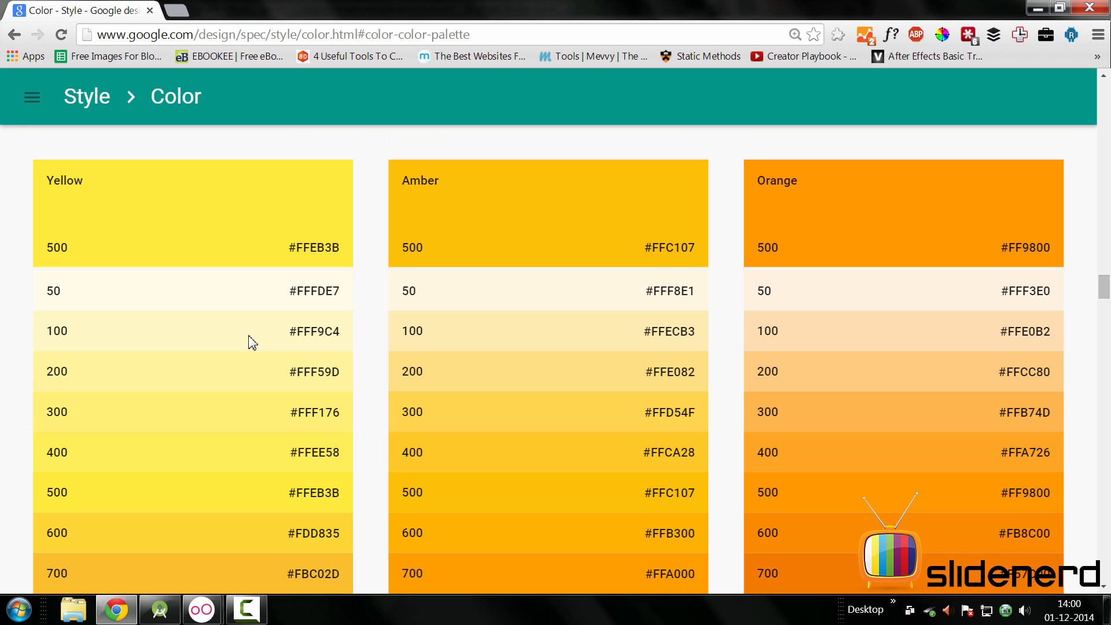
mouse_move(288, 253)
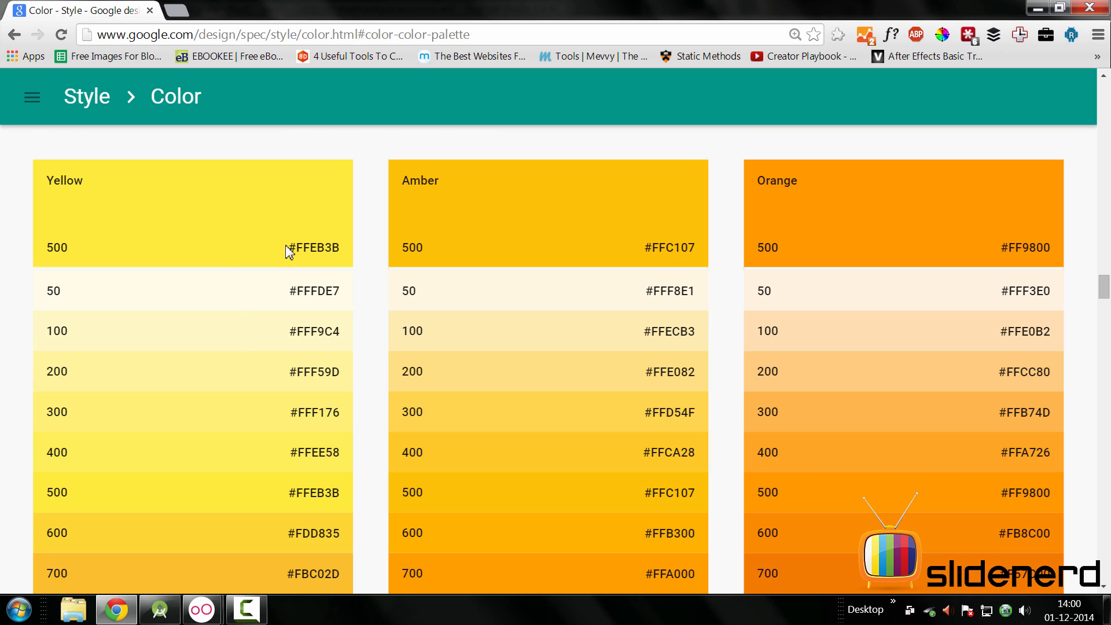
double_click(314, 248)
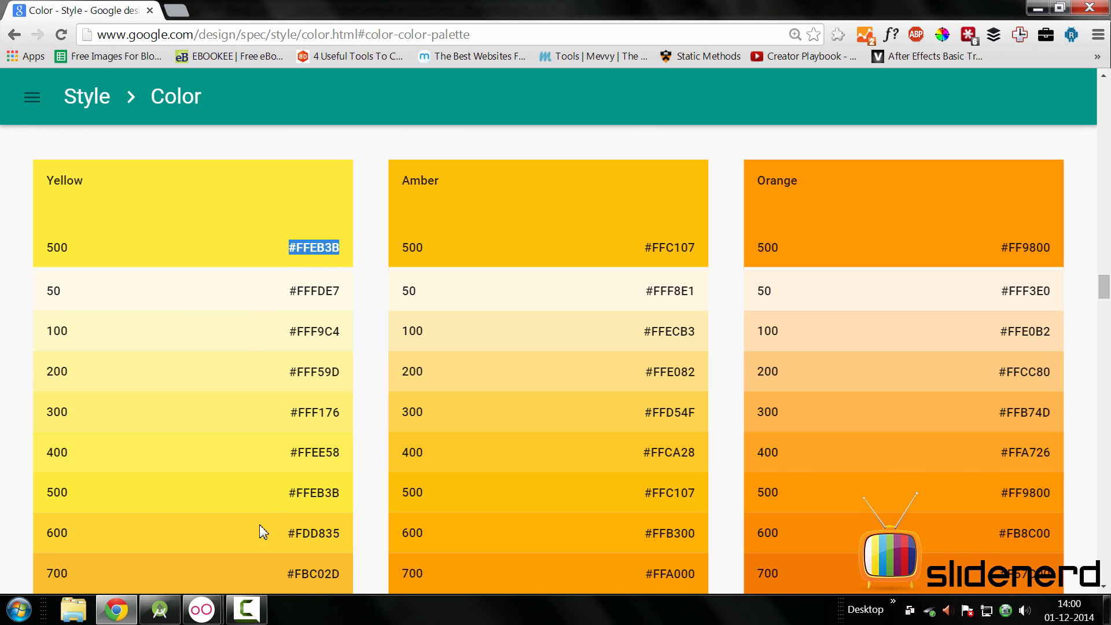
mouse_move(73, 255)
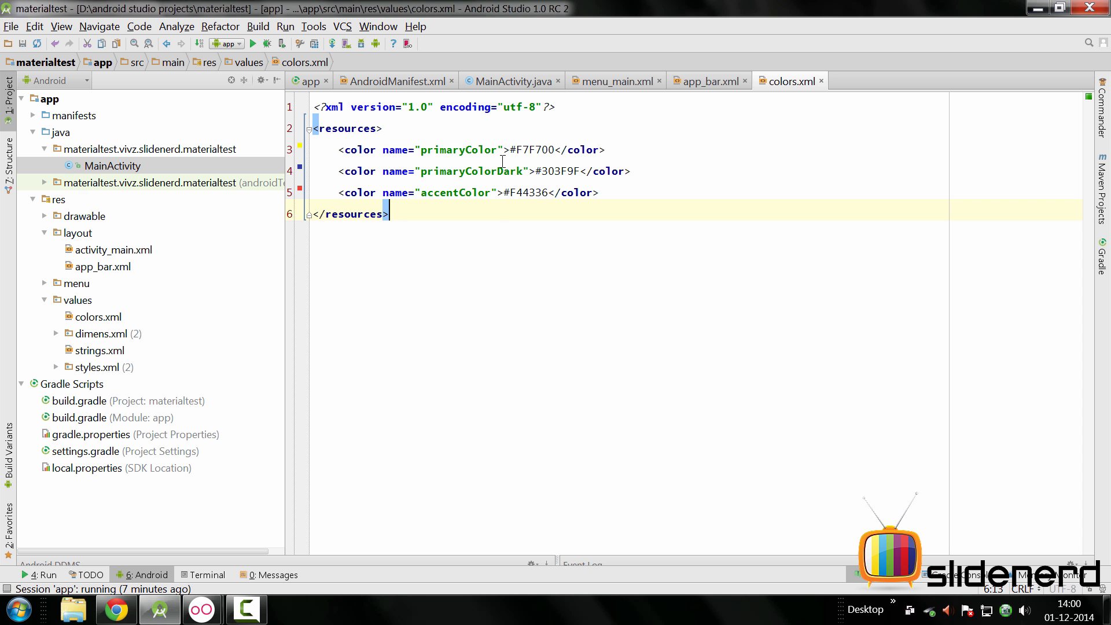
Step: Set primaryColor to #FFEB3B in colors.xml, removing the duplicate hash
type("#FFEB3B")
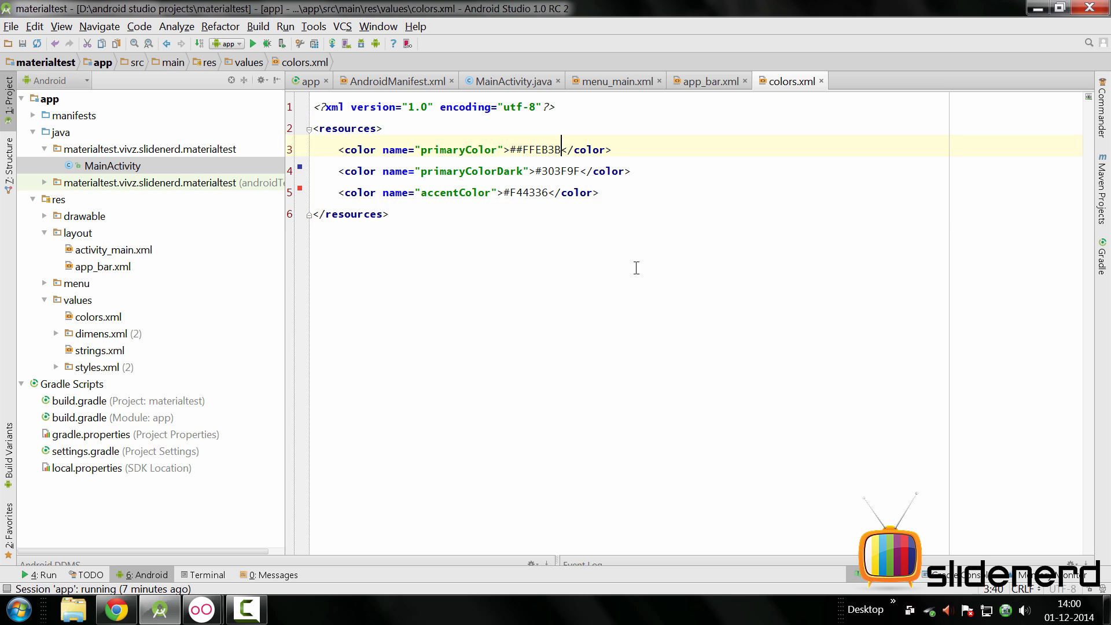
key("Backspace")
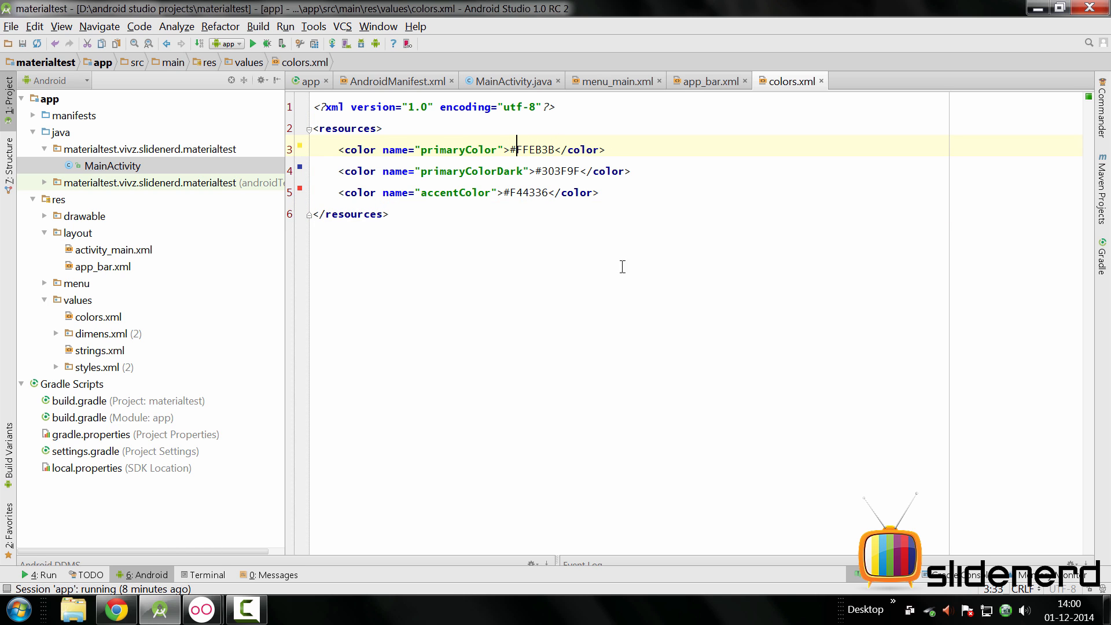
Step: Copy Yellow 700 from the palette and set primaryColorDark to FBC02D
left_click(116, 610)
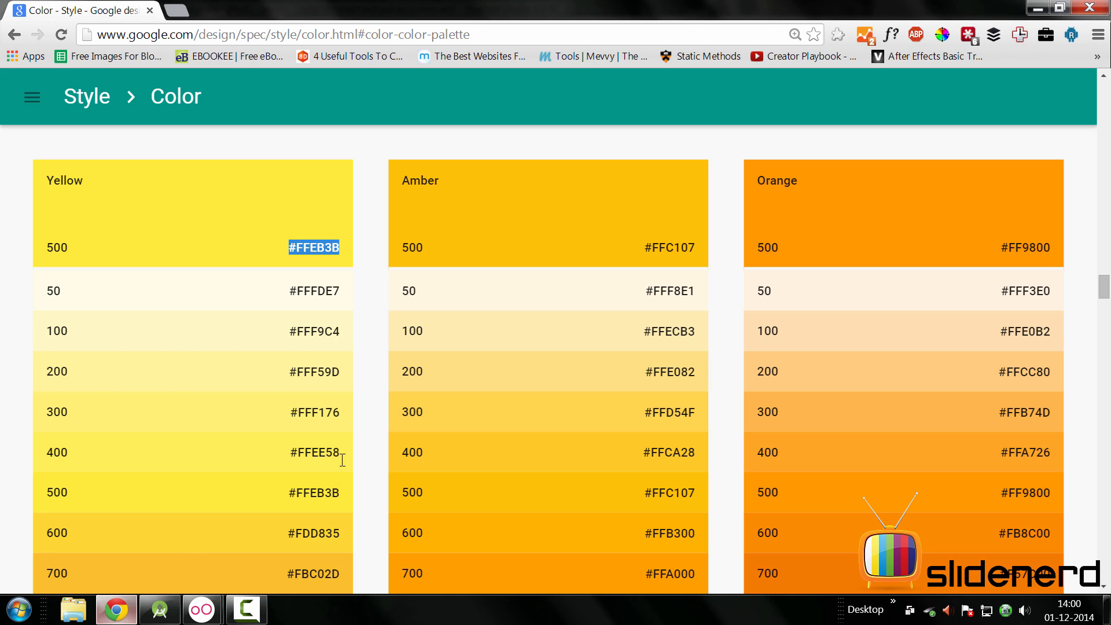
scroll("down", 3)
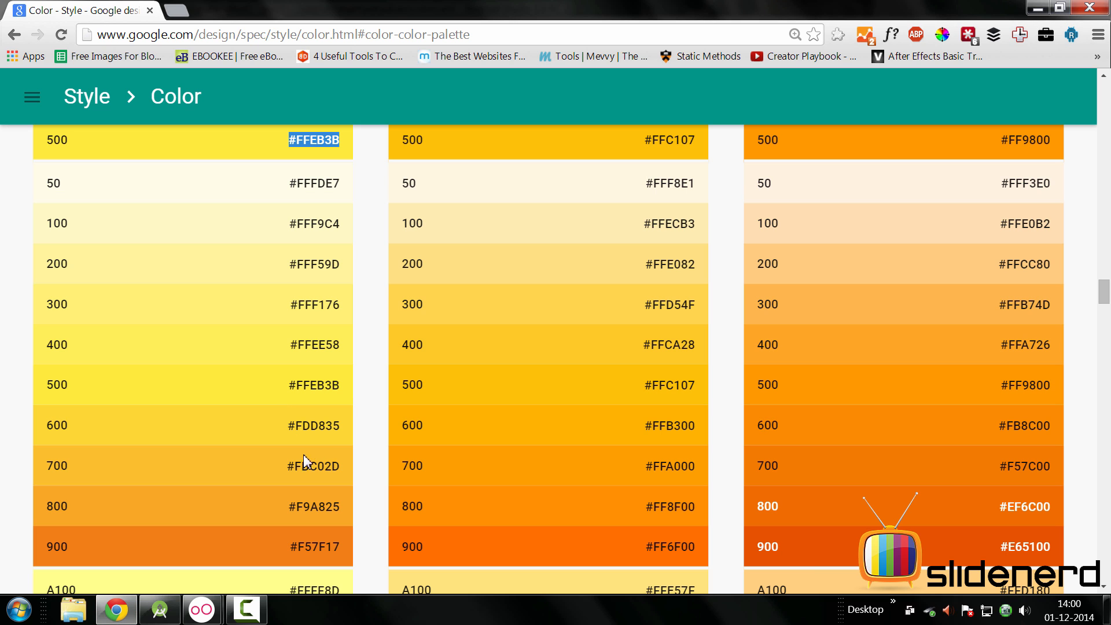
double_click(313, 465)
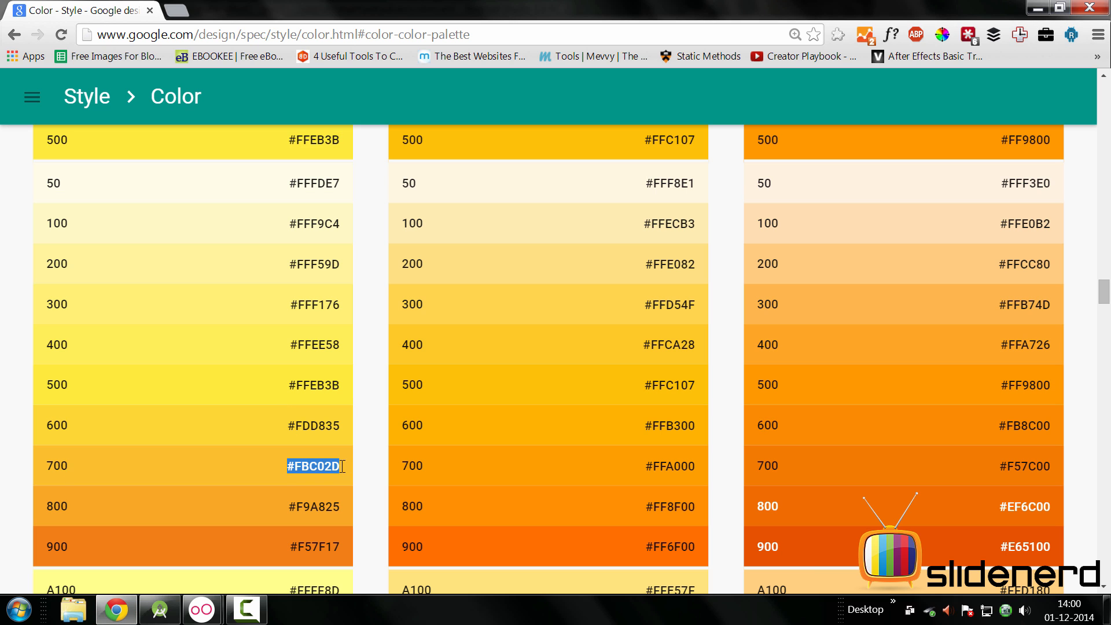
left_click(245, 609)
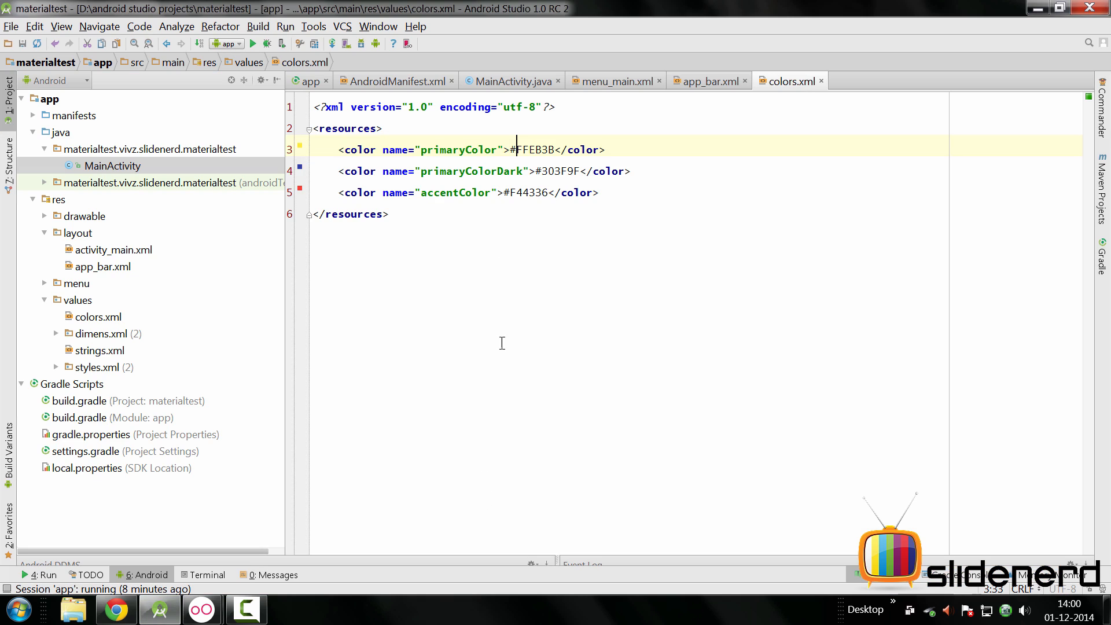
double_click(557, 172)
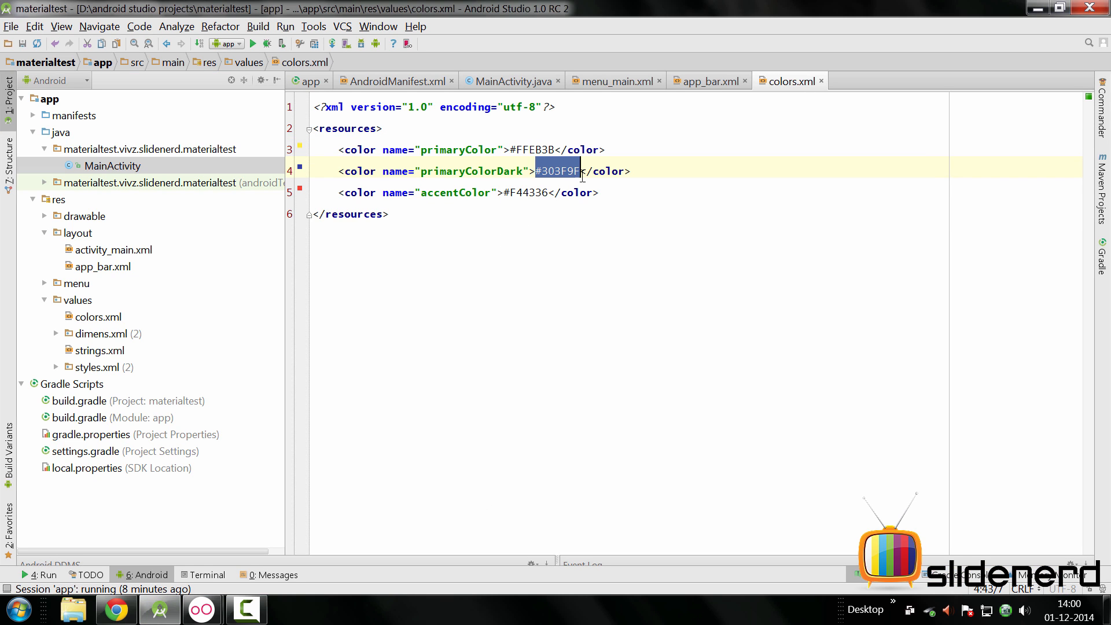
type("FBC02D")
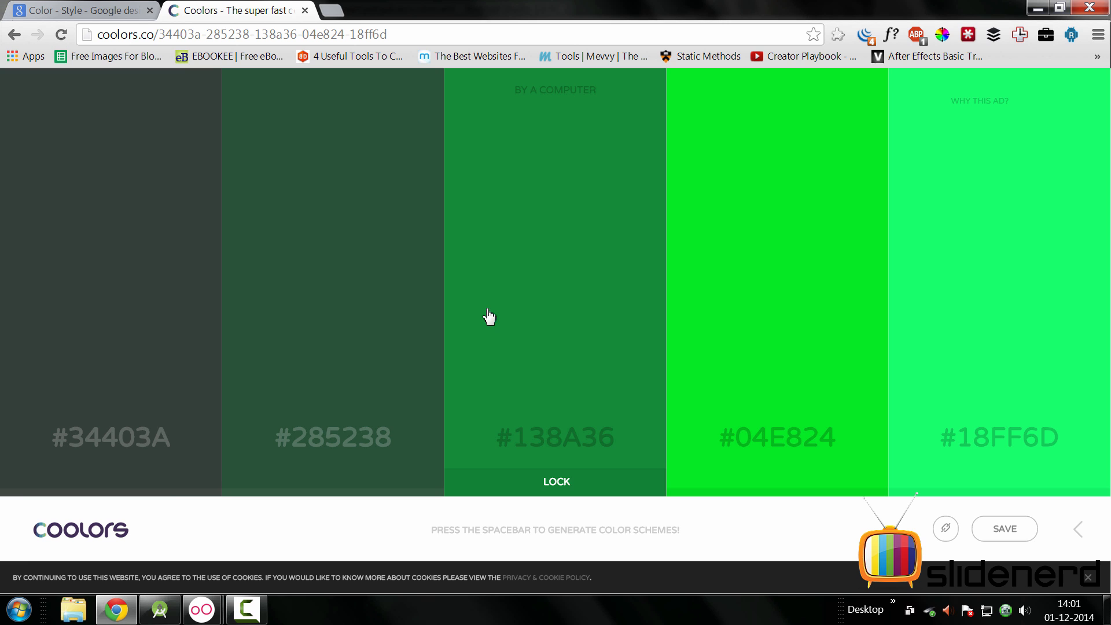
mouse_move(343, 253)
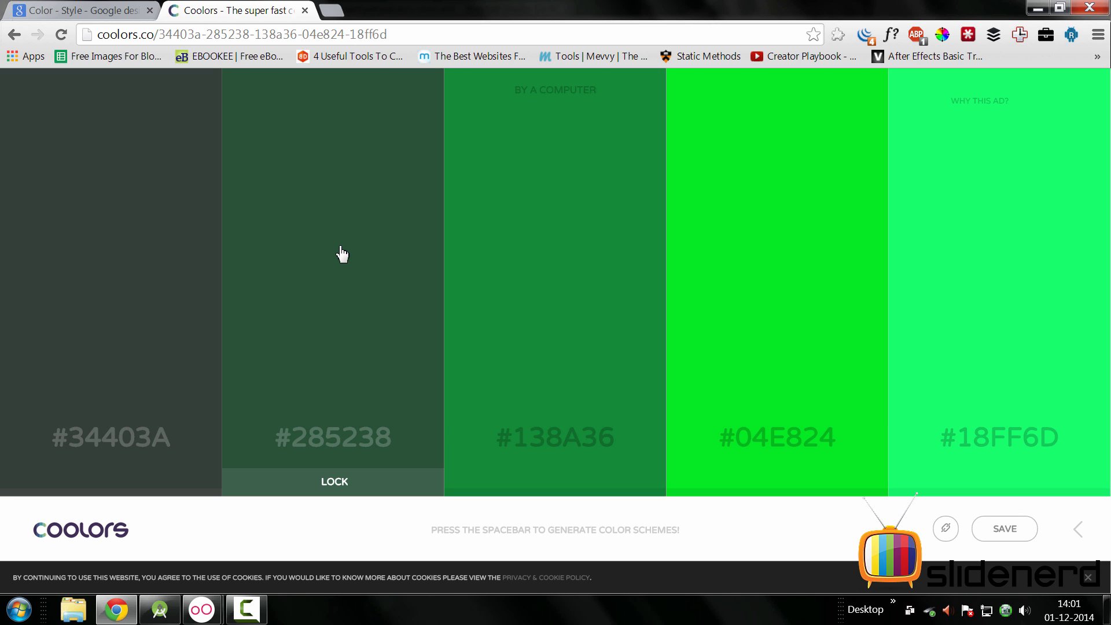
mouse_move(476, 343)
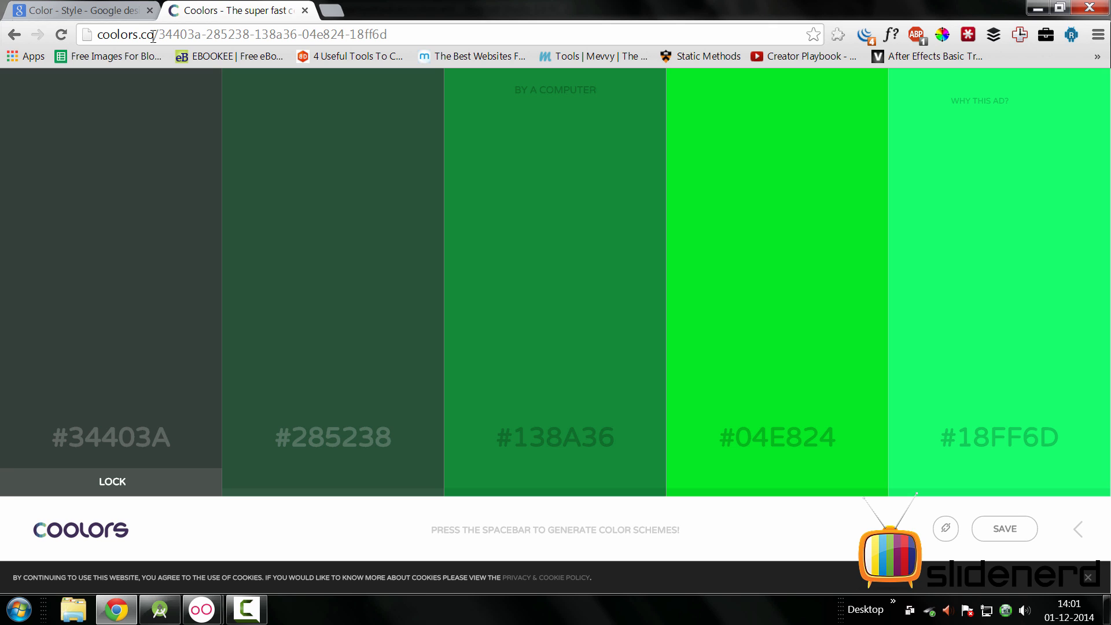
mouse_move(555, 438)
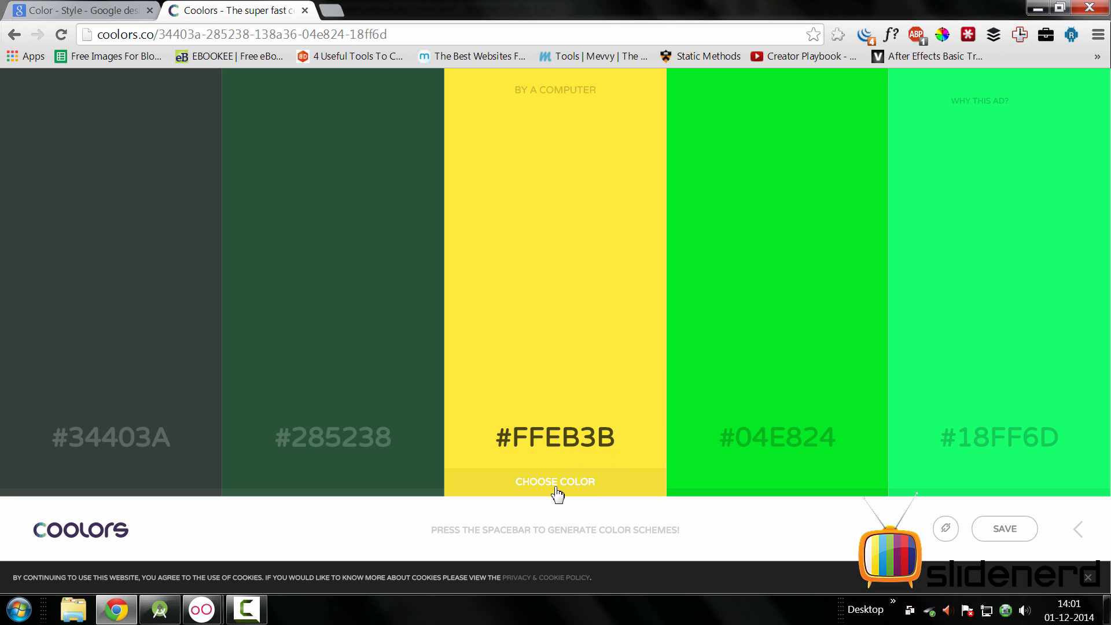
mouse_move(537, 491)
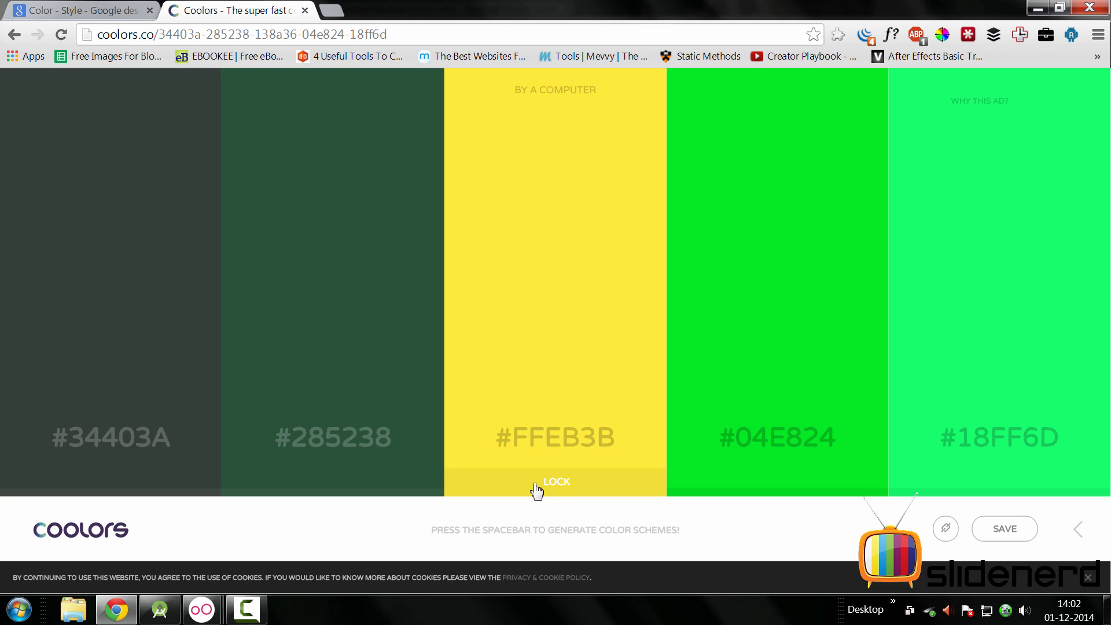
Step: Generate a series of Coolors palettes around the locked yellow, then return to Android Studio
key("space")
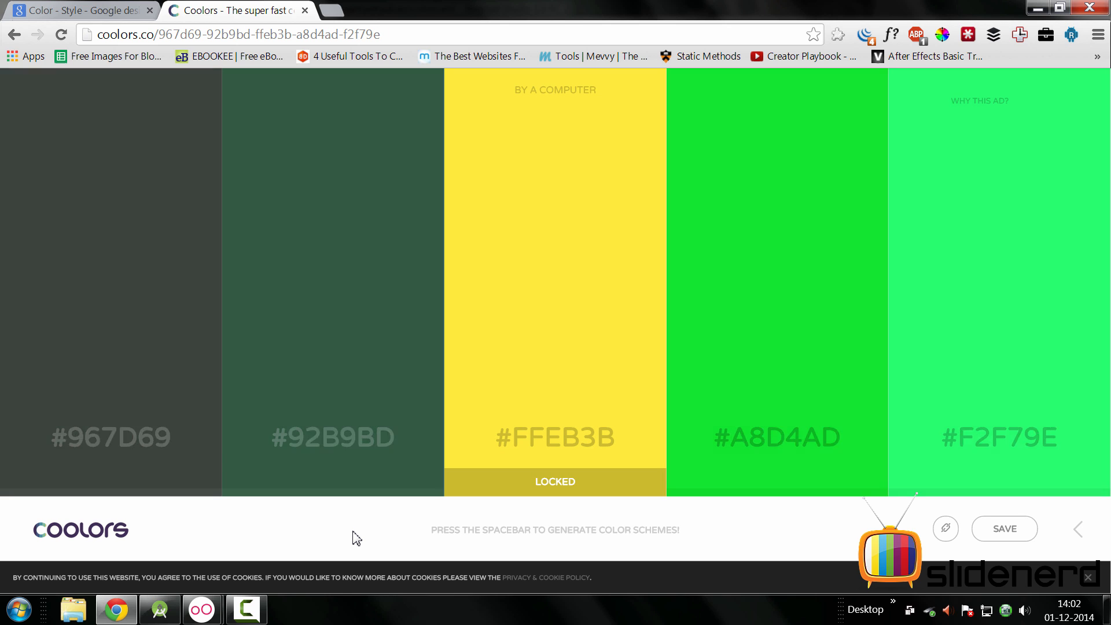
key("space")
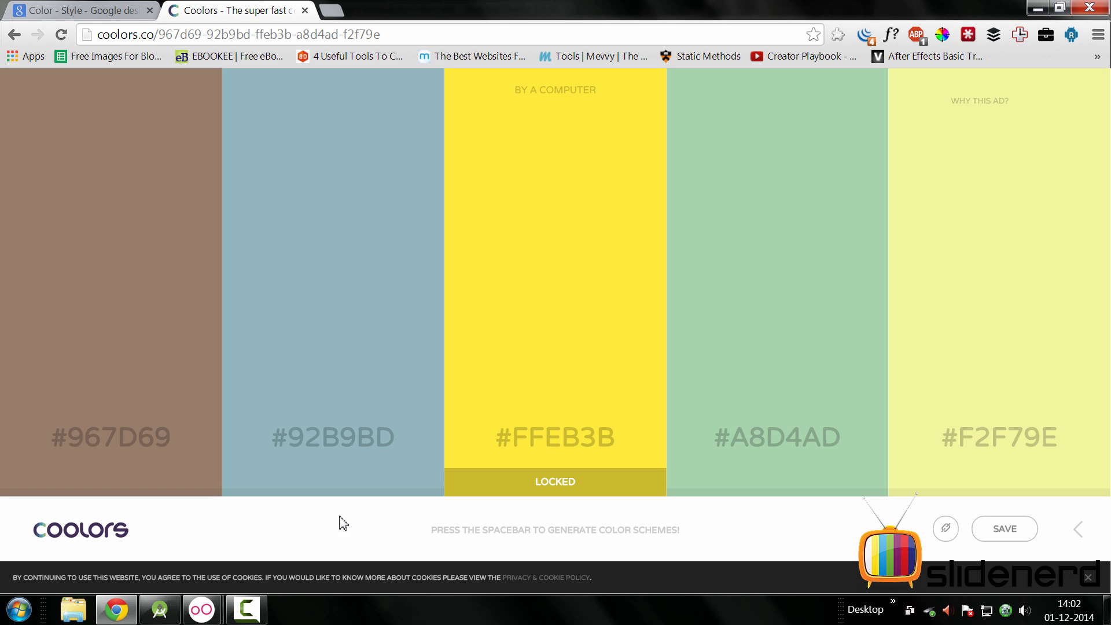
mouse_move(330, 531)
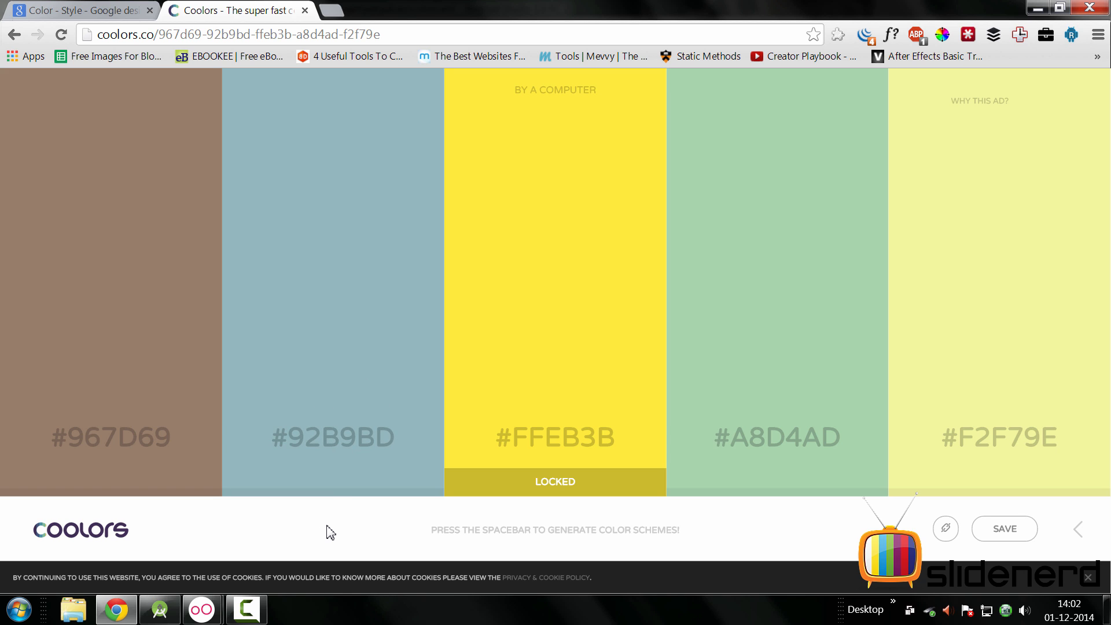
key("space")
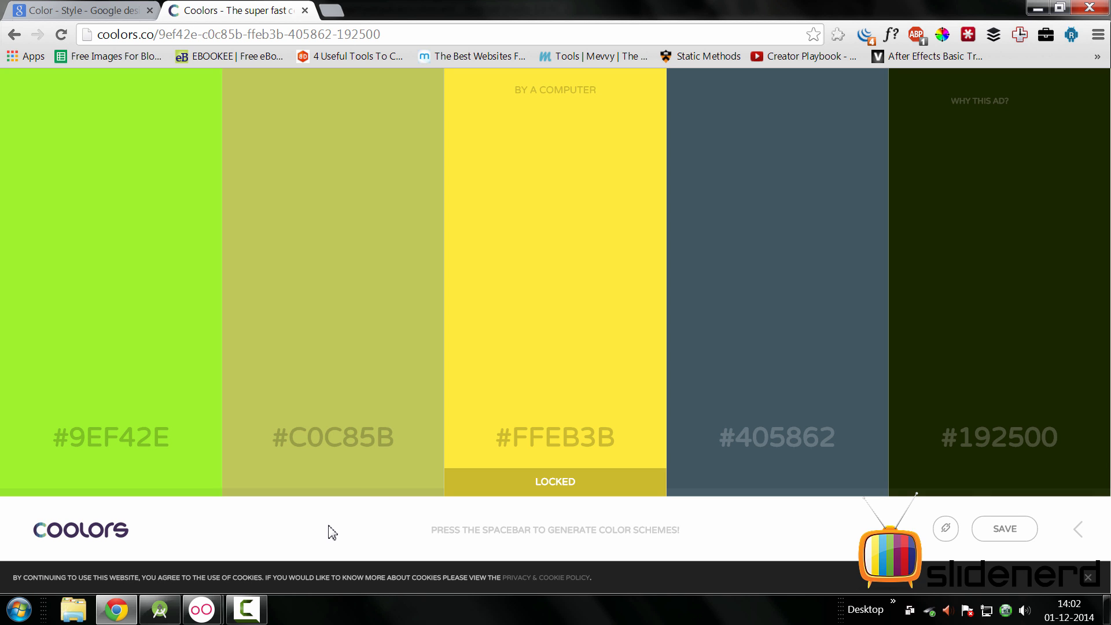
key("space")
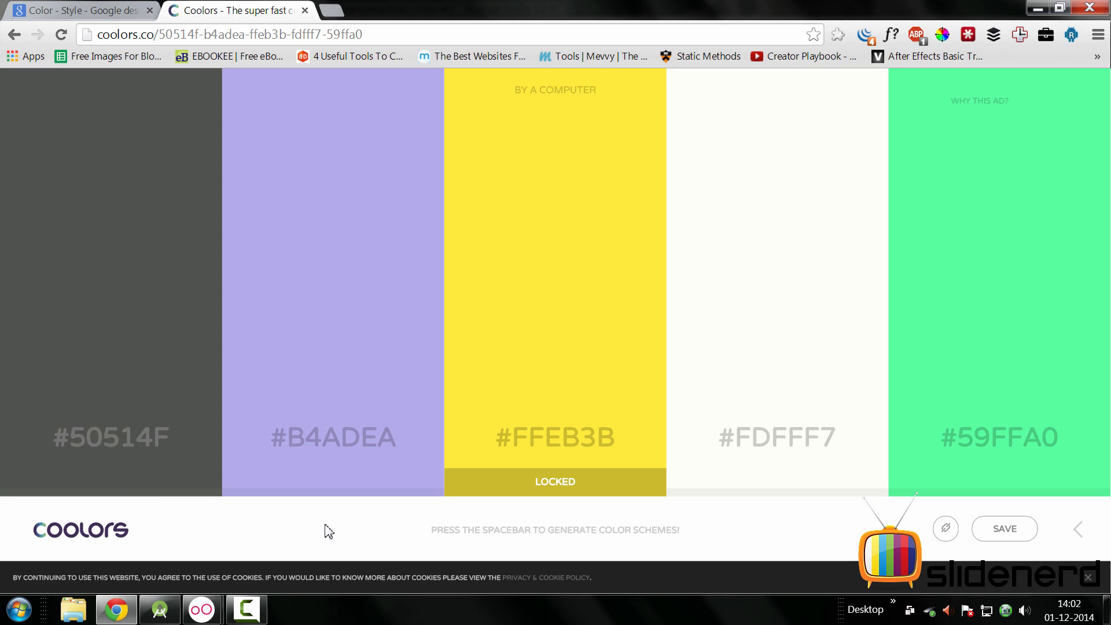
mouse_move(159, 447)
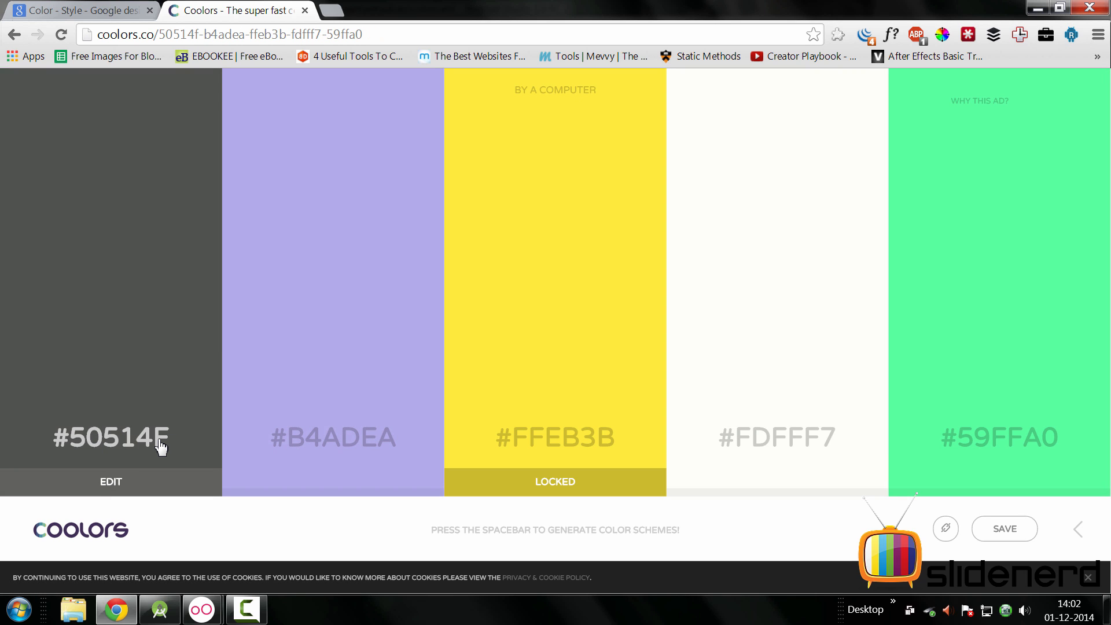
mouse_move(84, 444)
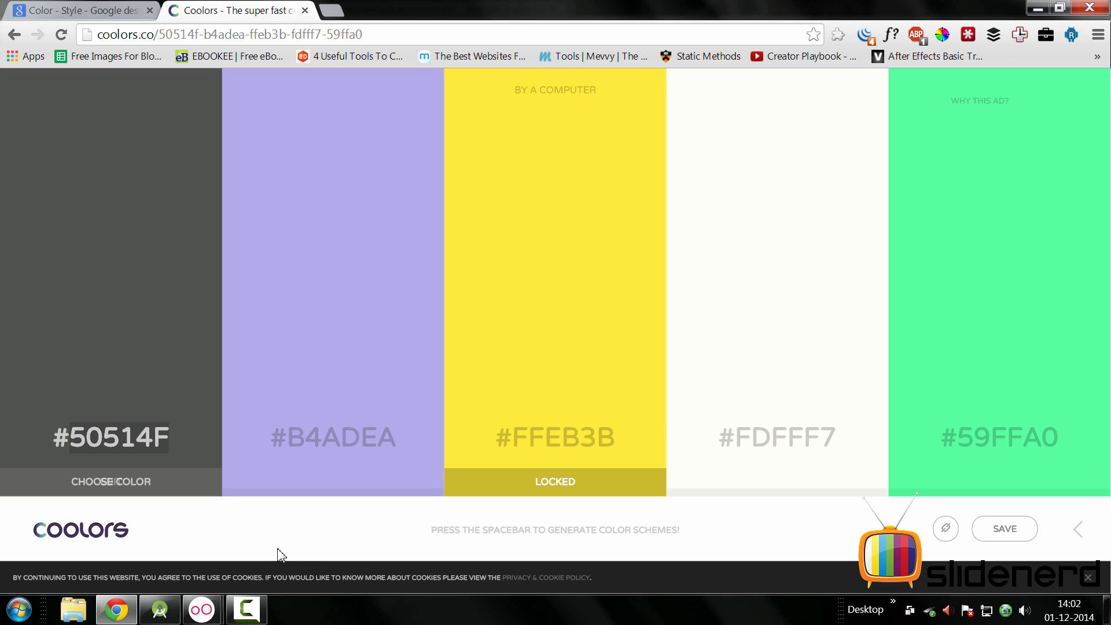
key("space")
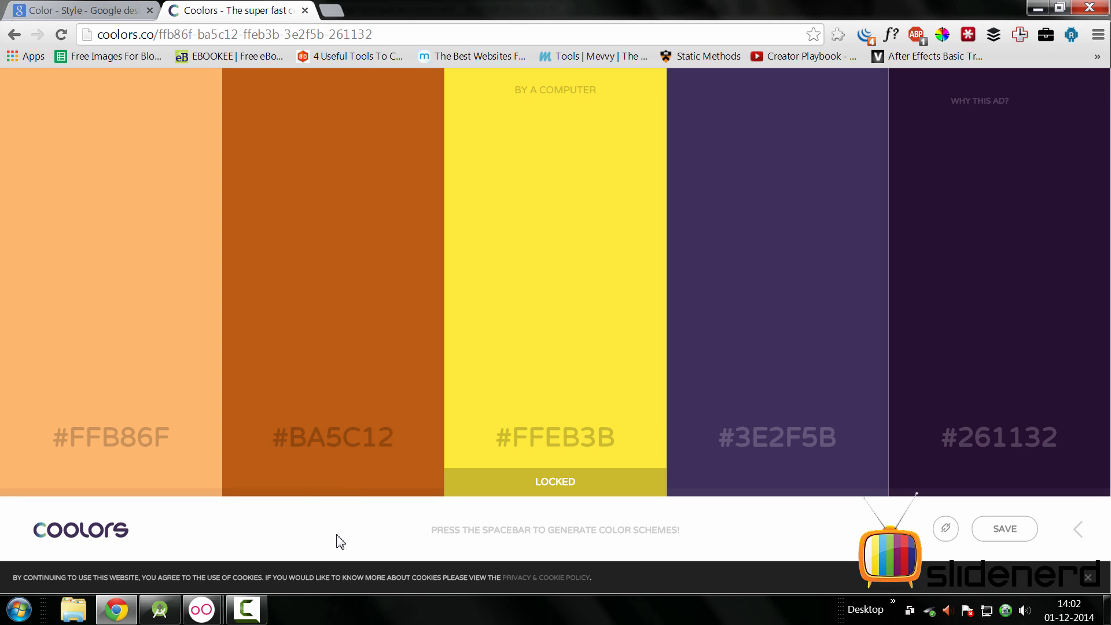
key("space")
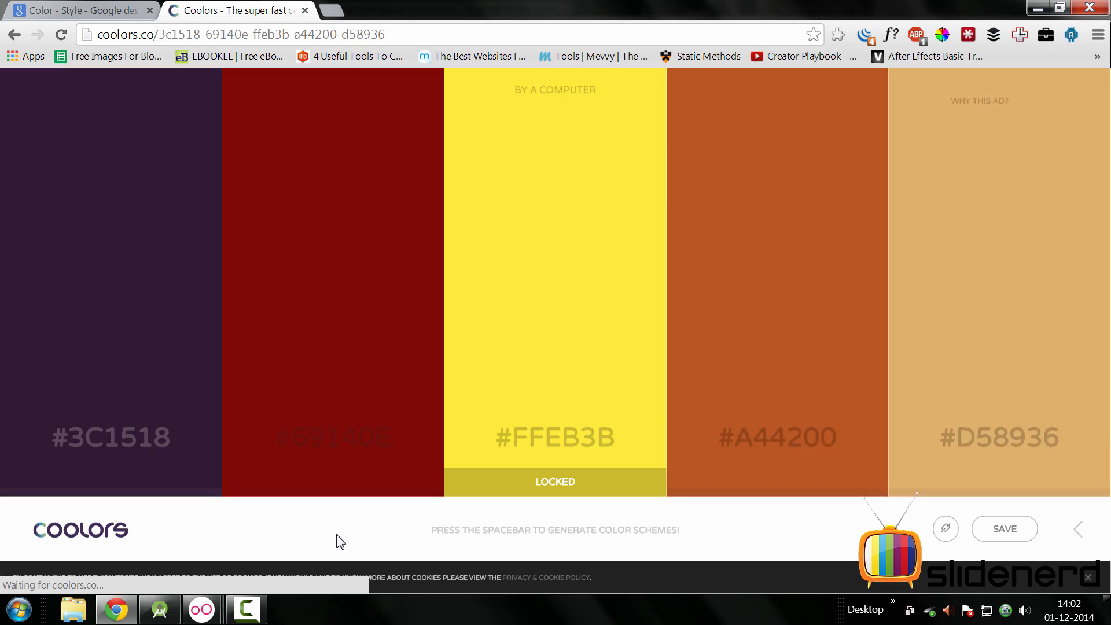
key("space")
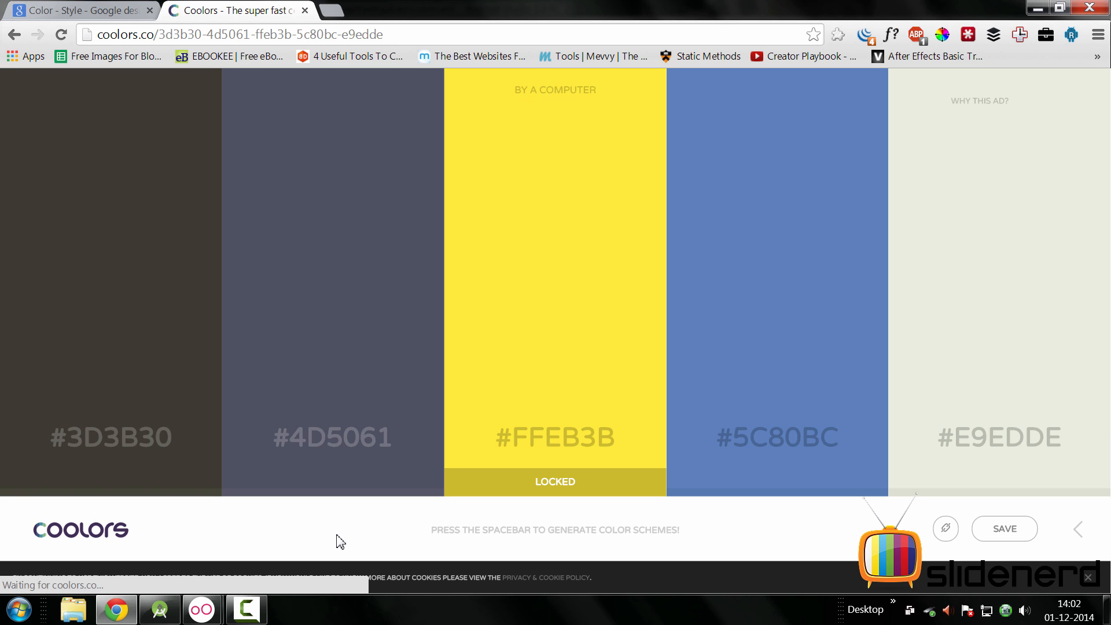
key("space")
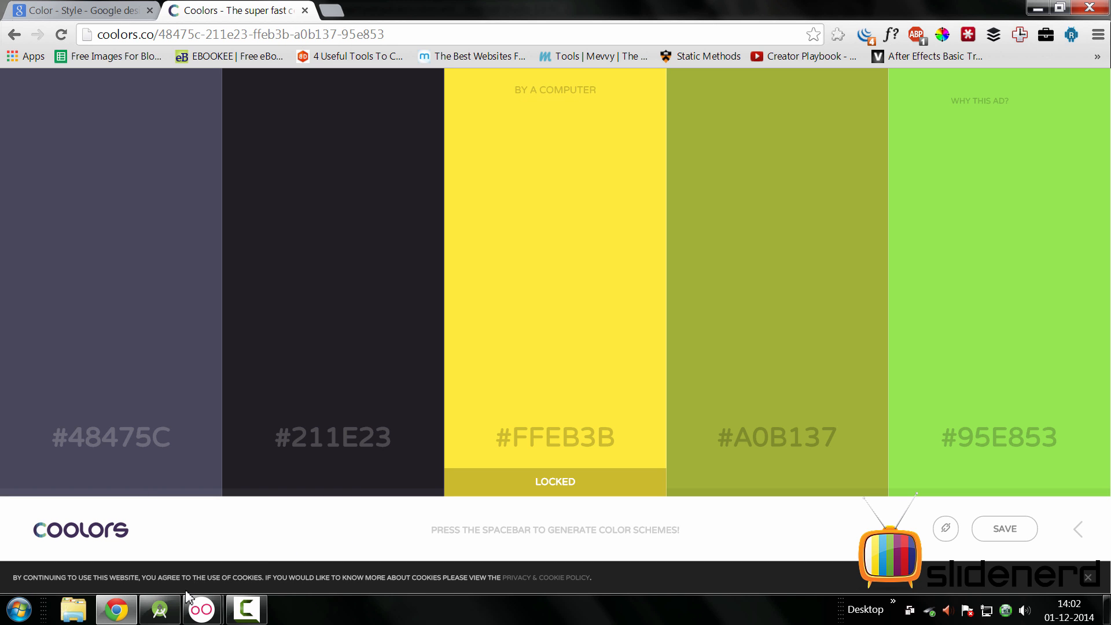
left_click(245, 610)
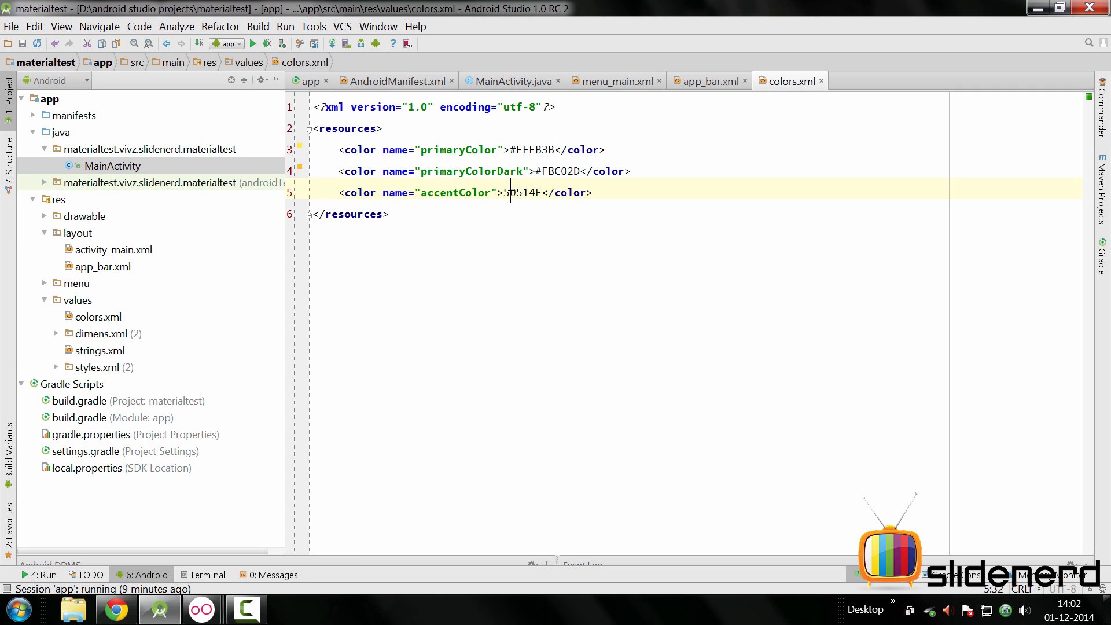
Step: Add the # to accentColor making it #50514F and switch to app_bar.xml
type("#")
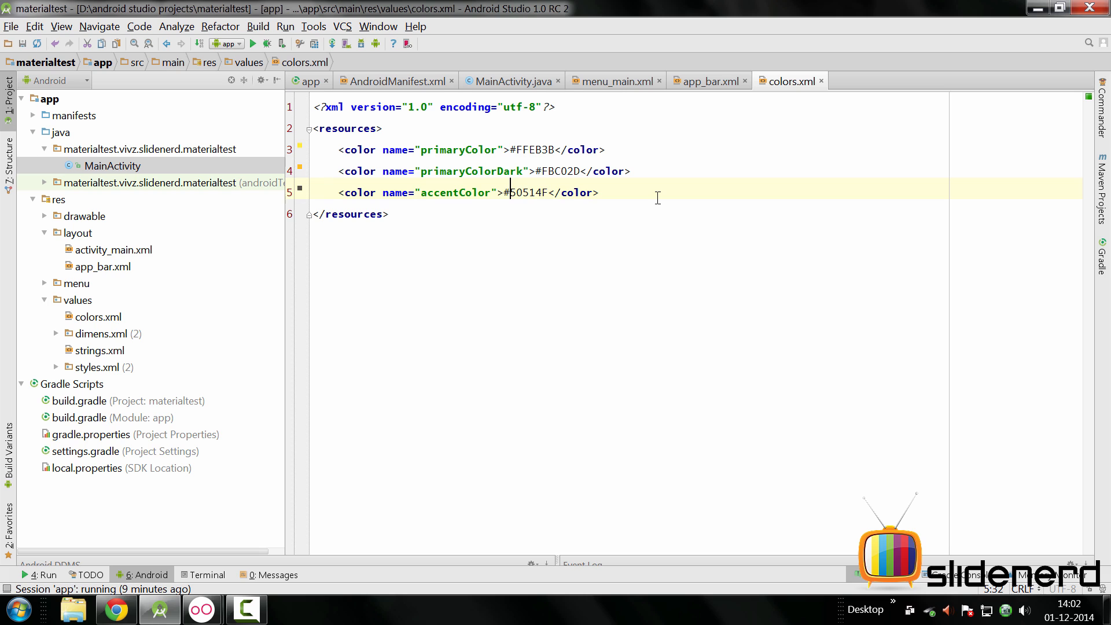
left_click(702, 81)
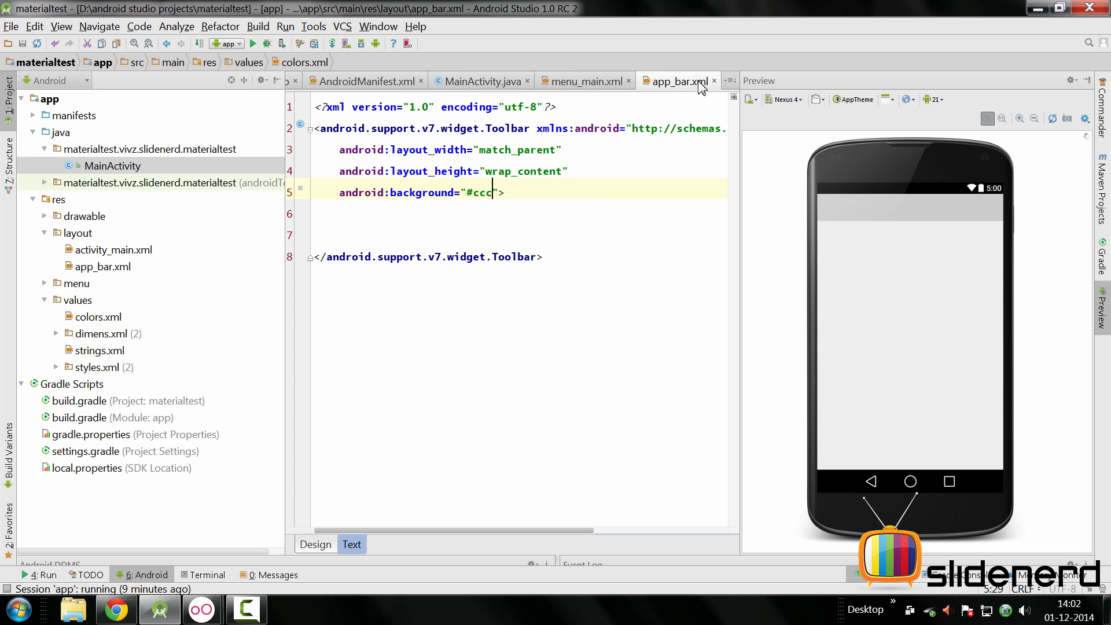
key("BackSpace")
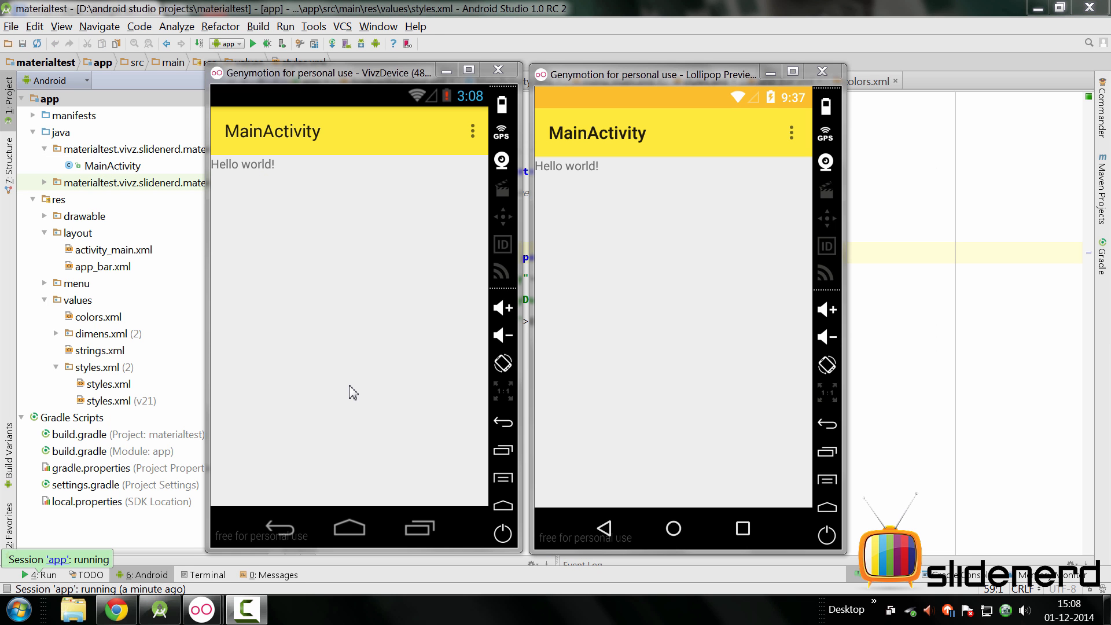
mouse_move(358, 378)
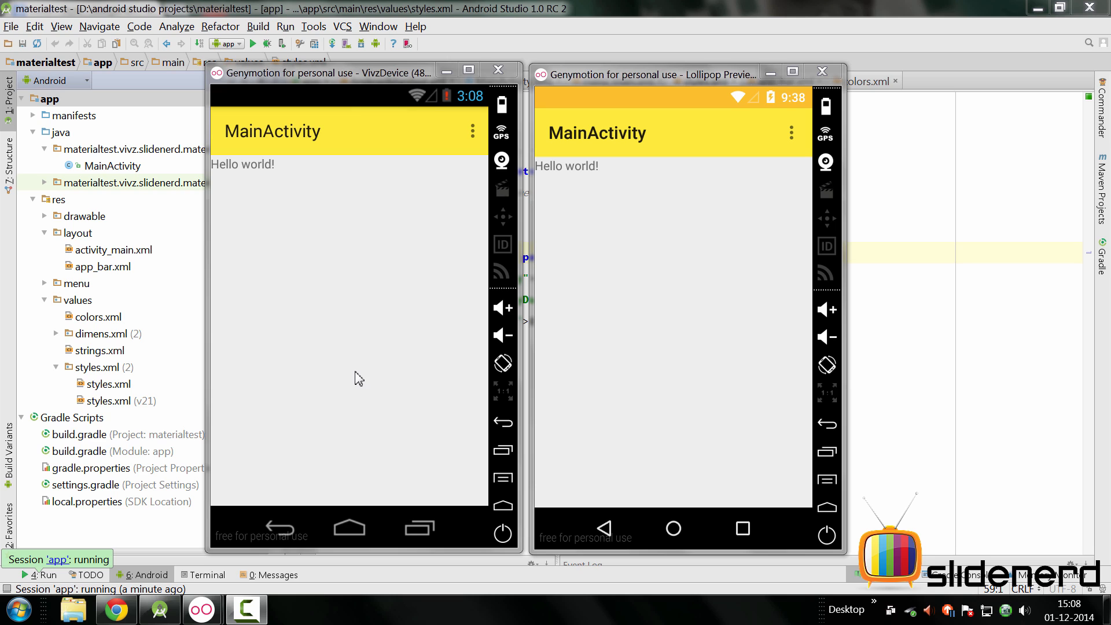
mouse_move(426, 388)
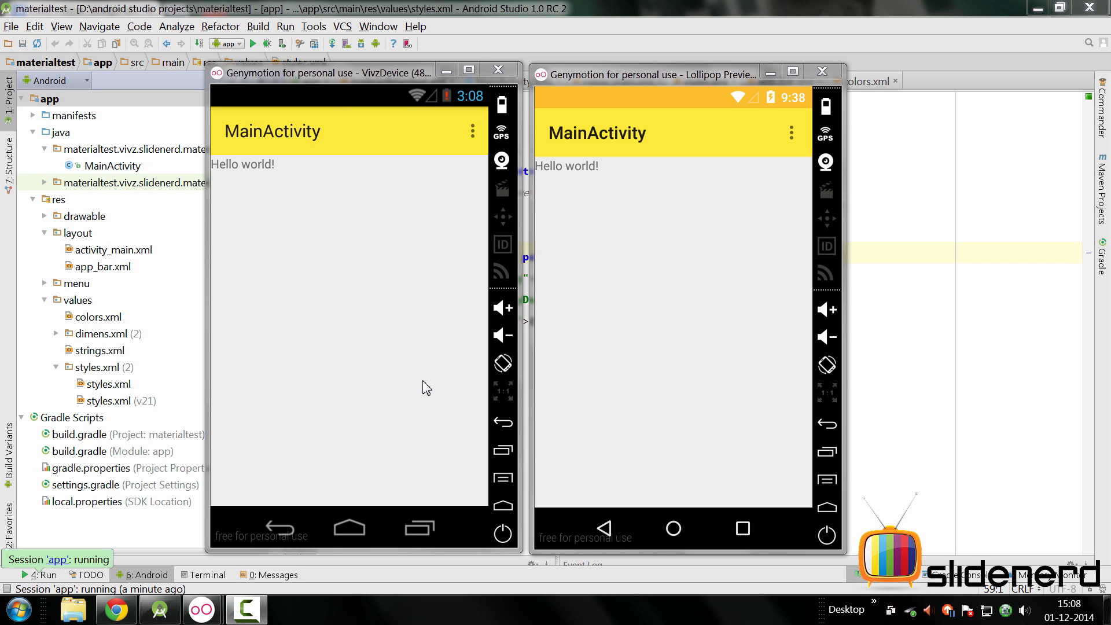
mouse_move(811, 280)
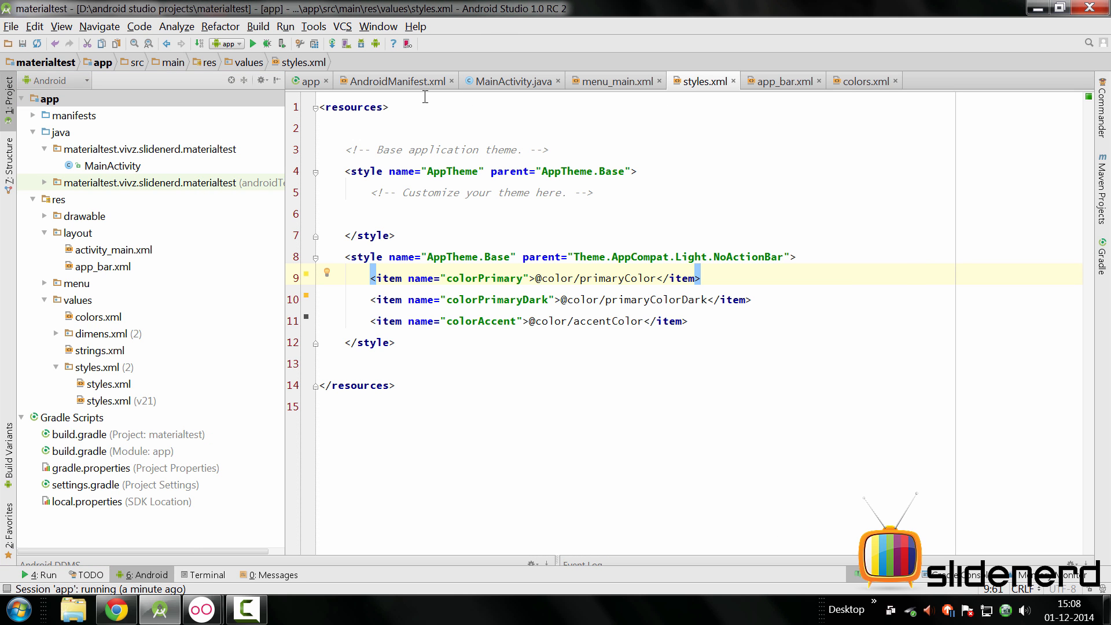
mouse_move(192, 188)
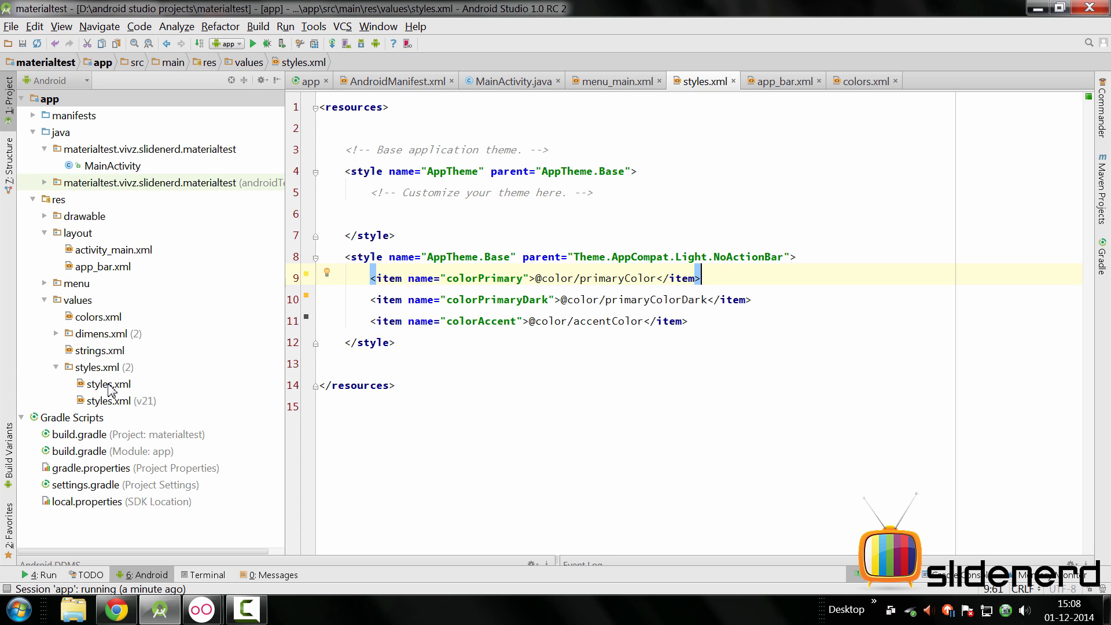
left_click(107, 383)
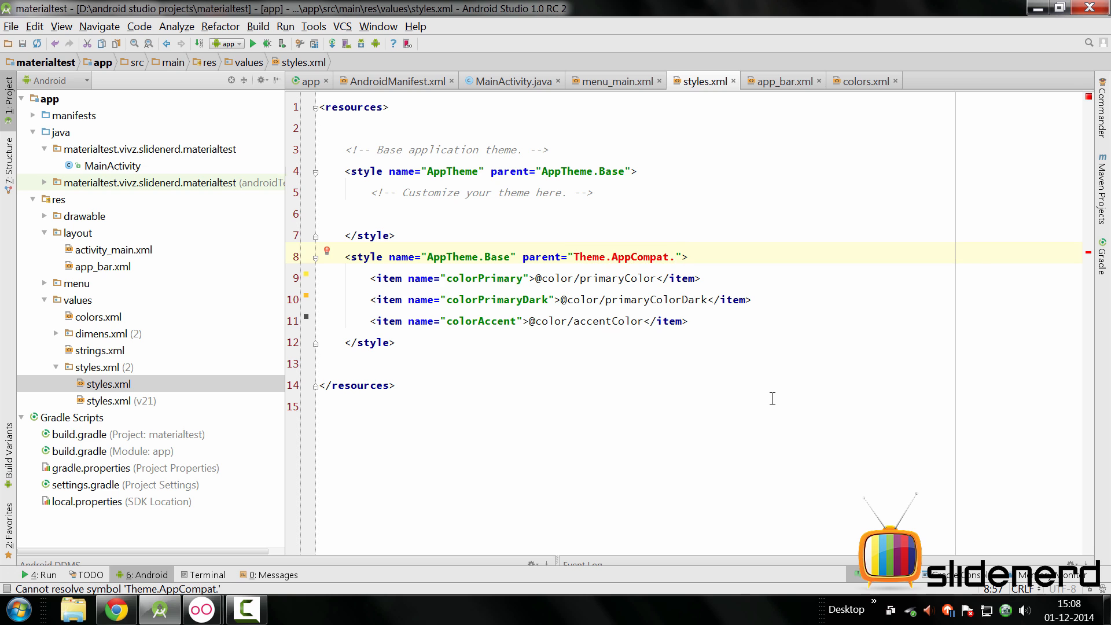
type("M")
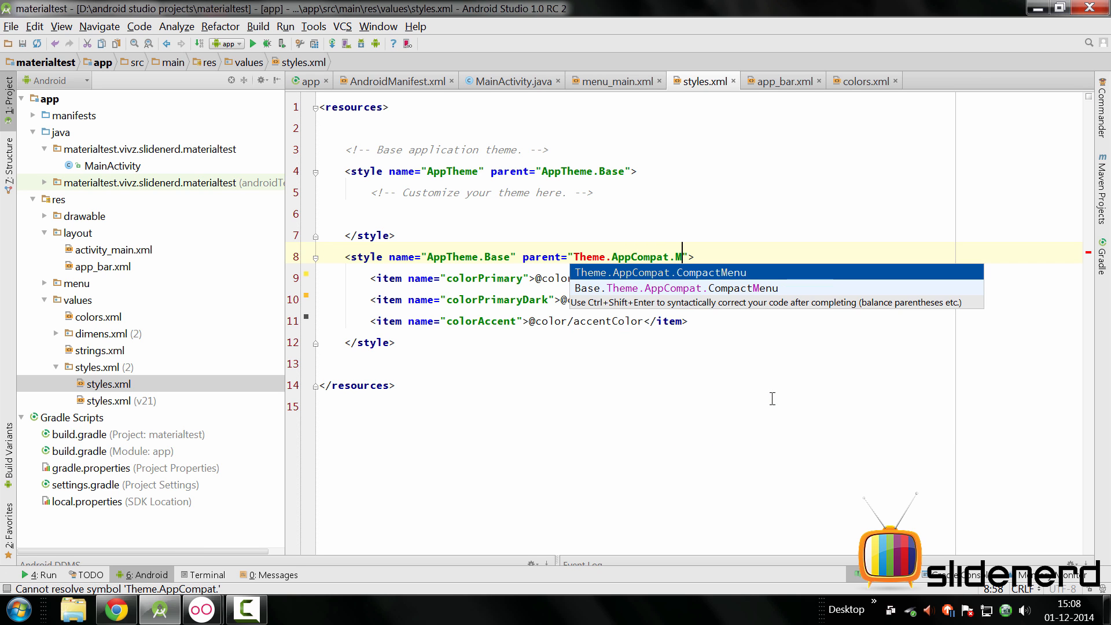
type("NoActionBar")
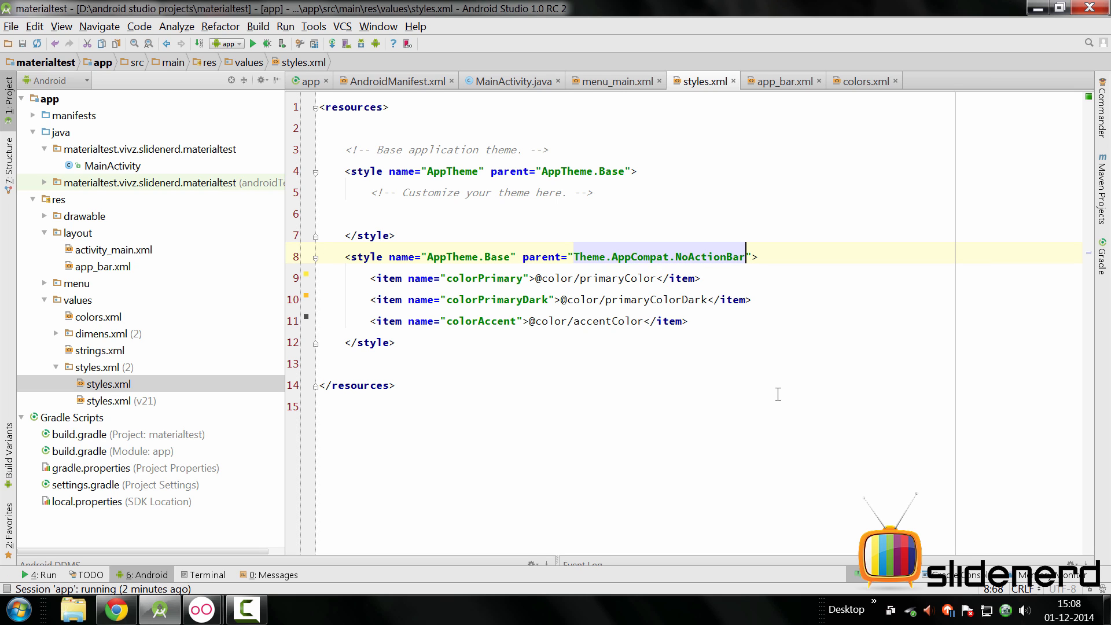
mouse_move(575, 329)
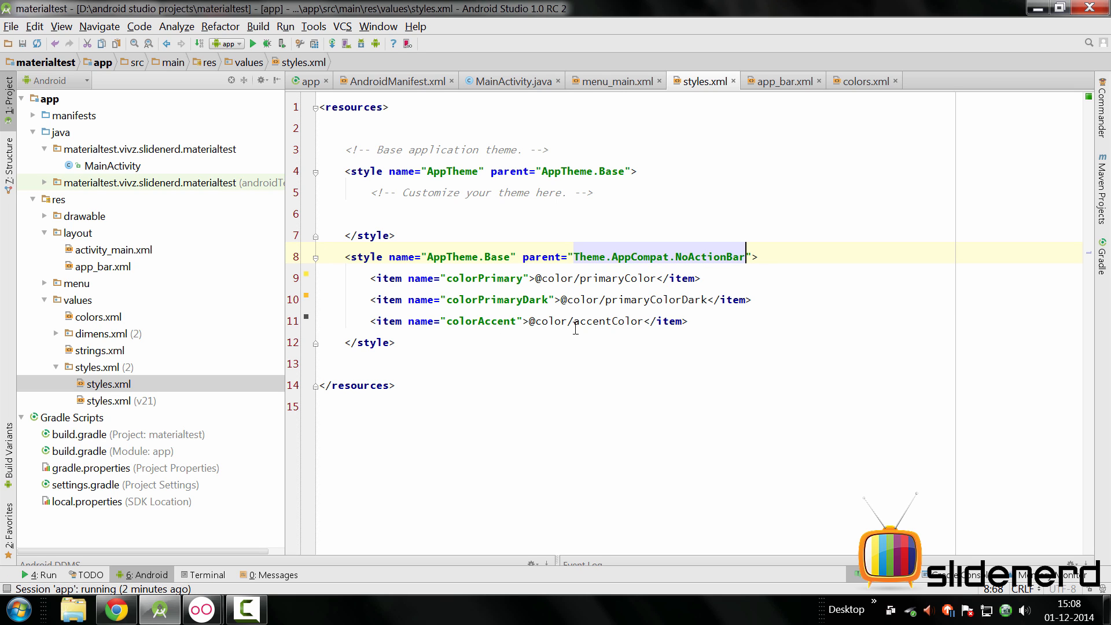
left_click(128, 401)
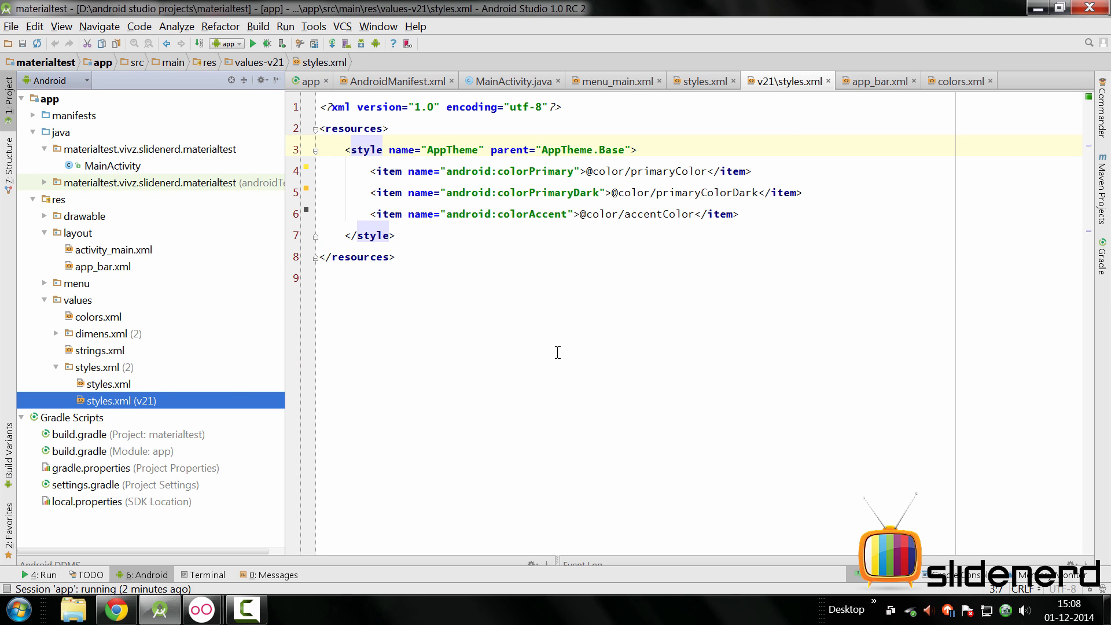
double_click(574, 149)
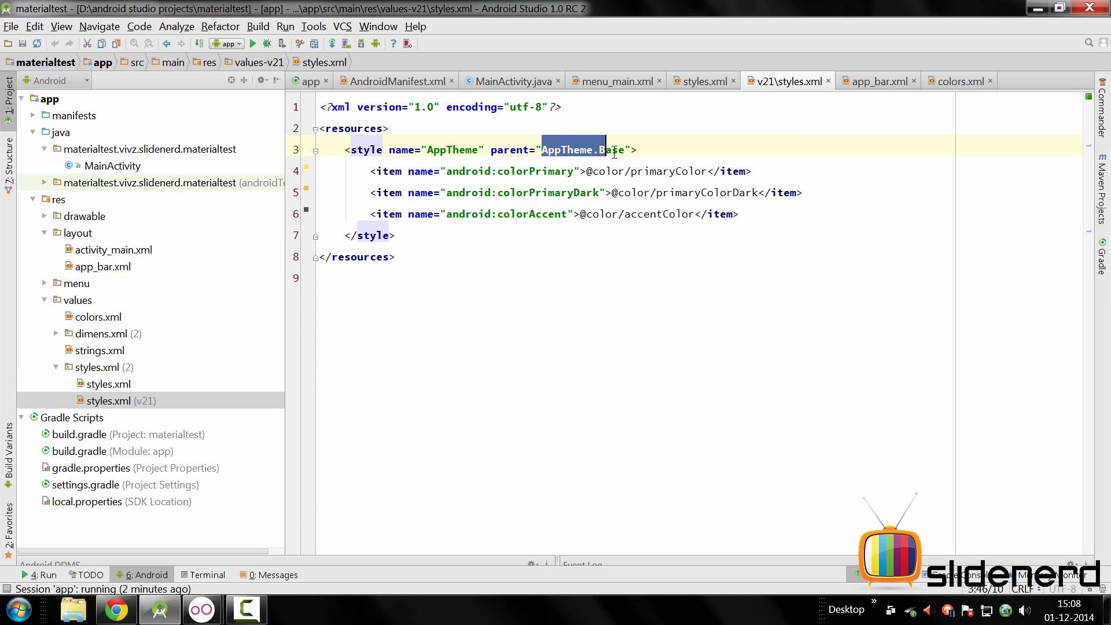
left_click(702, 81)
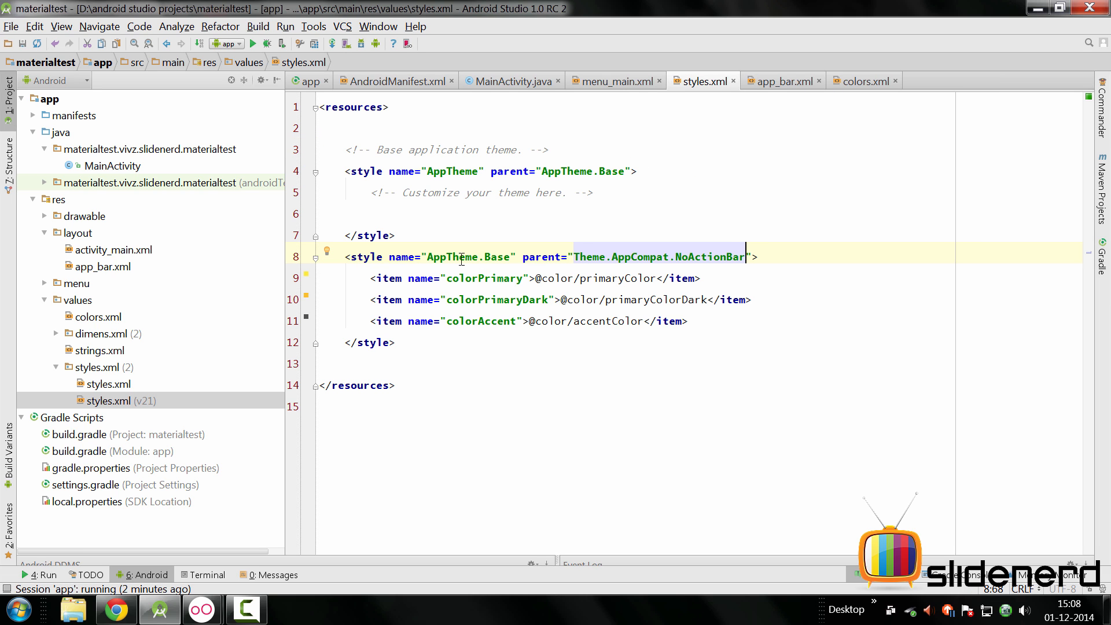
double_click(574, 171)
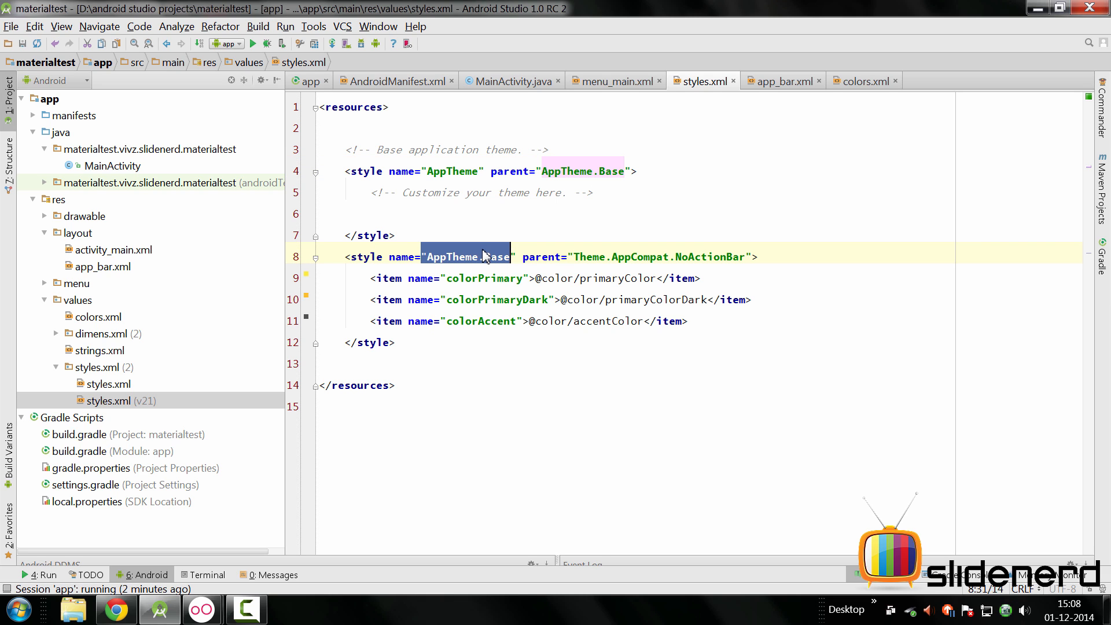
mouse_move(102, 140)
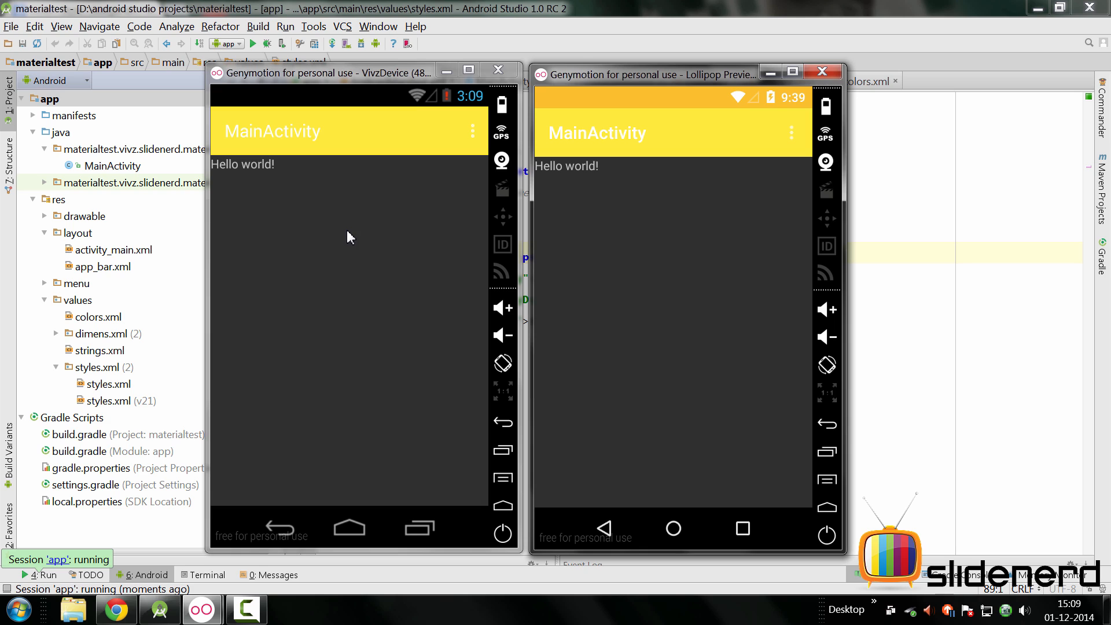
mouse_move(335, 155)
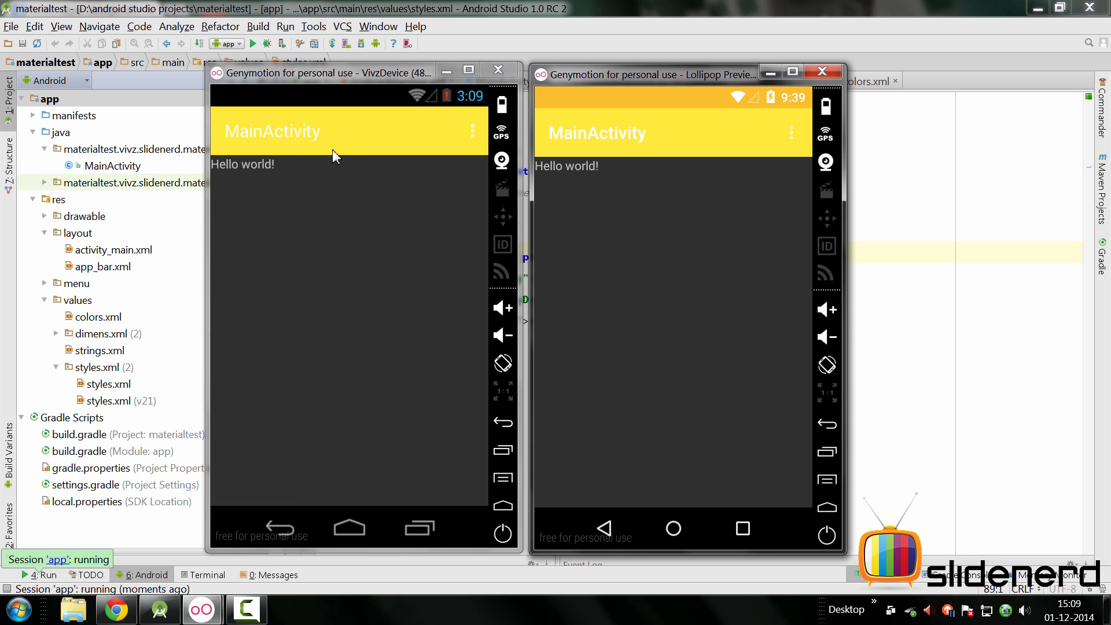
mouse_move(315, 144)
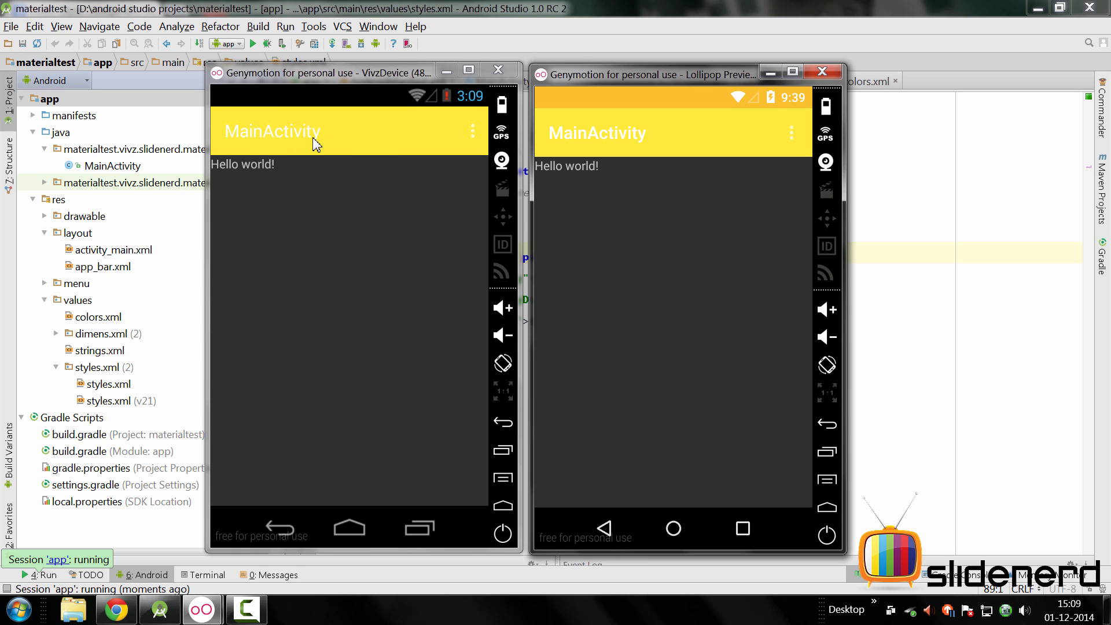
mouse_move(345, 316)
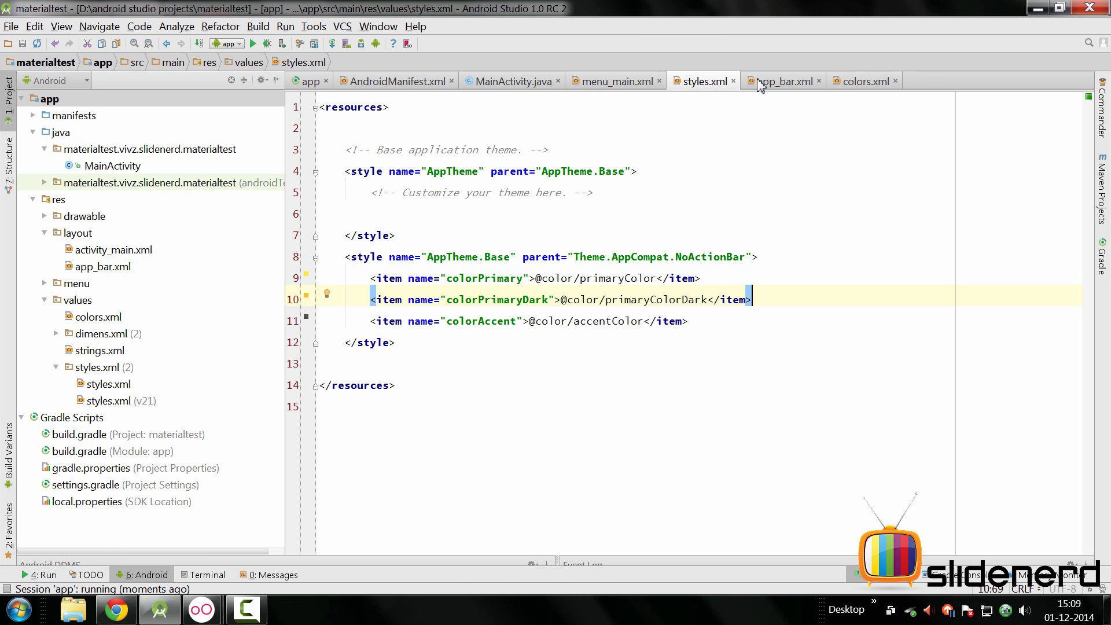
Step: Start an app:theme attribute on the Toolbar in app_bar.xml
left_click(784, 81)
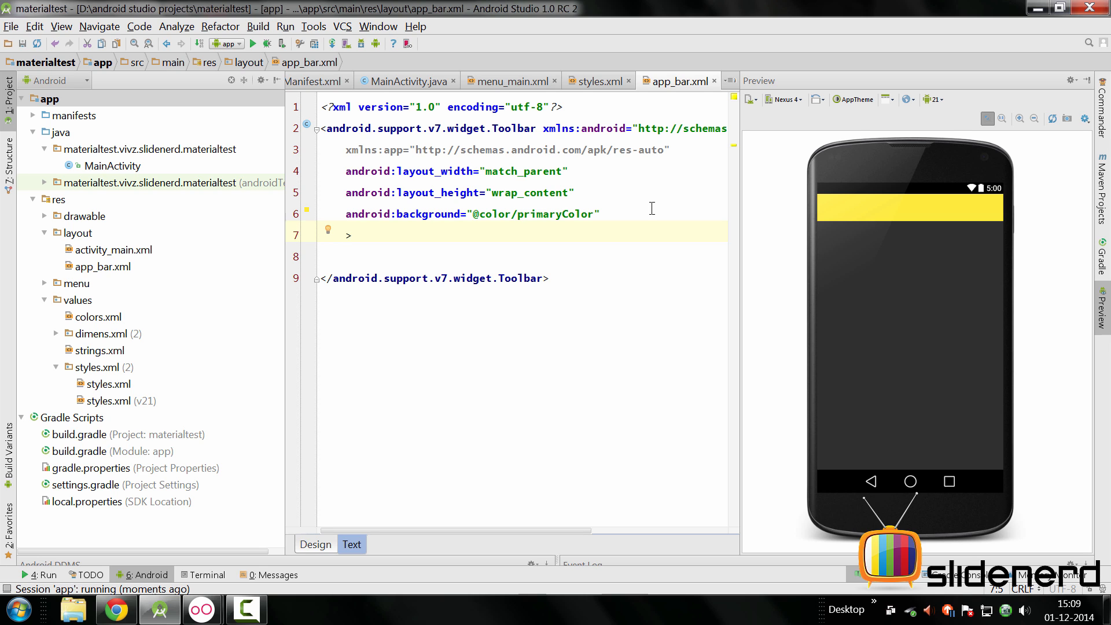
type("app")
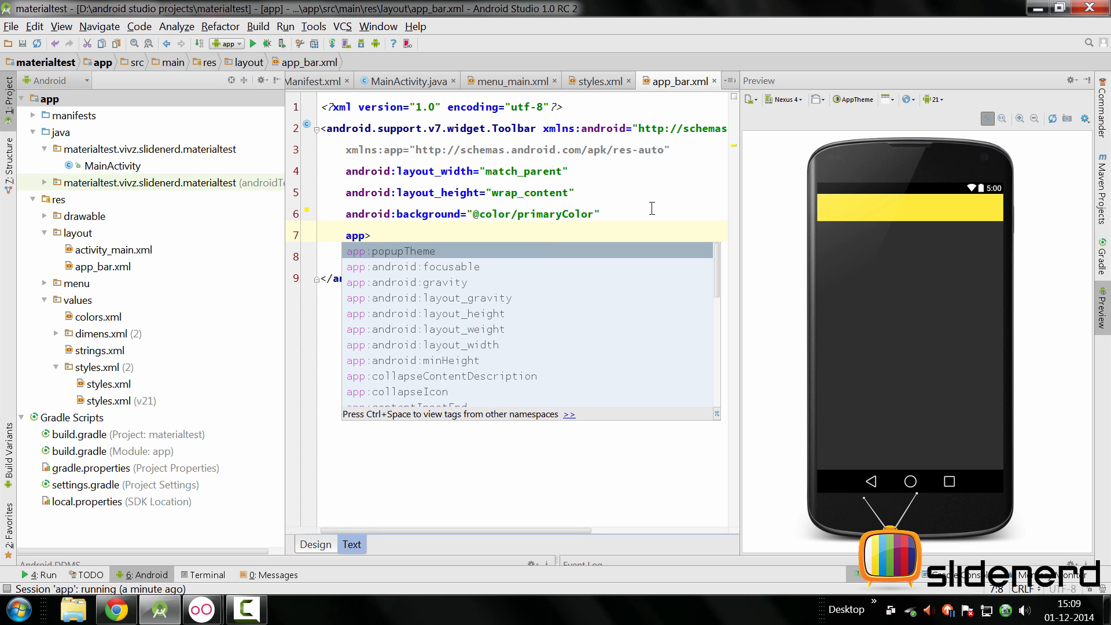
type("theme=\"")
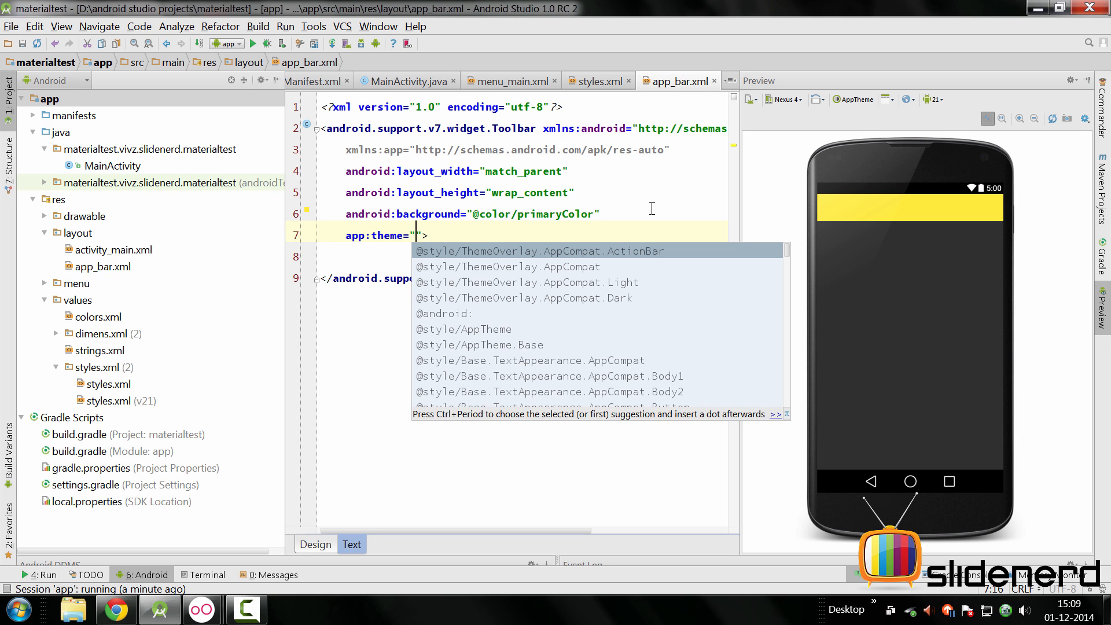
mouse_move(605, 226)
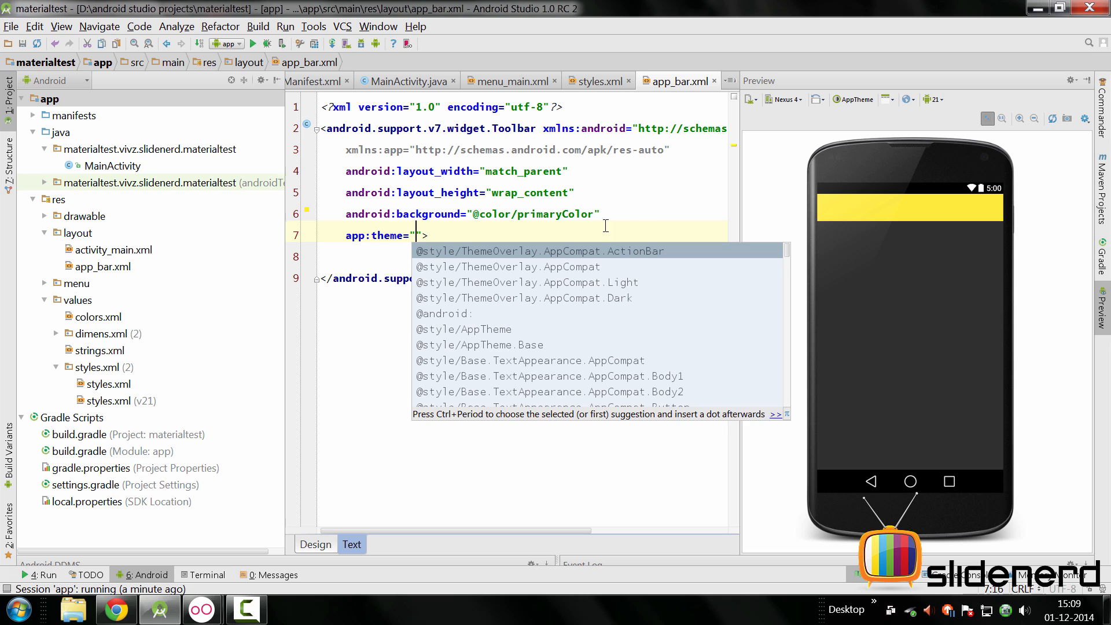
mouse_move(639, 256)
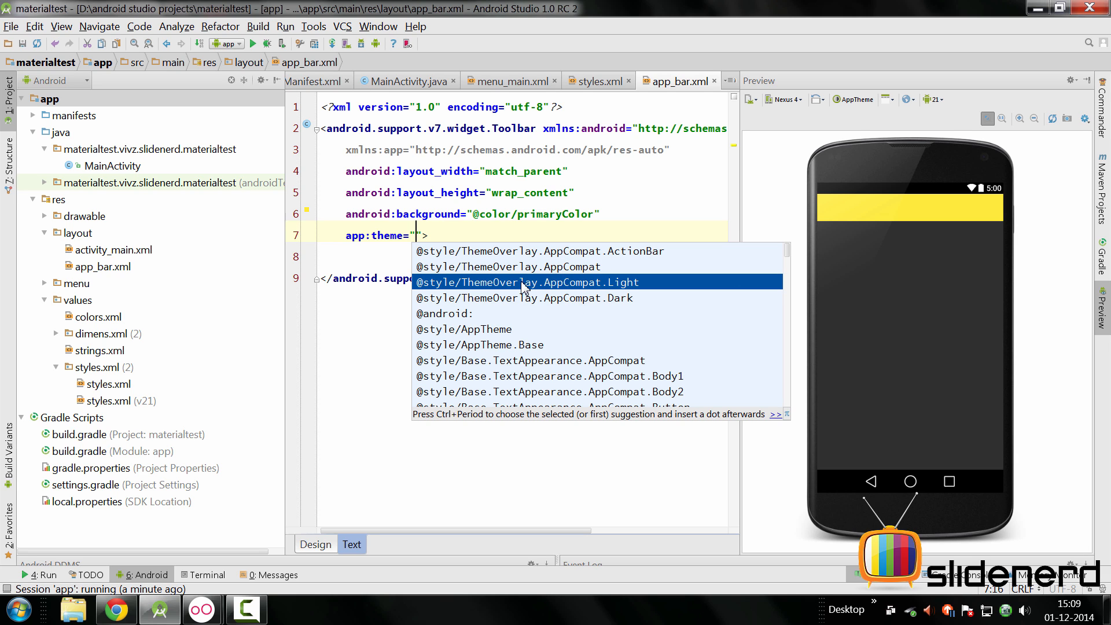
mouse_move(615, 294)
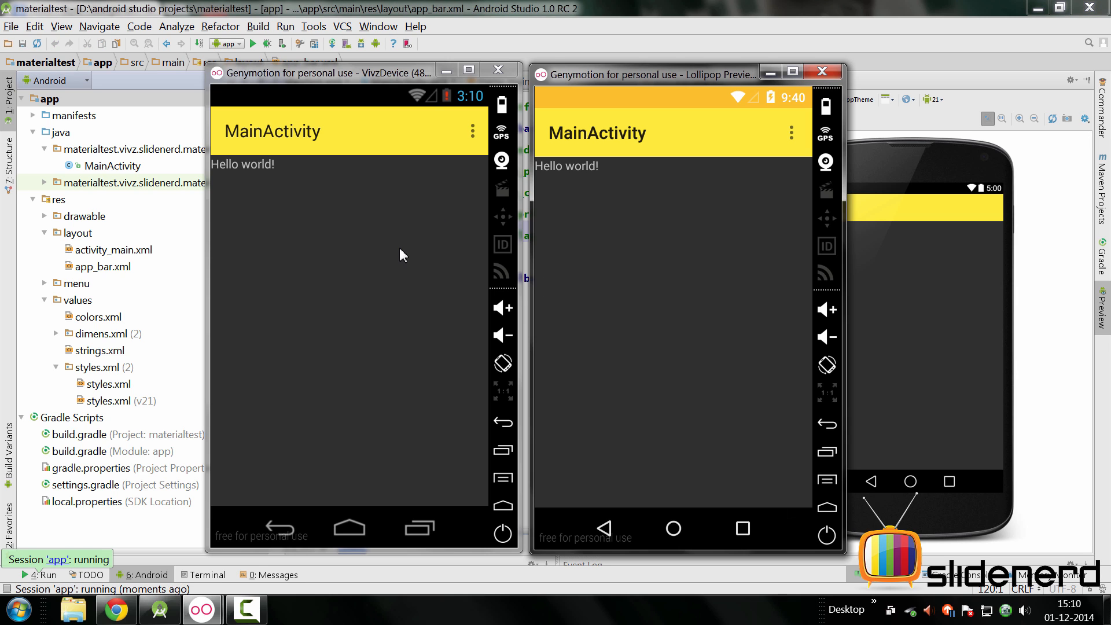
mouse_move(370, 143)
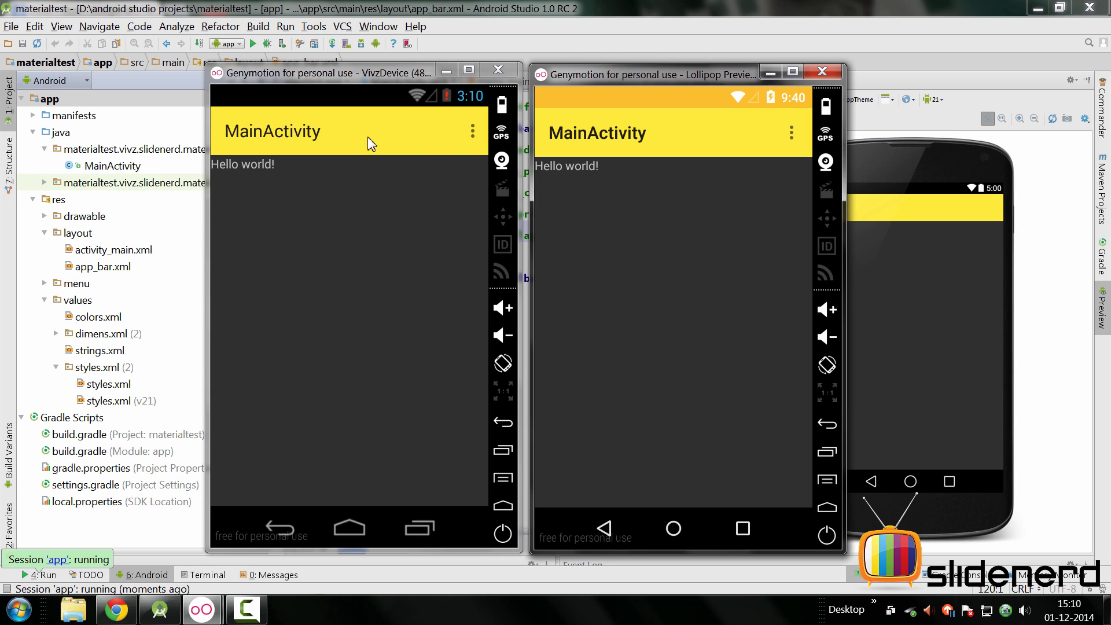
mouse_move(327, 147)
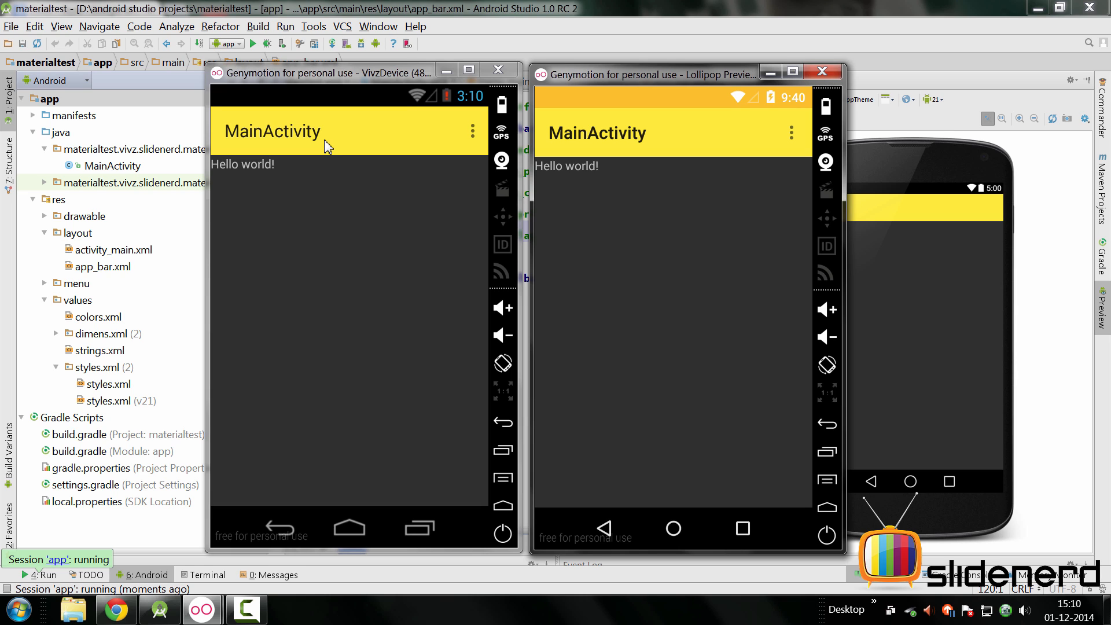
Step: Show the overflow menu with its Settings item on the first emulator
left_click(473, 131)
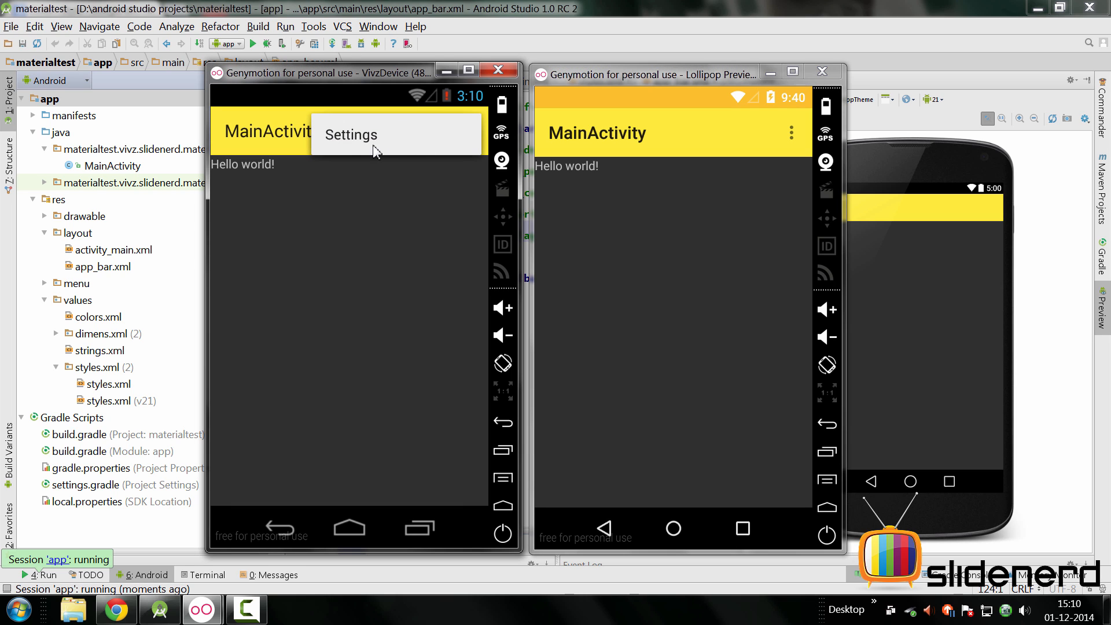
mouse_move(352, 140)
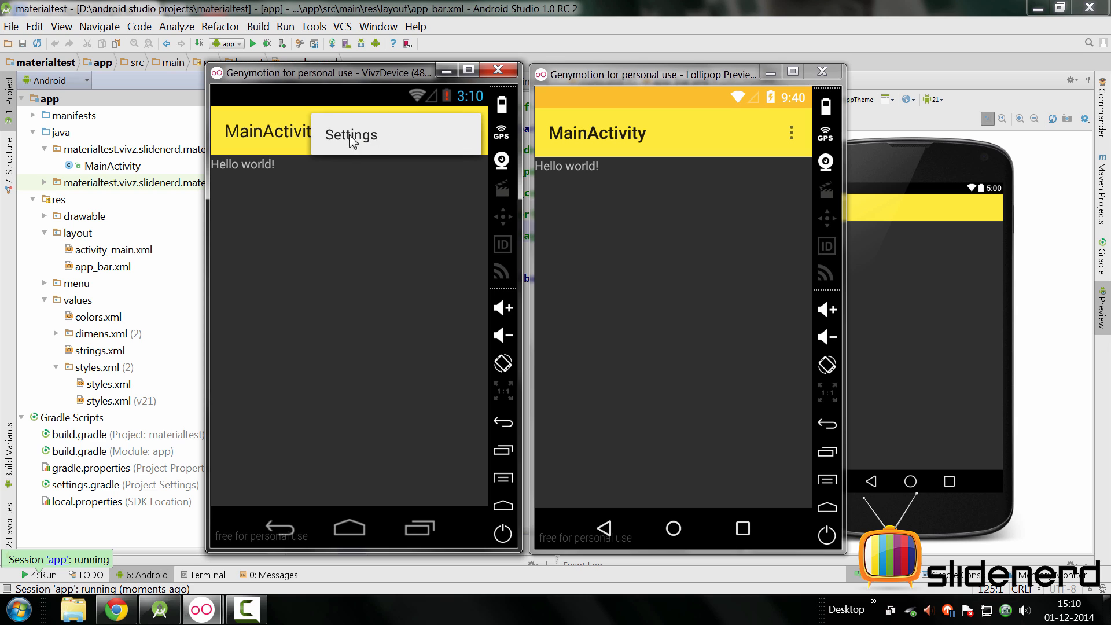
mouse_move(373, 143)
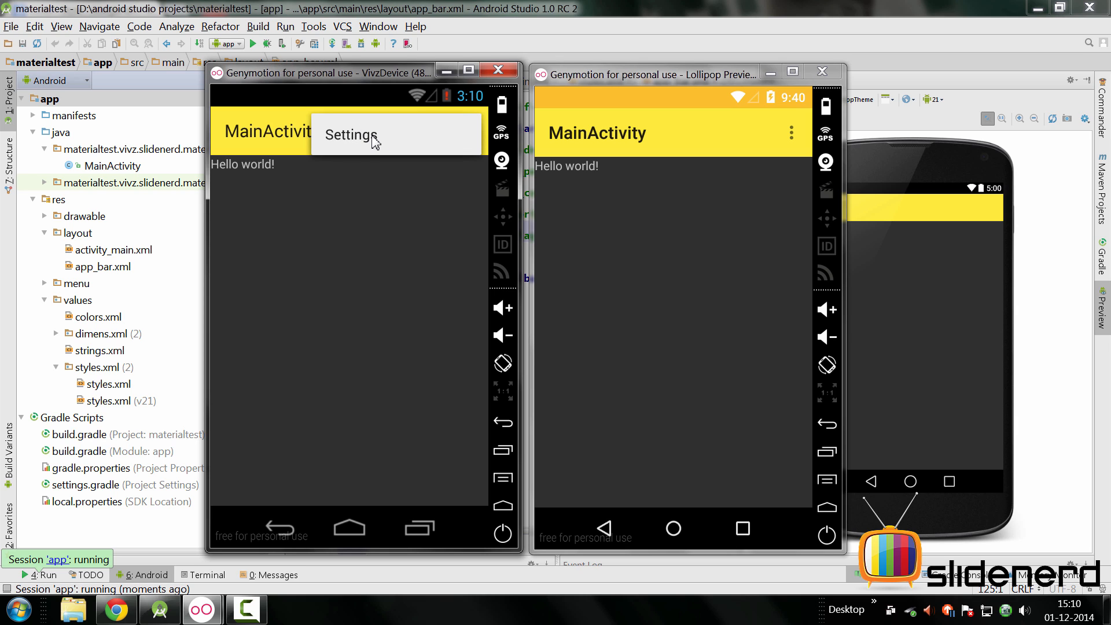
mouse_move(1059, 419)
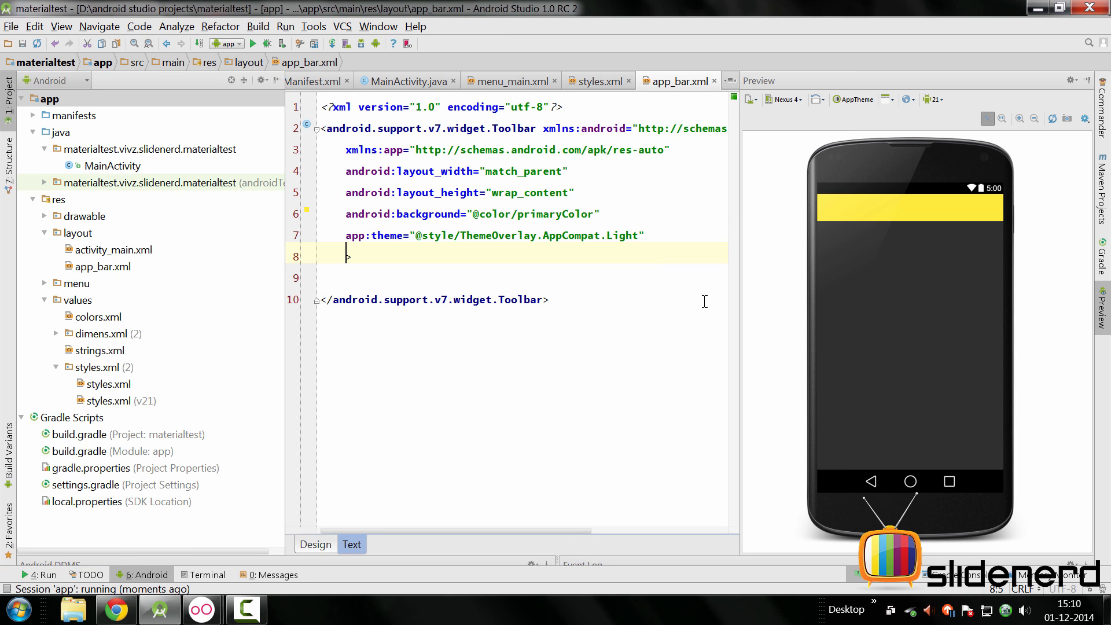
type("app:popup")
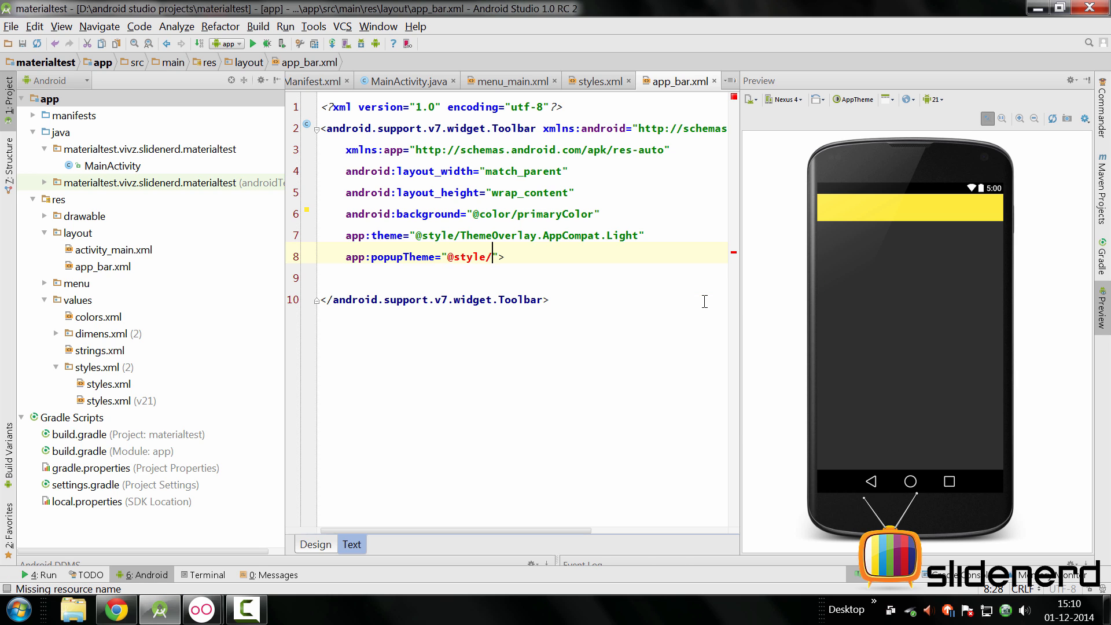
type("T")
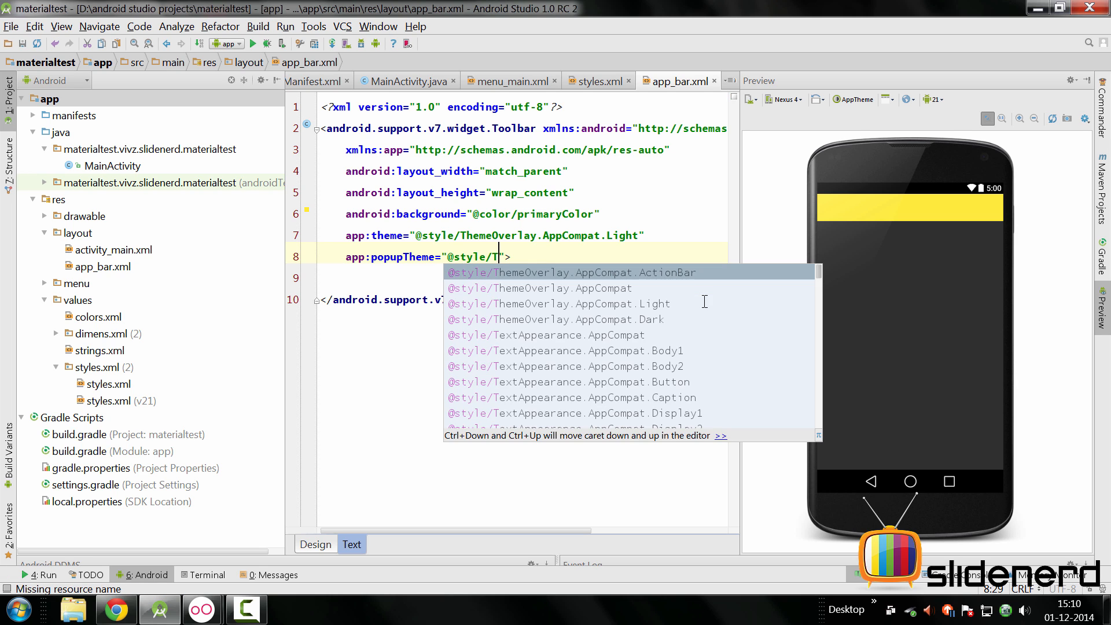
type("heme")
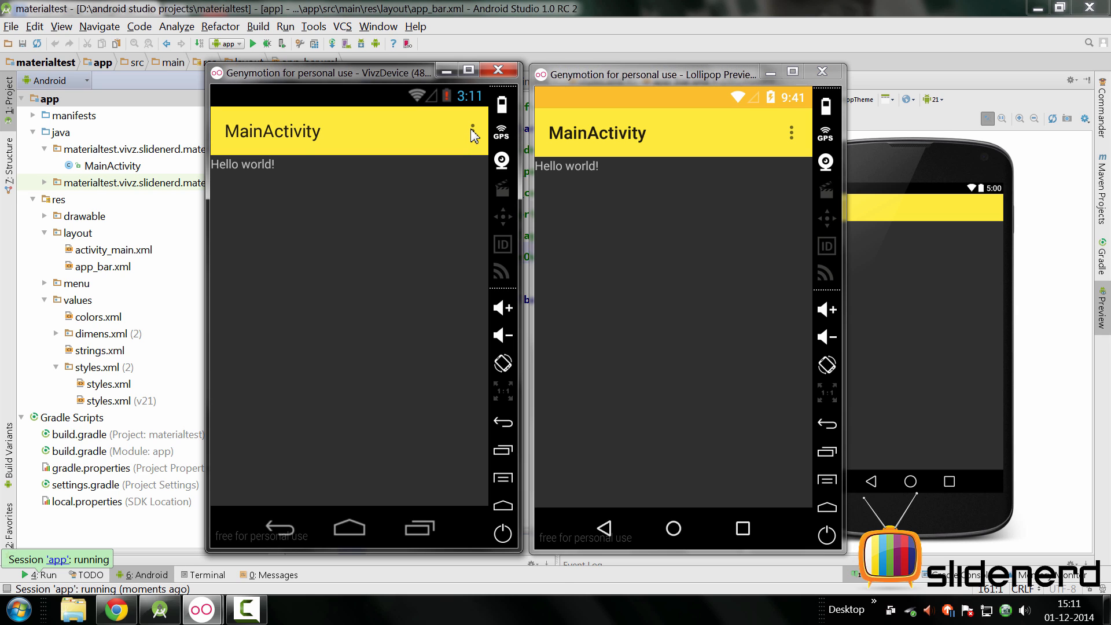
left_click(472, 132)
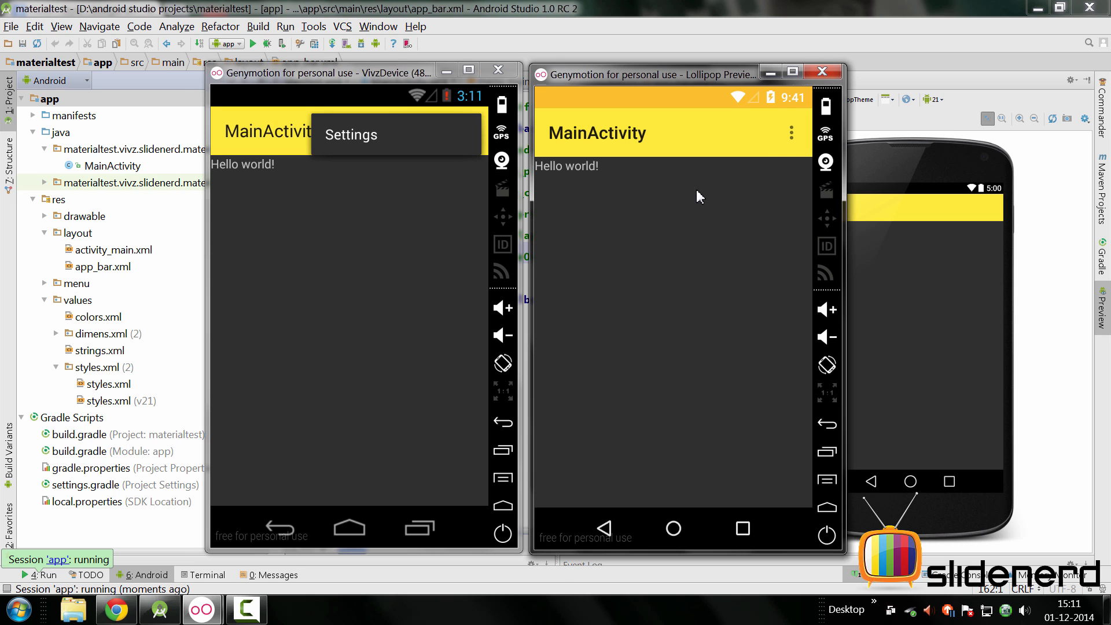
mouse_move(792, 143)
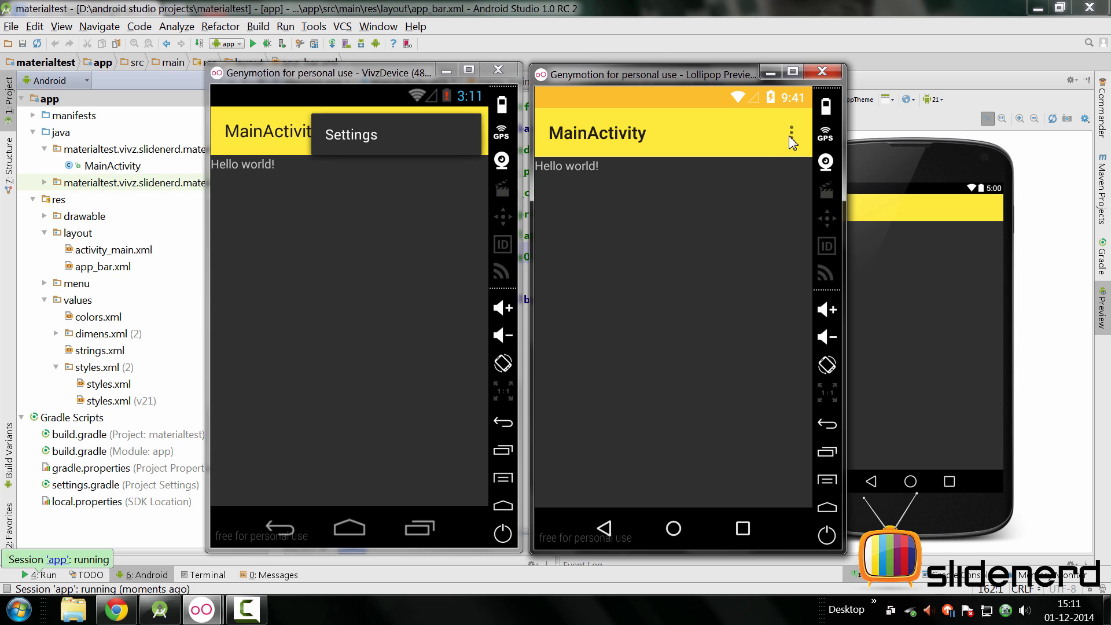
left_click(794, 133)
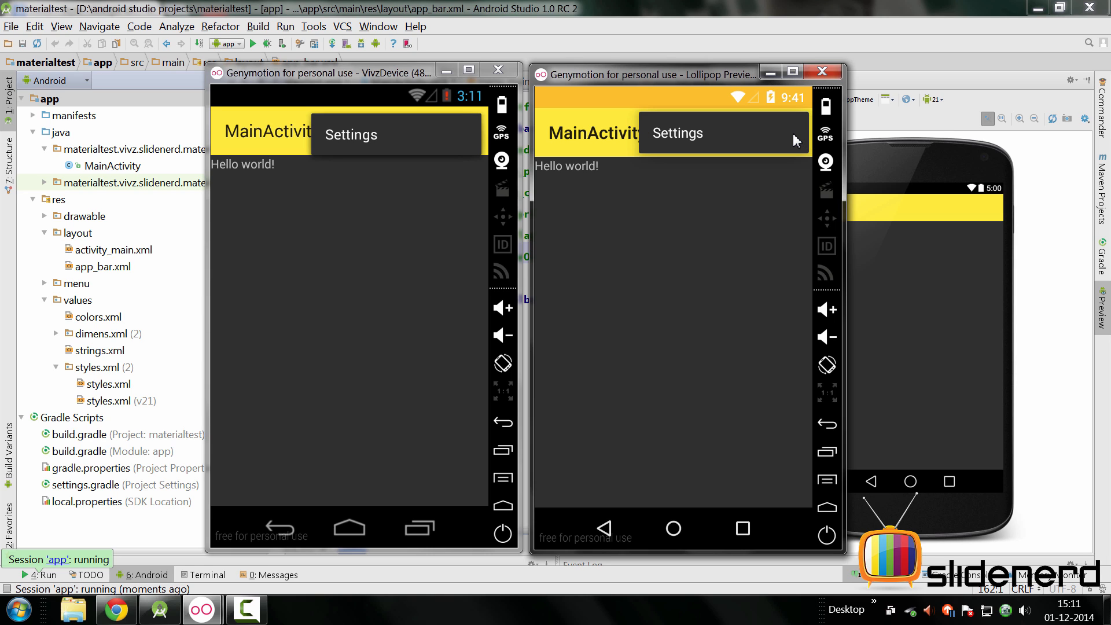
mouse_move(794, 139)
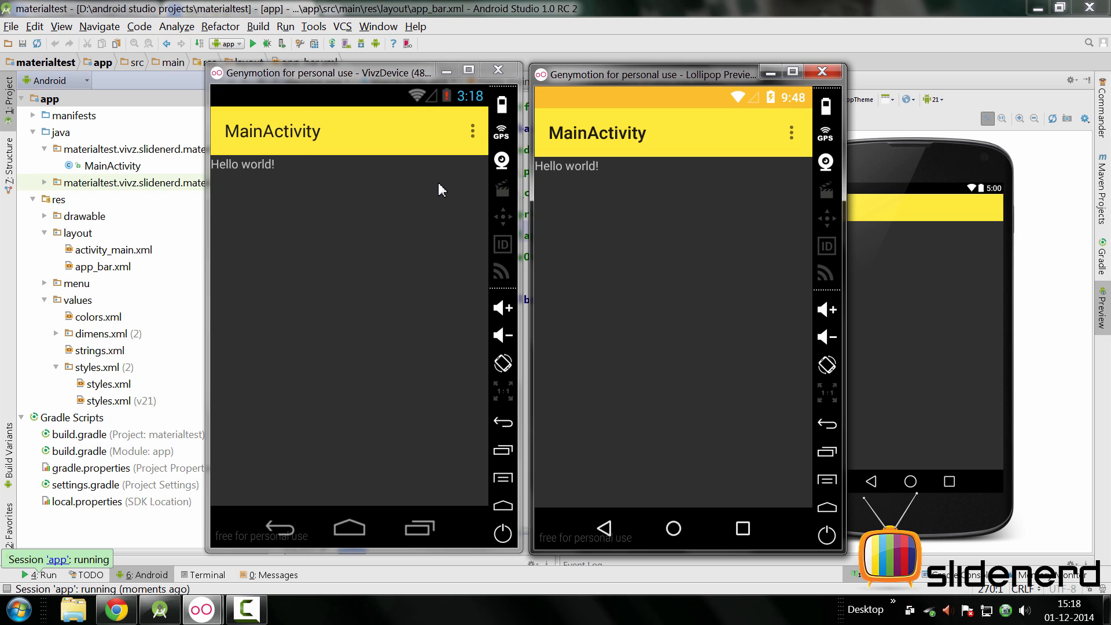
mouse_move(314, 140)
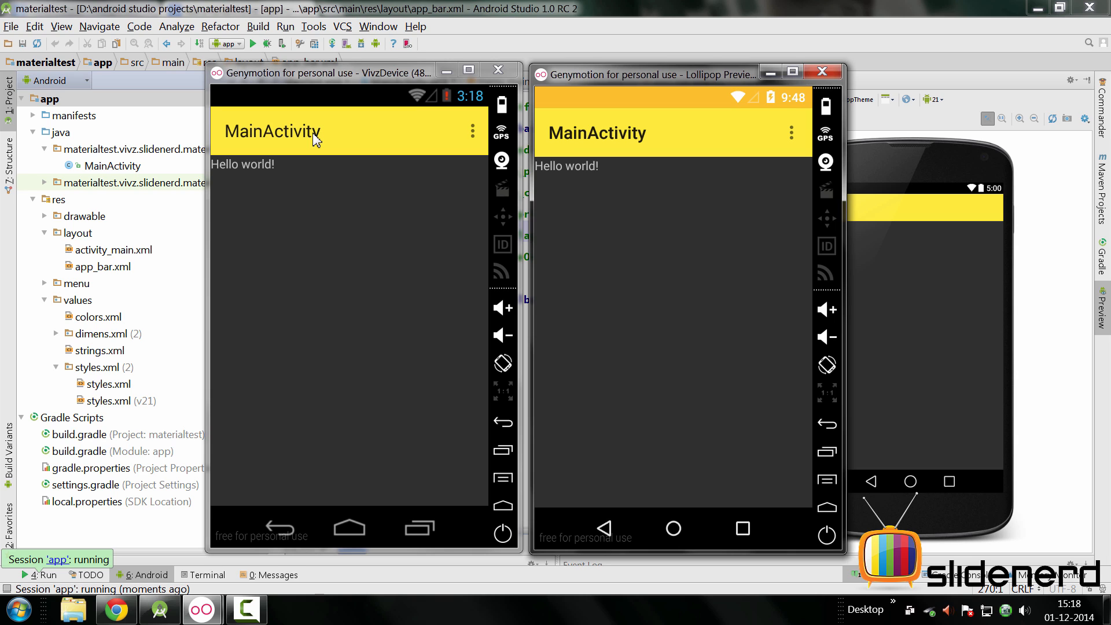
mouse_move(267, 144)
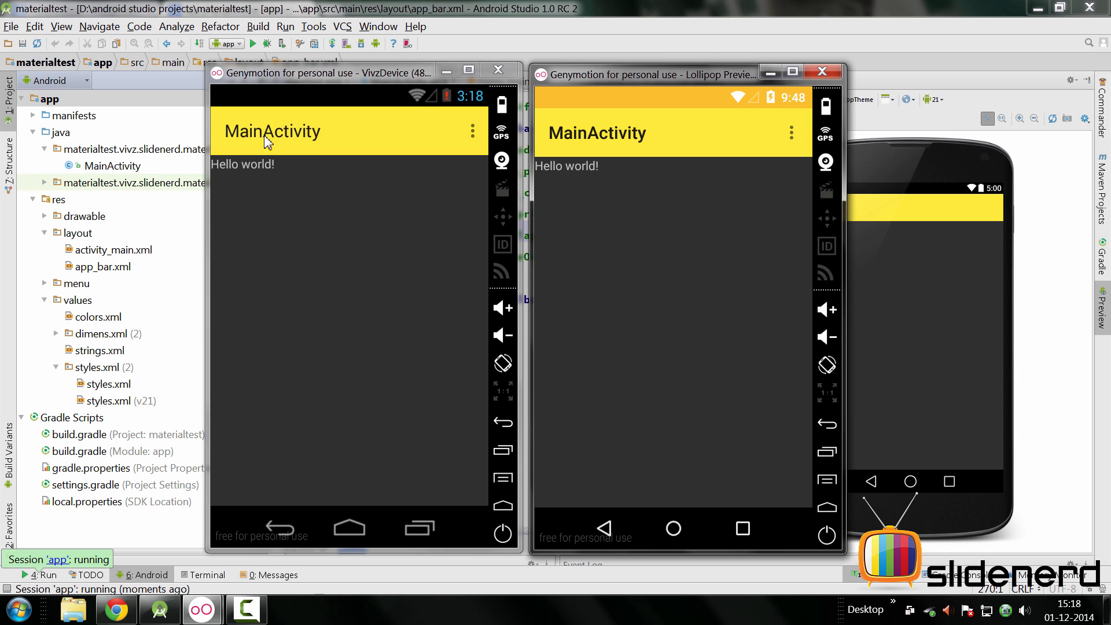
mouse_move(476, 137)
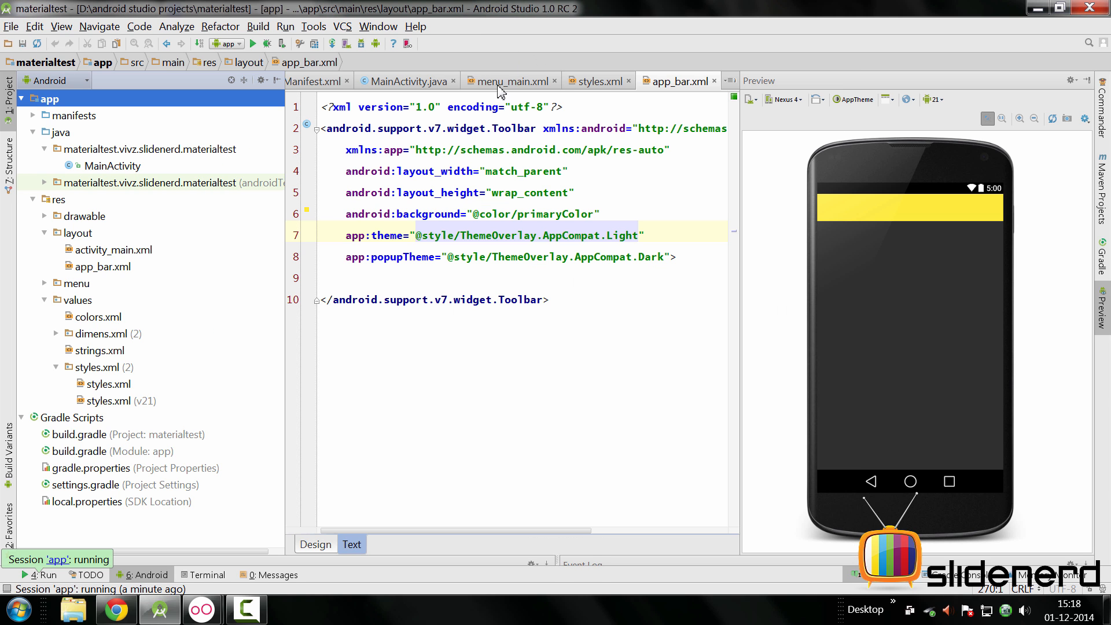
Step: Select the ThemeOverlay.AppCompat.Light value in app_bar.xml and switch to styles.xml
left_click(414, 235)
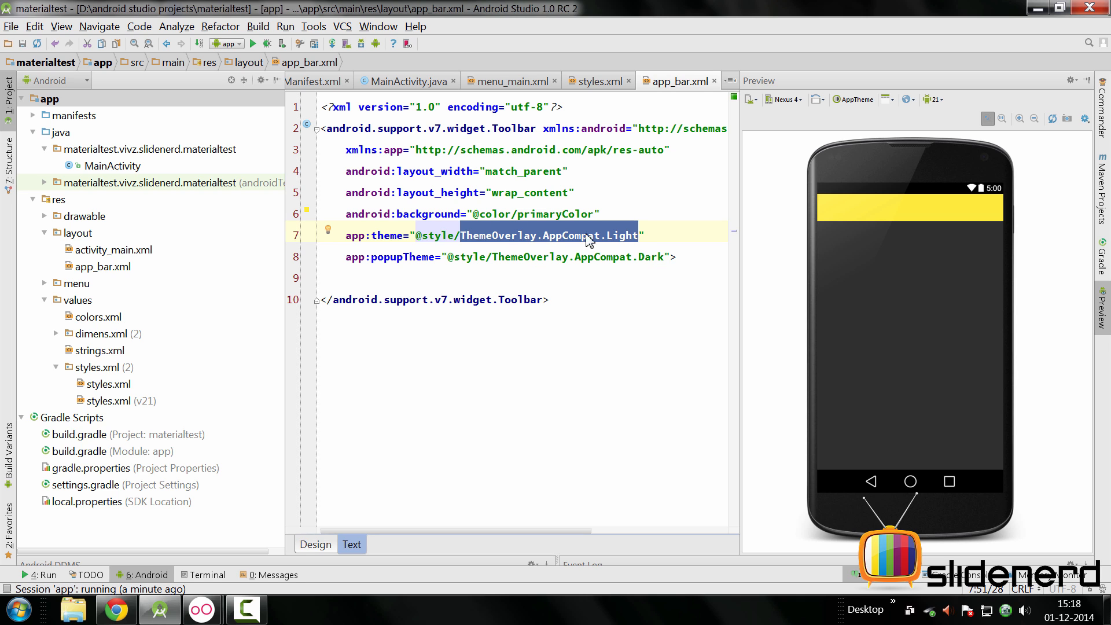
left_click(595, 80)
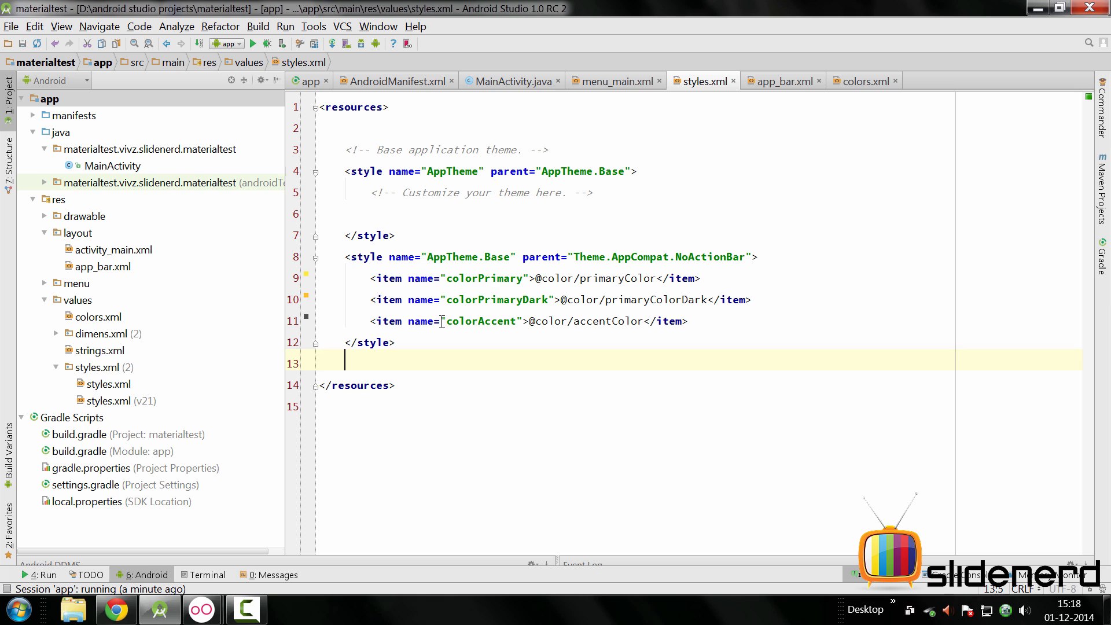
Step: Declare a MyCustomToolBarTheme style with parent ThemeOverlay.AppCompat.Light in styles.xml
type("<style name=\"")
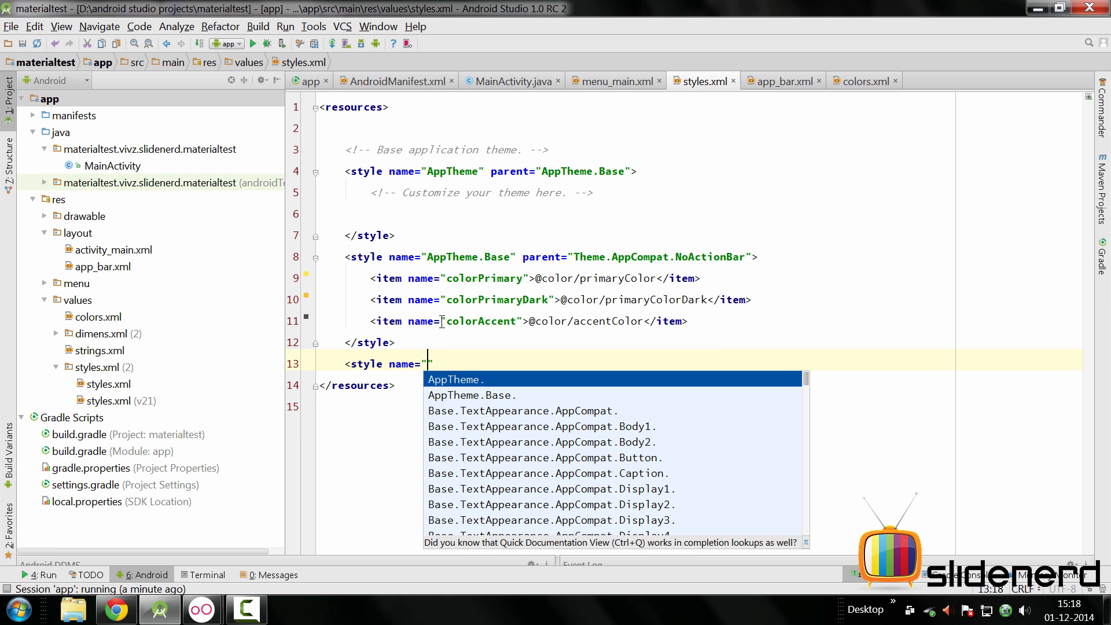
type("M")
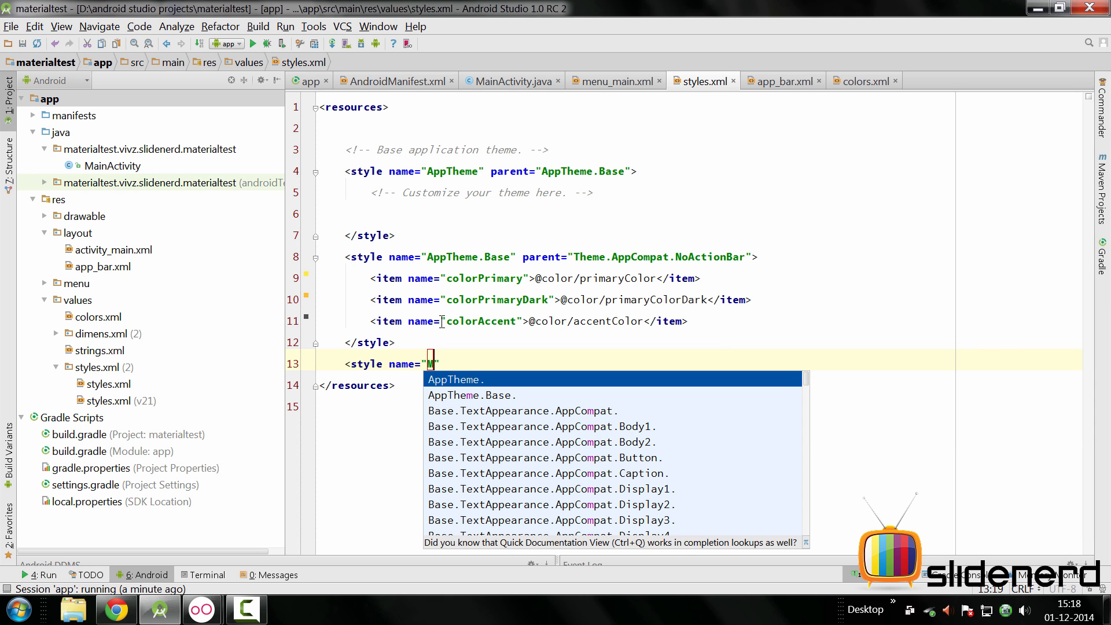
type("yCustomToolBar")
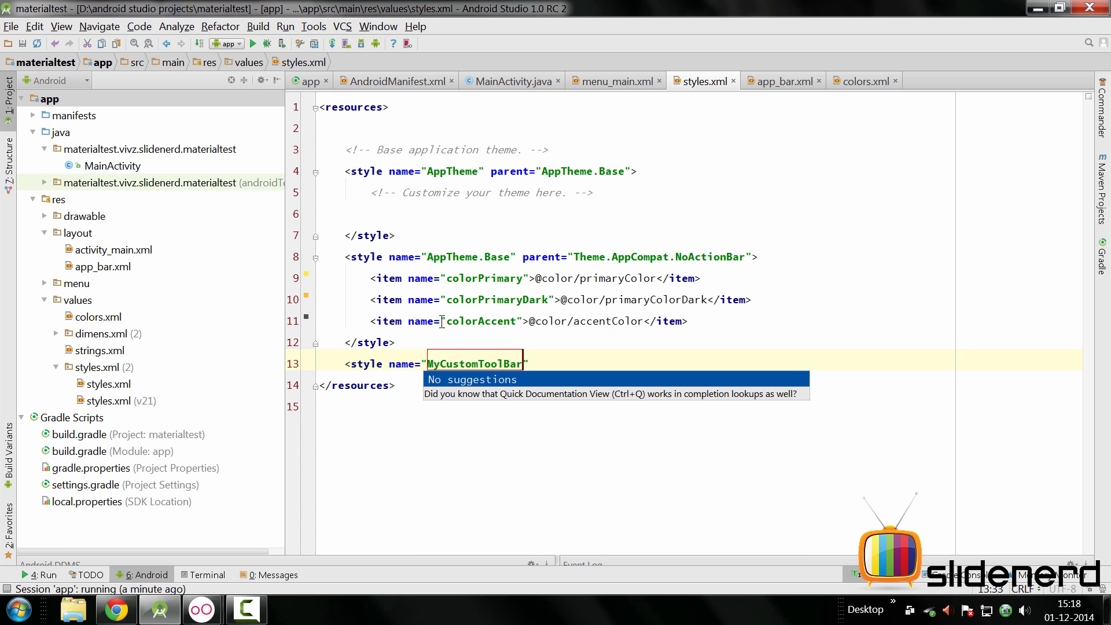
type("Them")
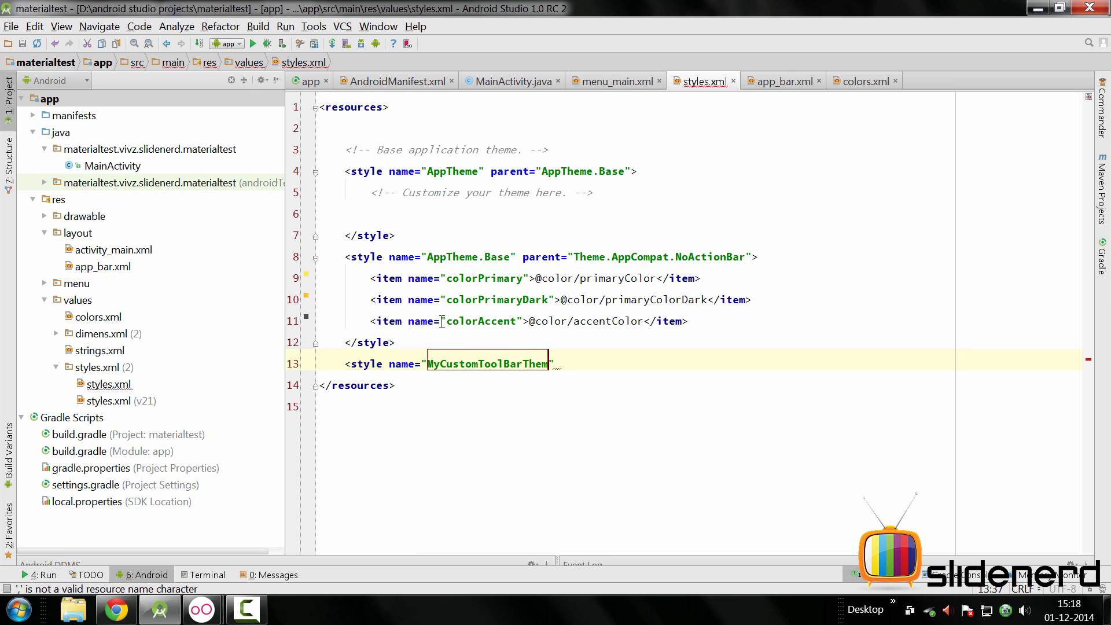
type("parent=\"\"></style>")
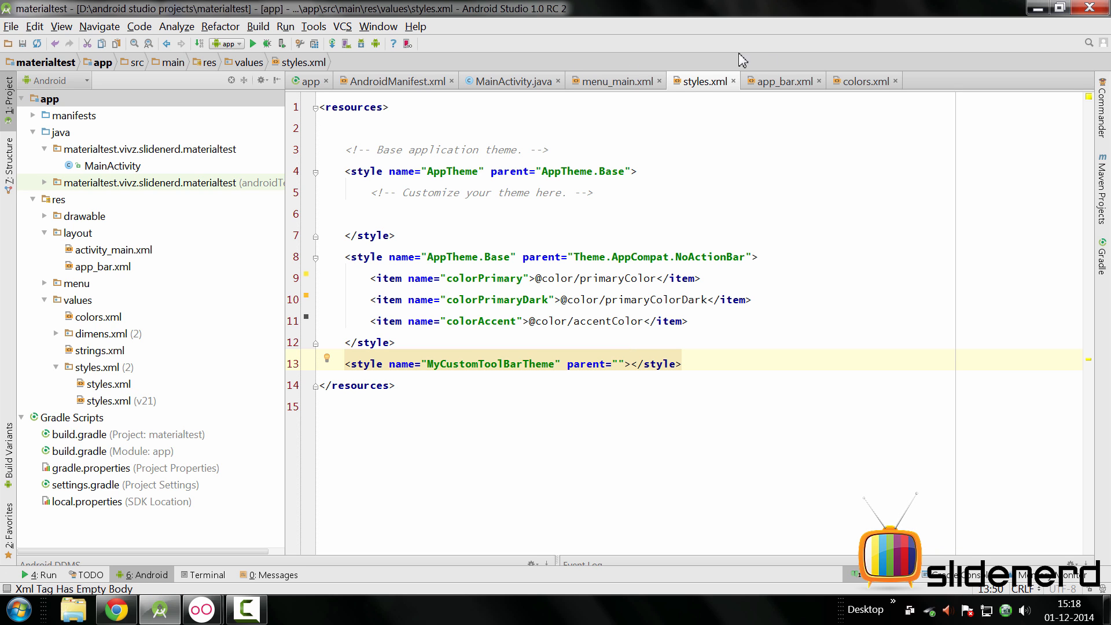
left_click(779, 81)
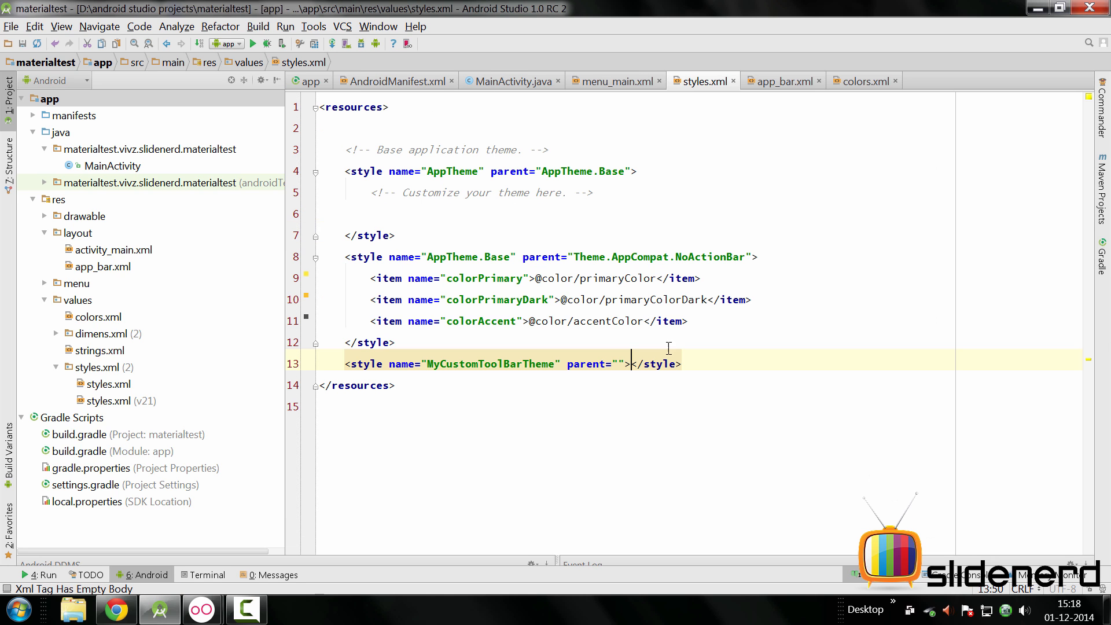
type("ThemeOverlay.AppCompat.Light")
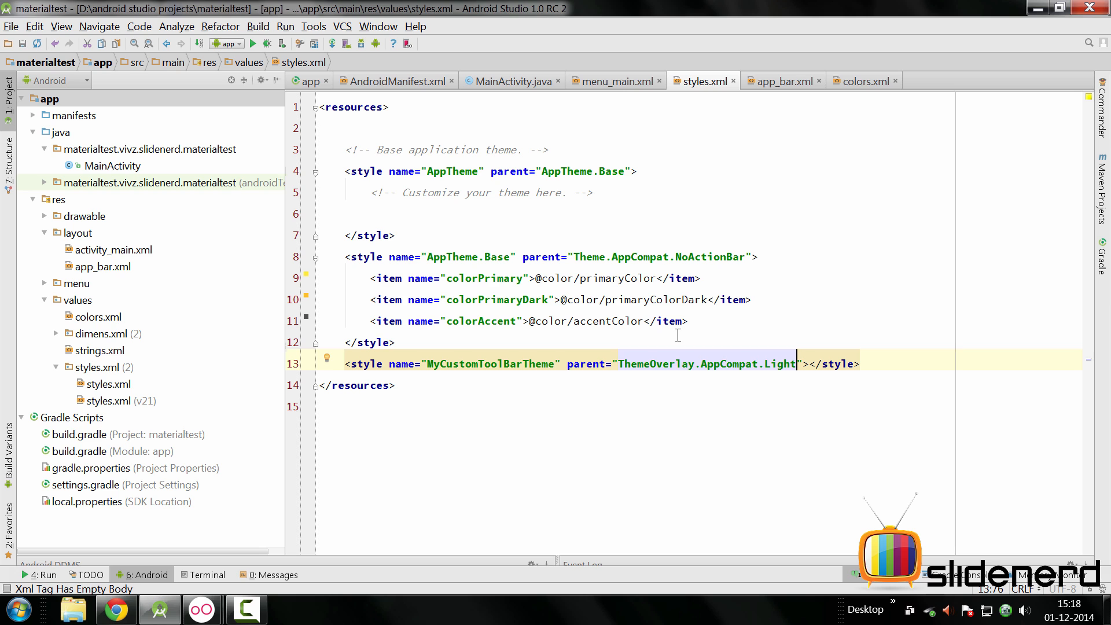
mouse_move(769, 97)
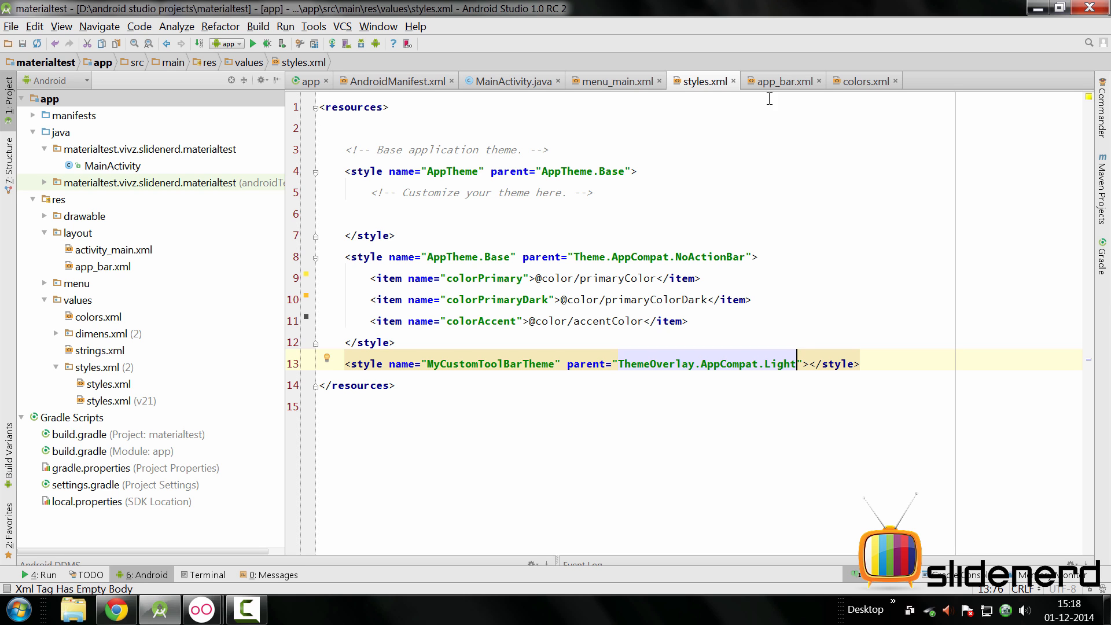
Step: Reference MyCustomToolBarTheme as the Toolbar's theme in app_bar.xml and return to the empty style body
left_click(781, 81)
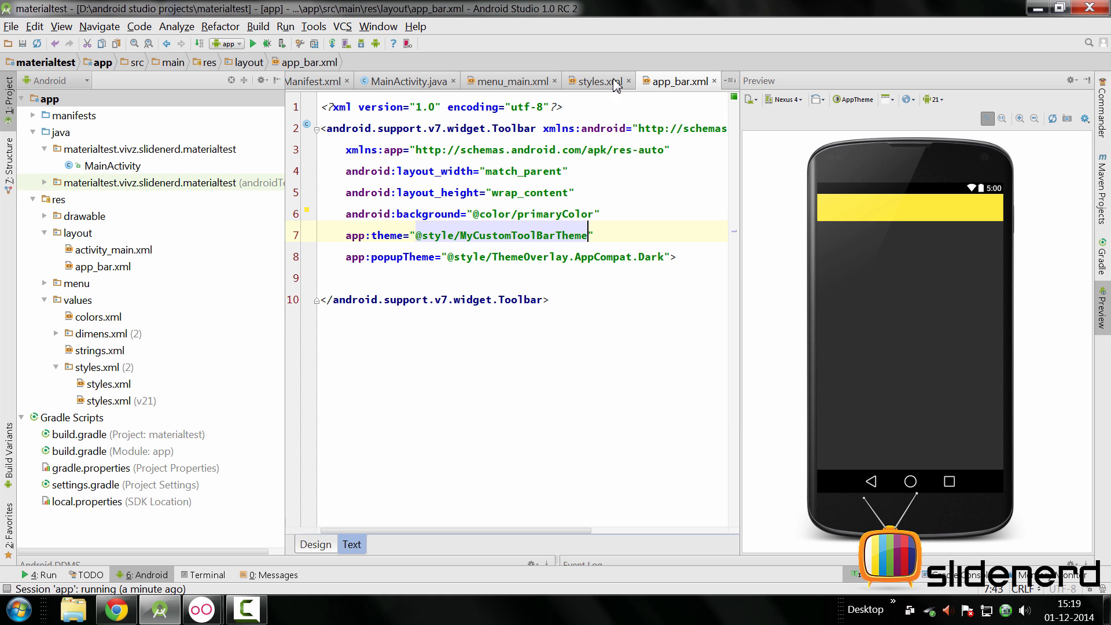
left_click(595, 81)
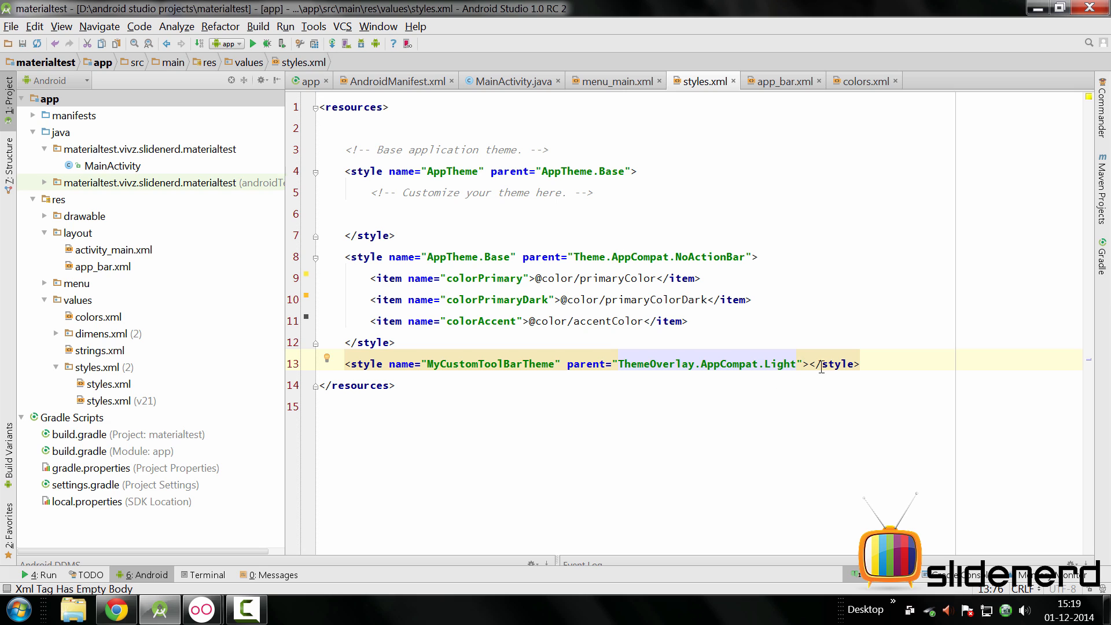
key("Return")
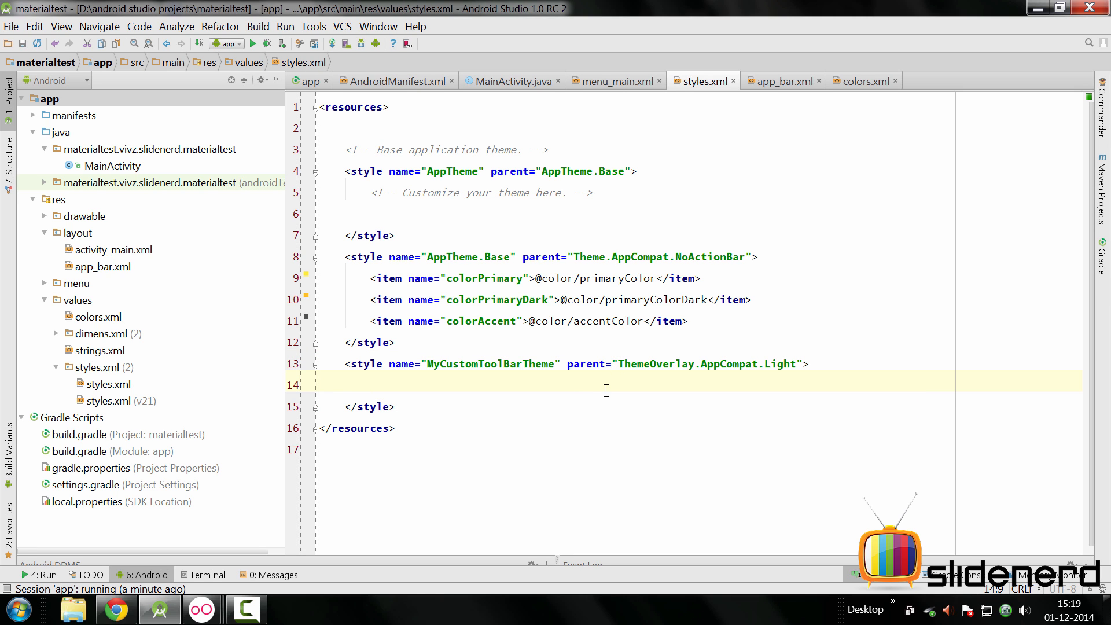
Step: Add an android:textColorPrimary item set to #F00 inside MyCustomToolBarTheme
double_click(667, 363)
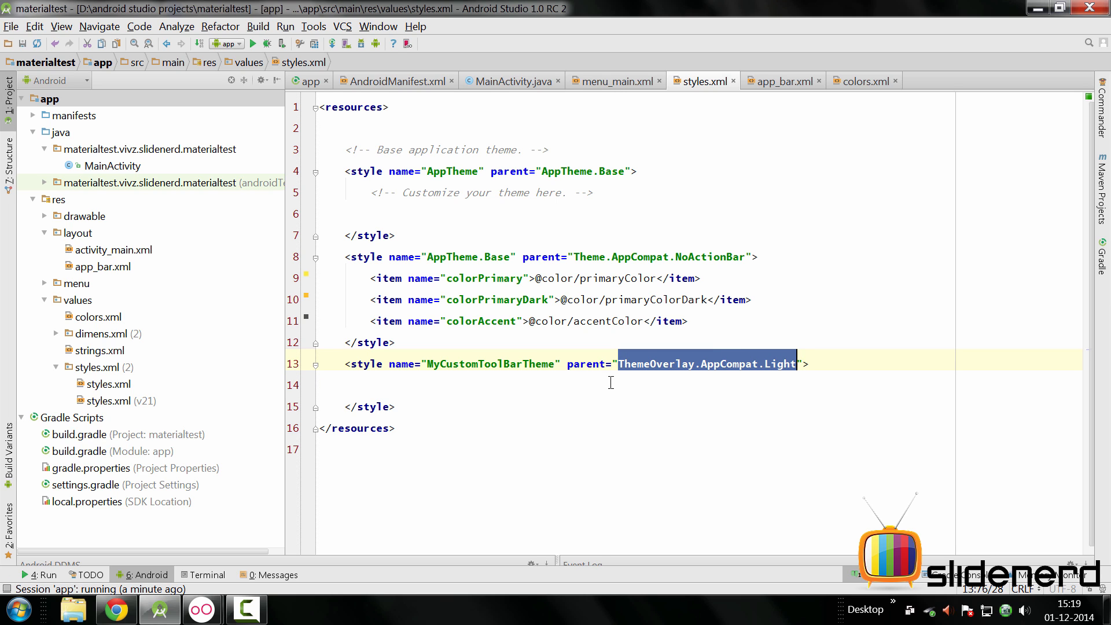
type("<item name=\"")
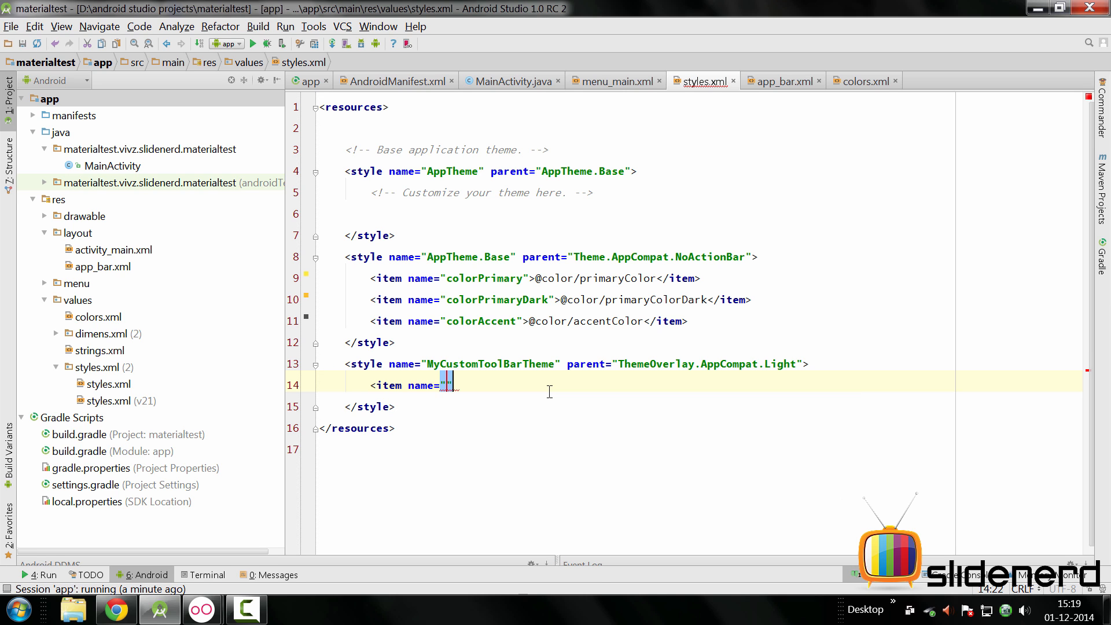
type("textColorPr")
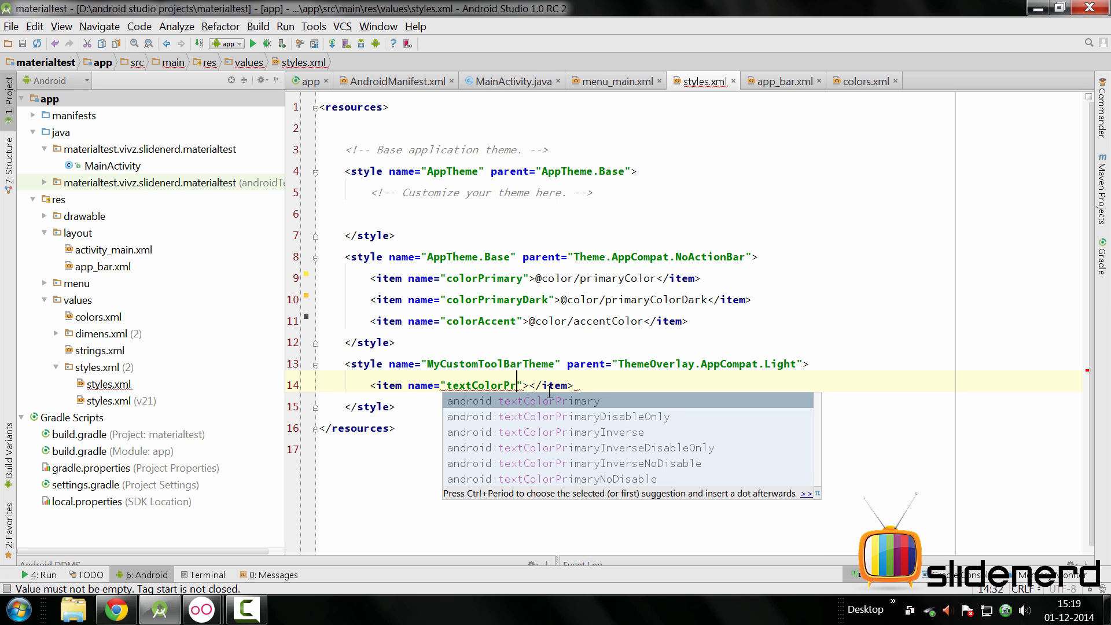
left_click(539, 400)
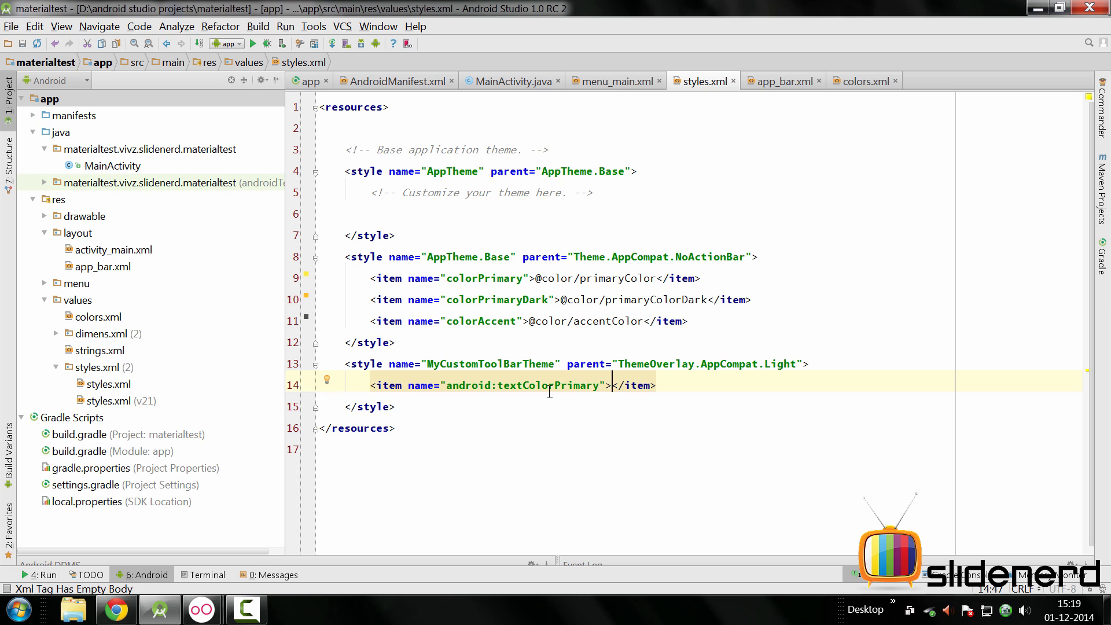
type("#F")
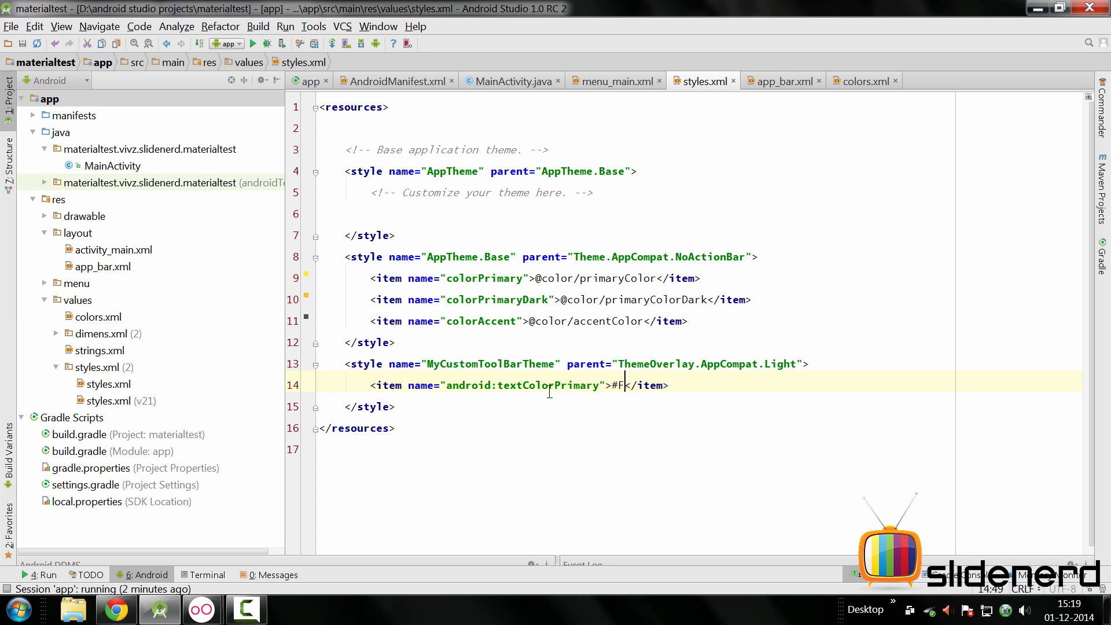
type("00")
type("<")
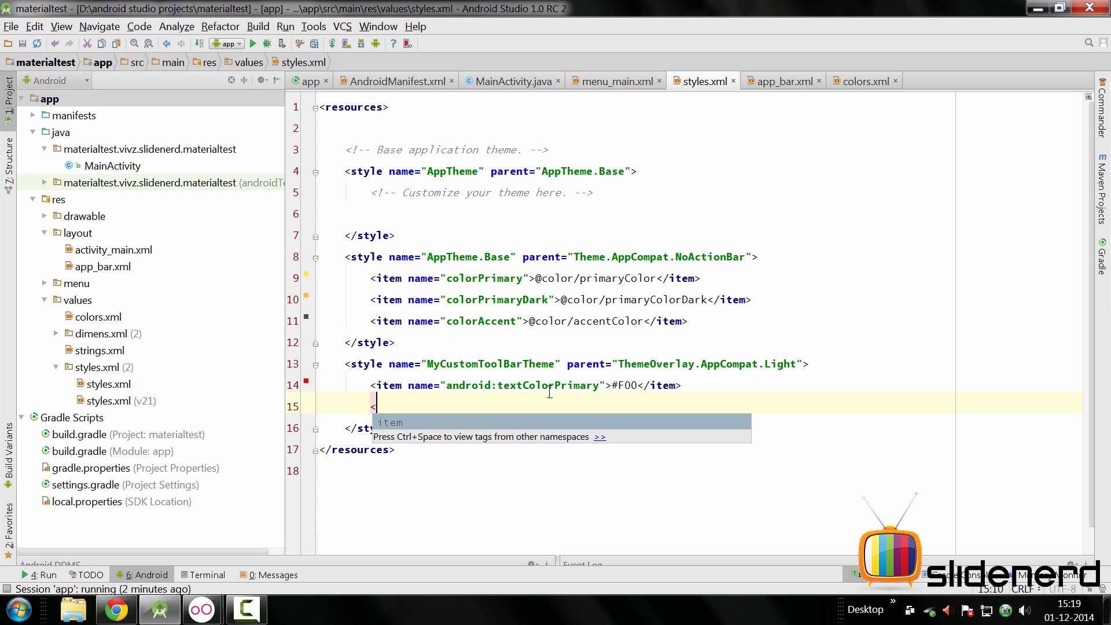
Step: Add an android:textColorSecondary item set to #00F inside the style
type("item nma")
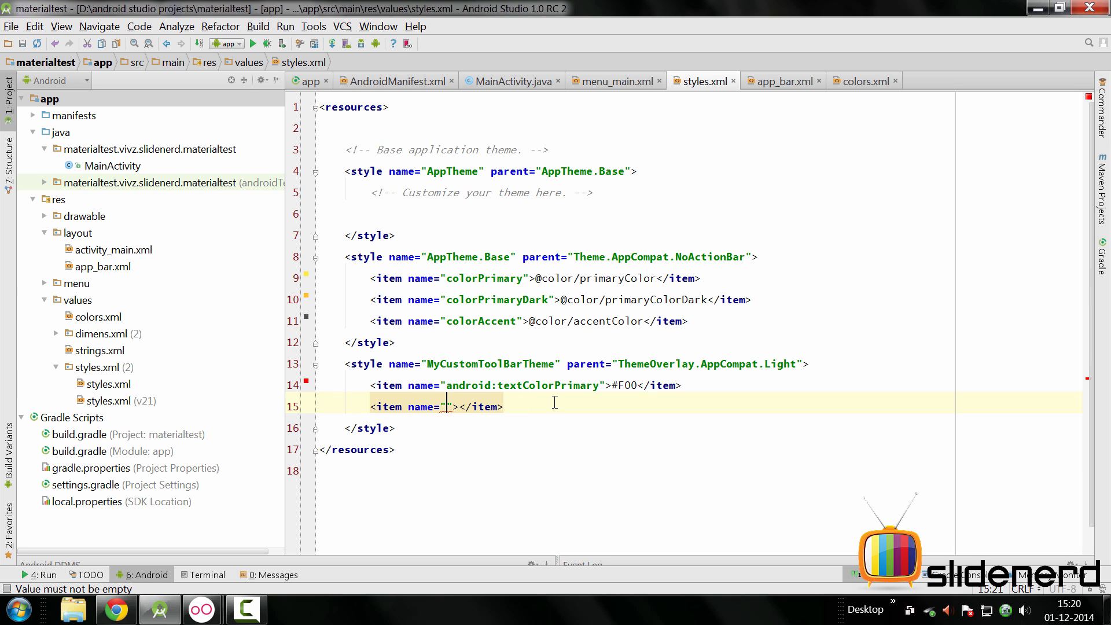
type("textColors")
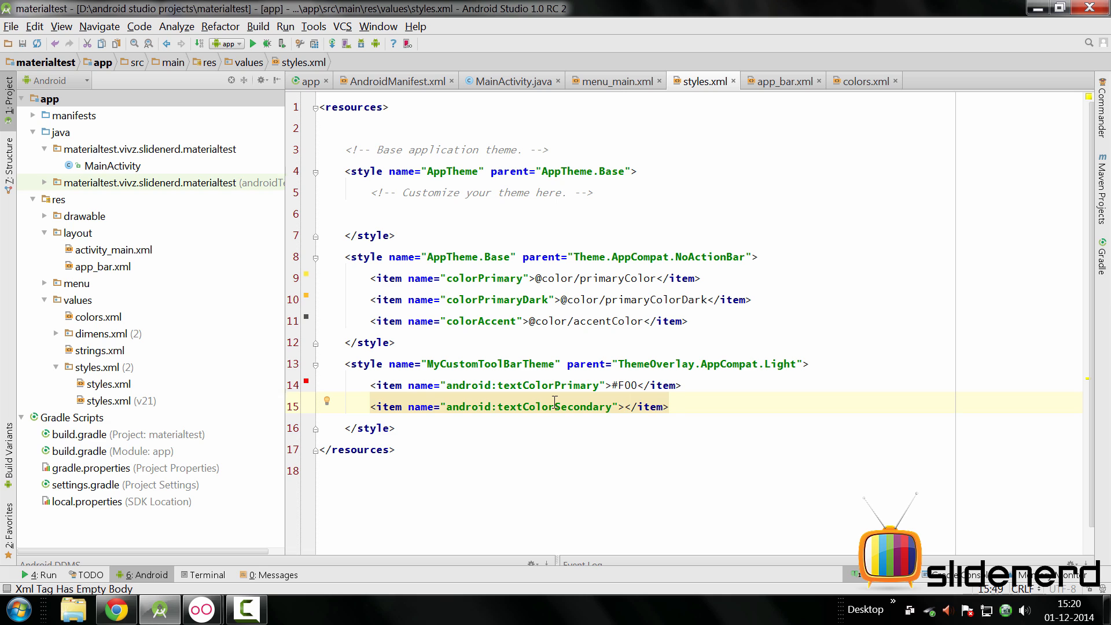
type("#")
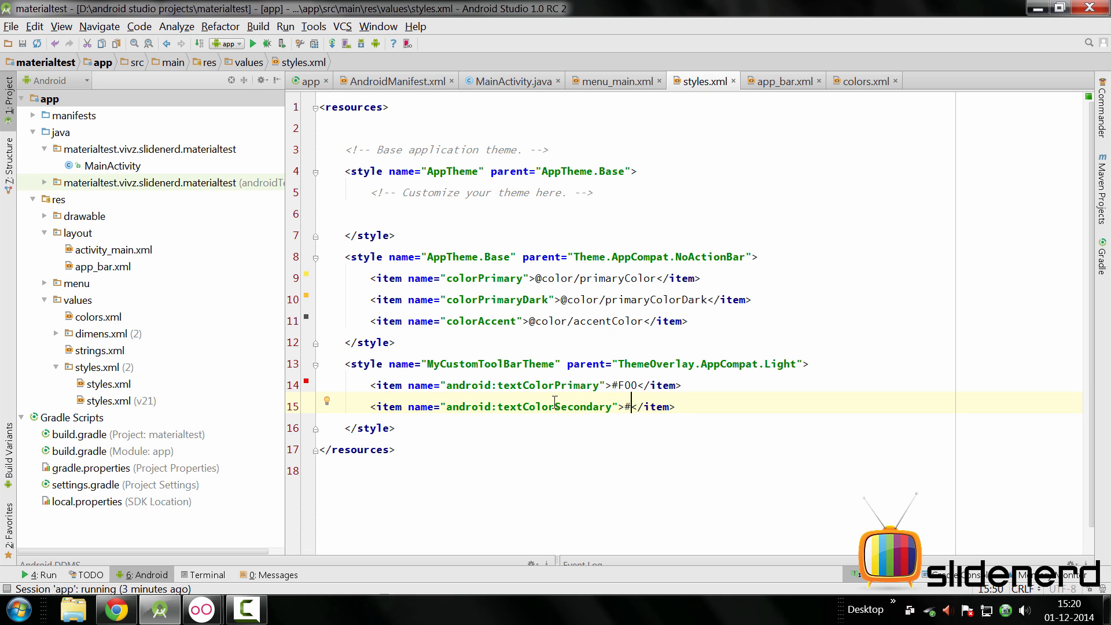
type("00F")
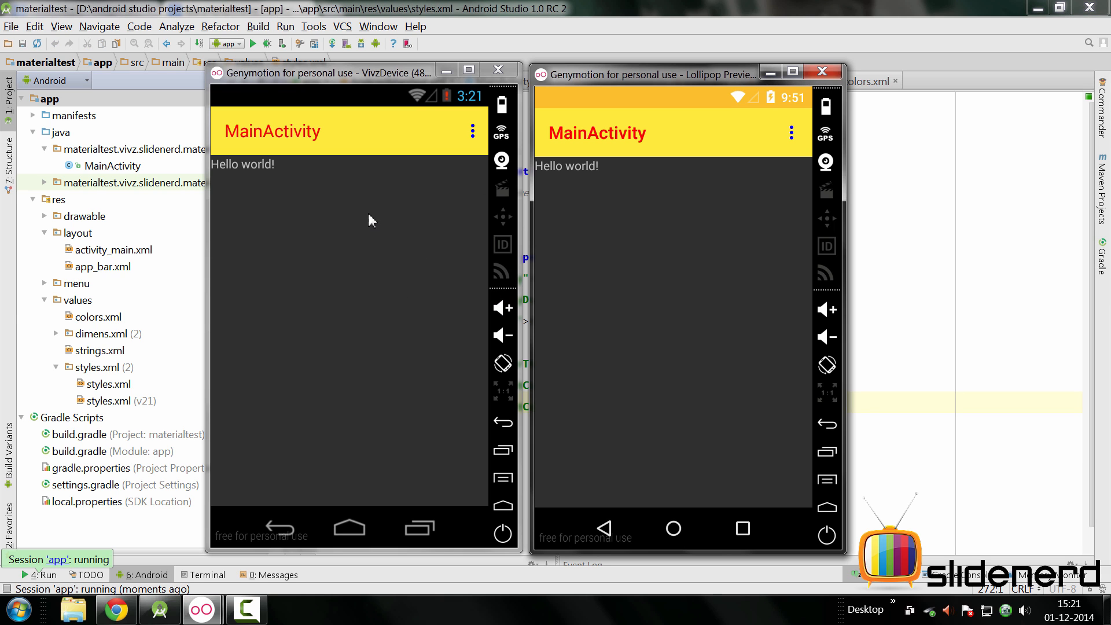
mouse_move(381, 218)
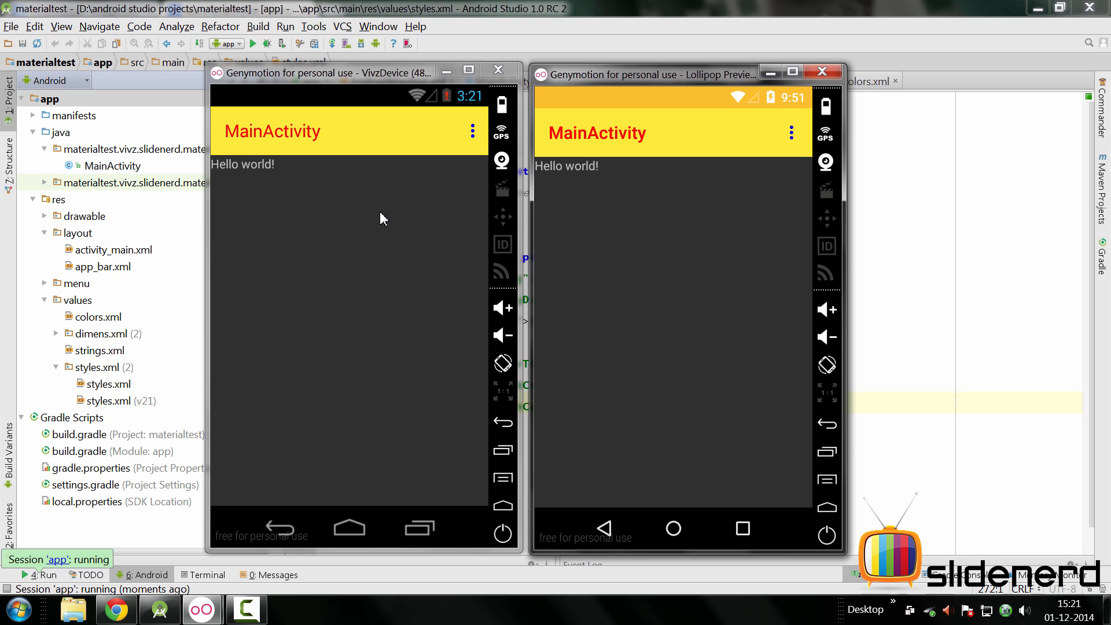
mouse_move(480, 143)
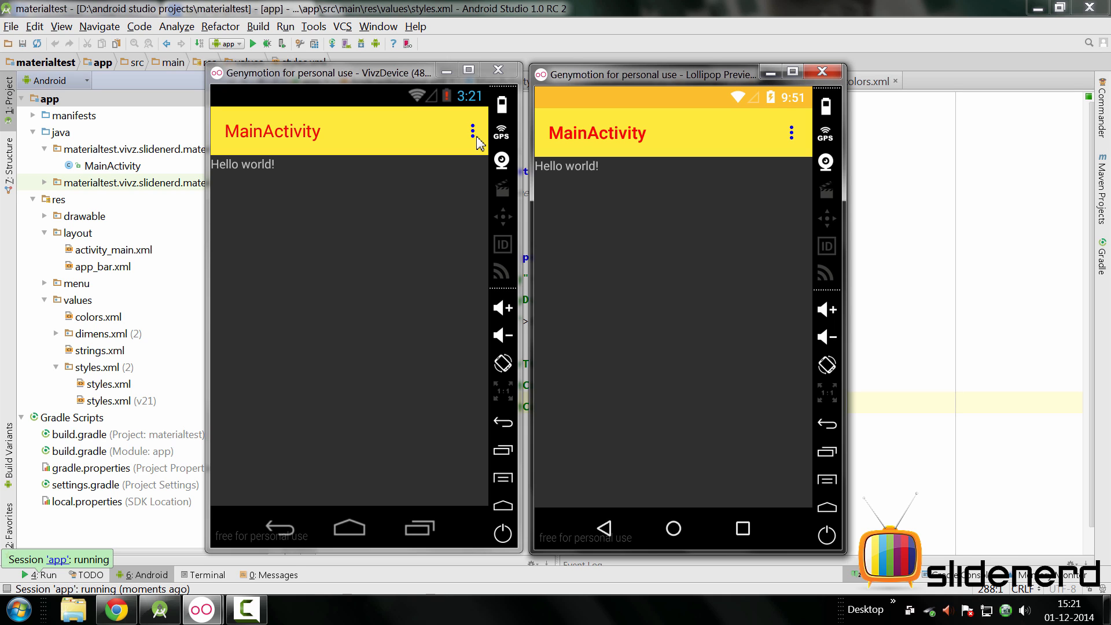
mouse_move(593, 217)
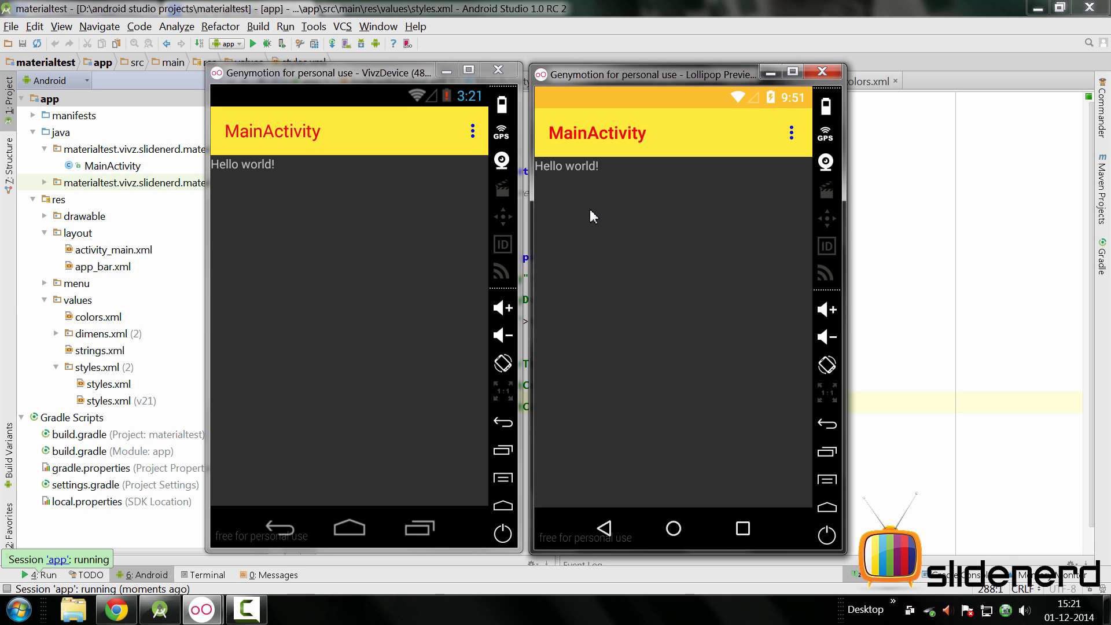